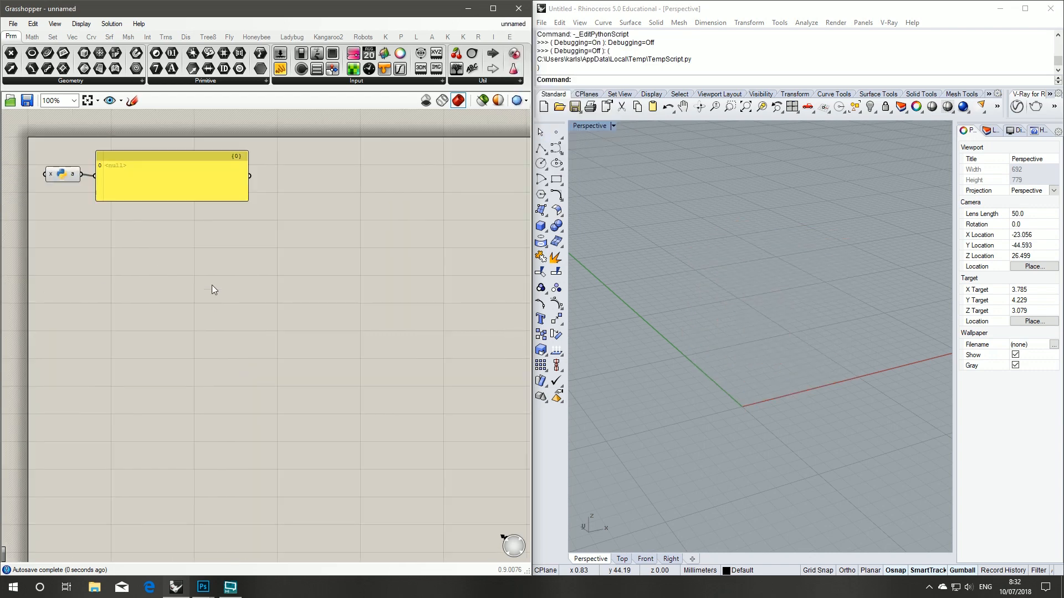
Step: Switch to the tutorial definition and return the Taper slider to 10
click(172, 183)
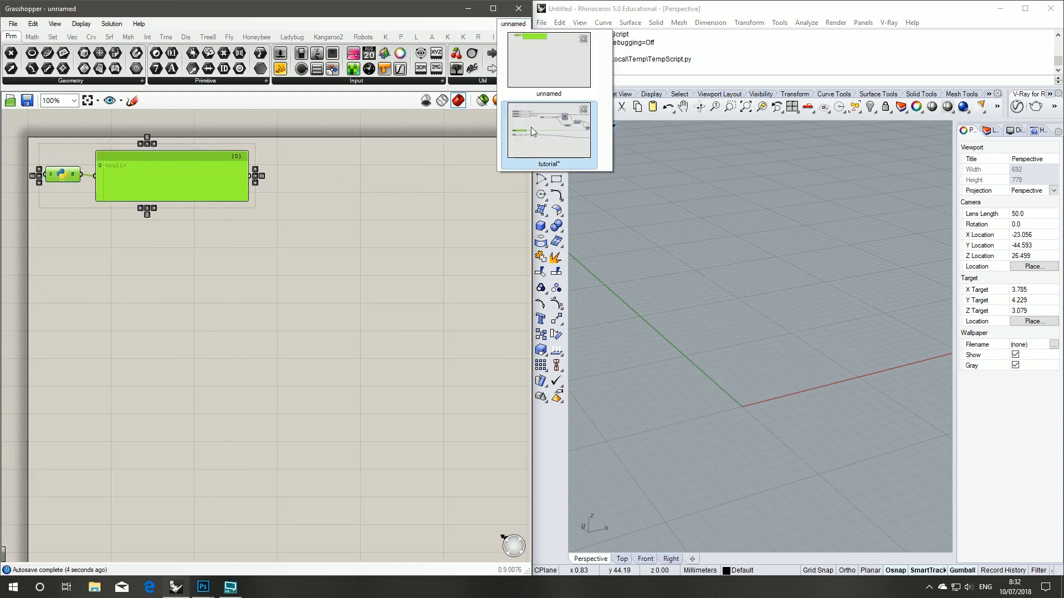
click(548, 132)
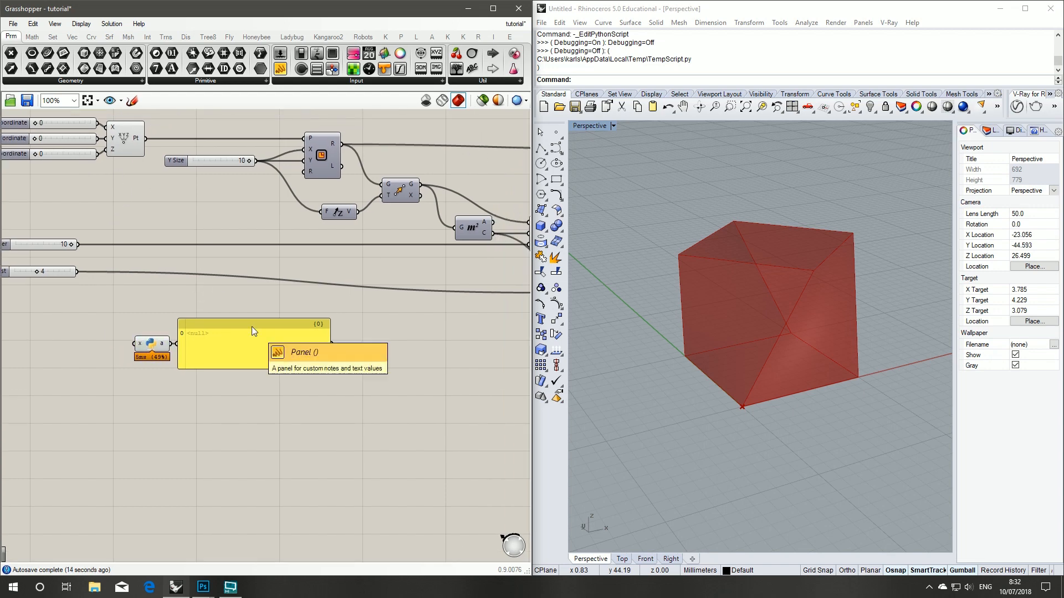
drag(255, 339, 244, 306)
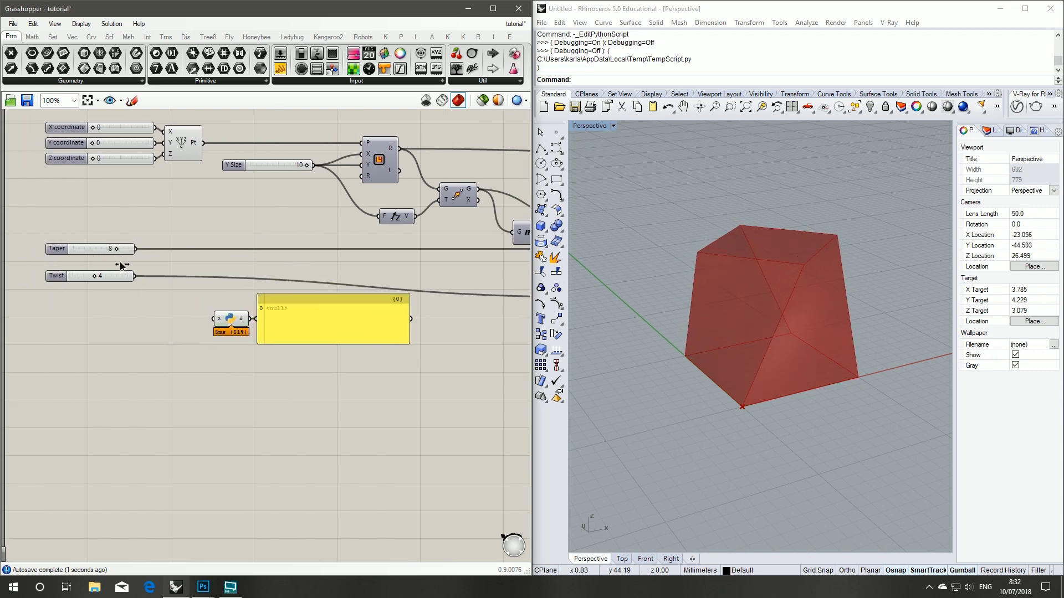
drag(109, 248, 126, 248)
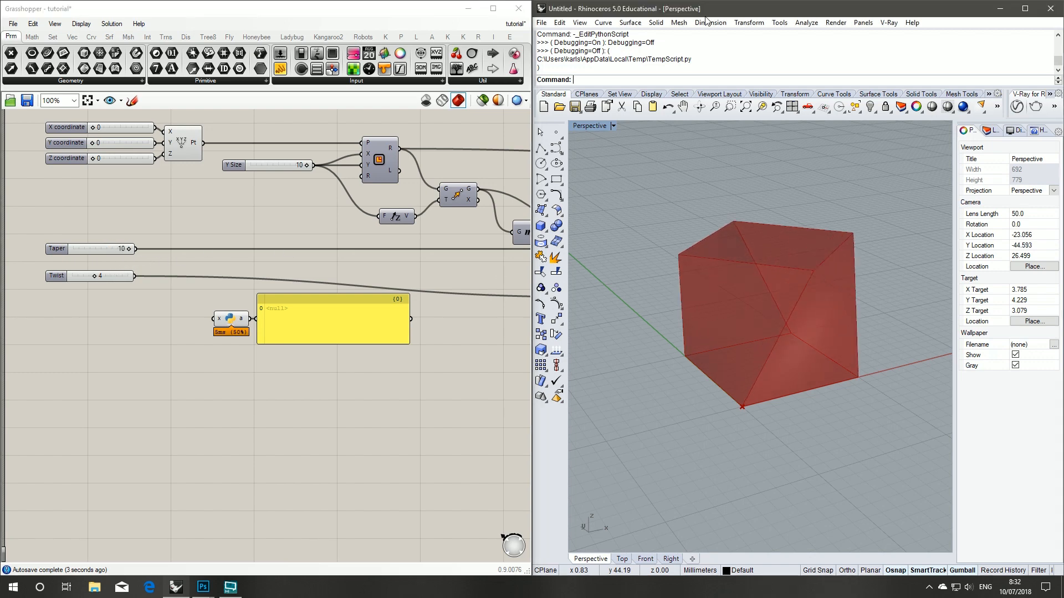
mouse_move(784, 29)
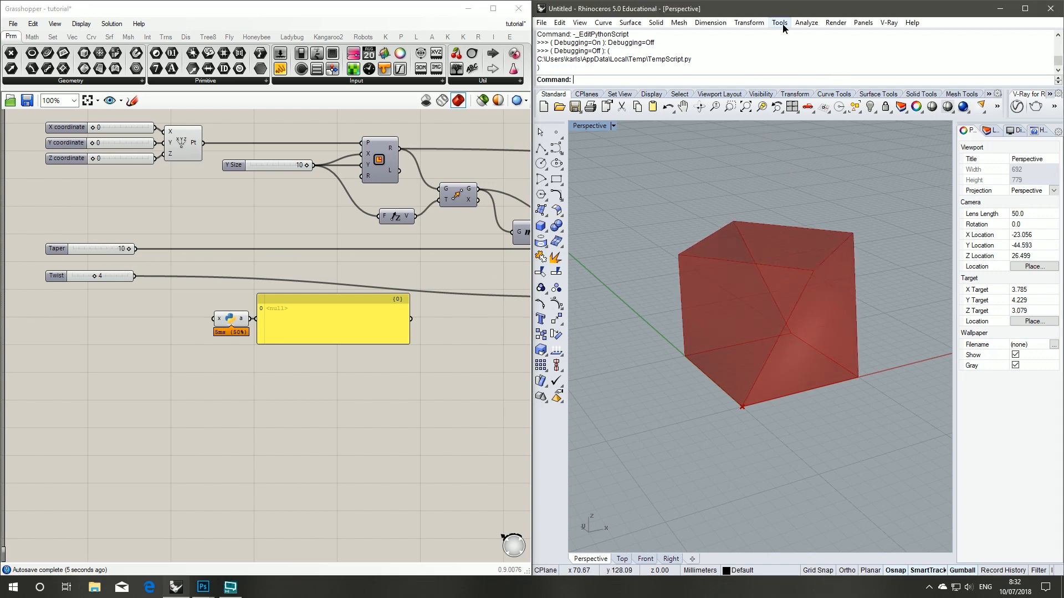
Step: Launch the Rhino Python Editor from Tools > PythonScript > Edit
click(780, 22)
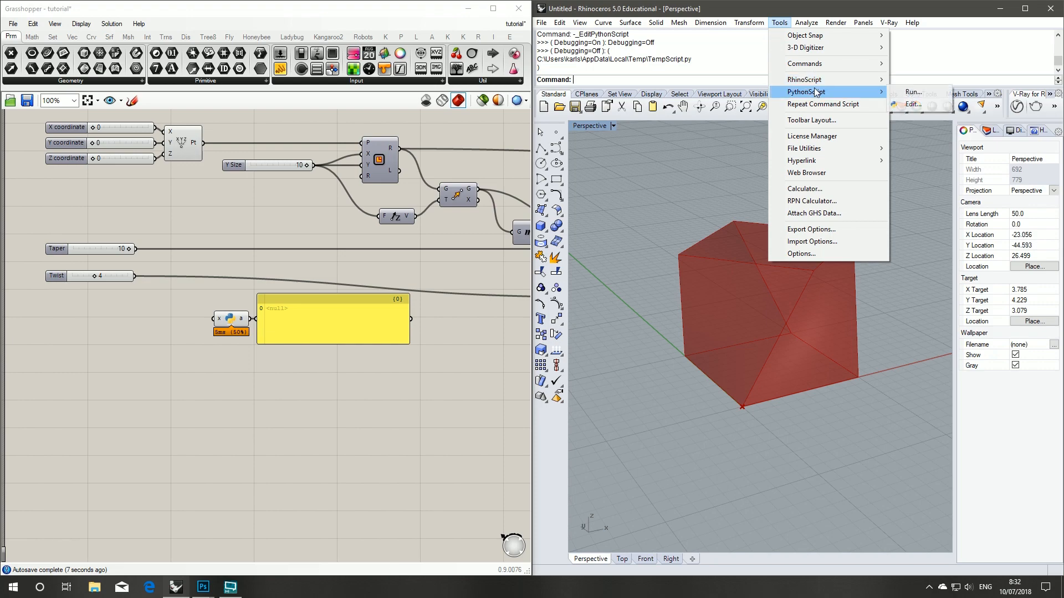
click(913, 104)
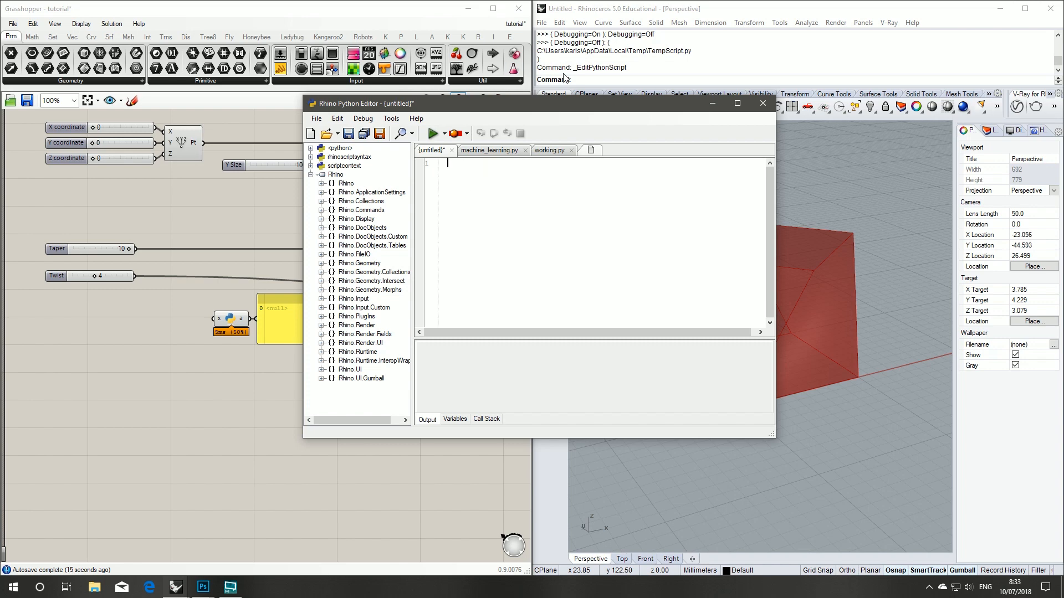
Step: Write outline comments #import rhino and #import grasshopper plug-on
text(#)
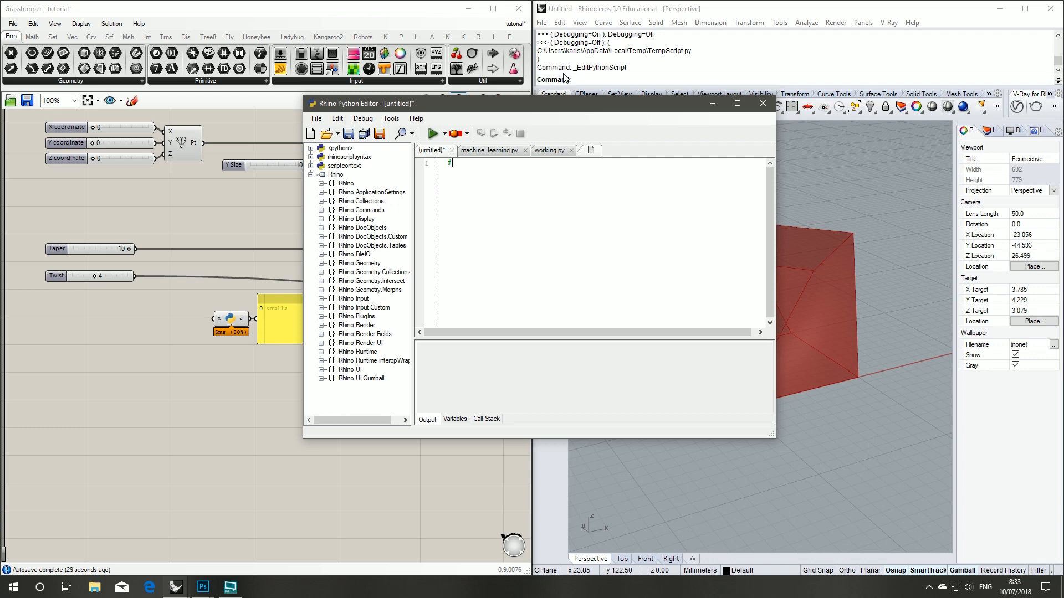
text(#import)
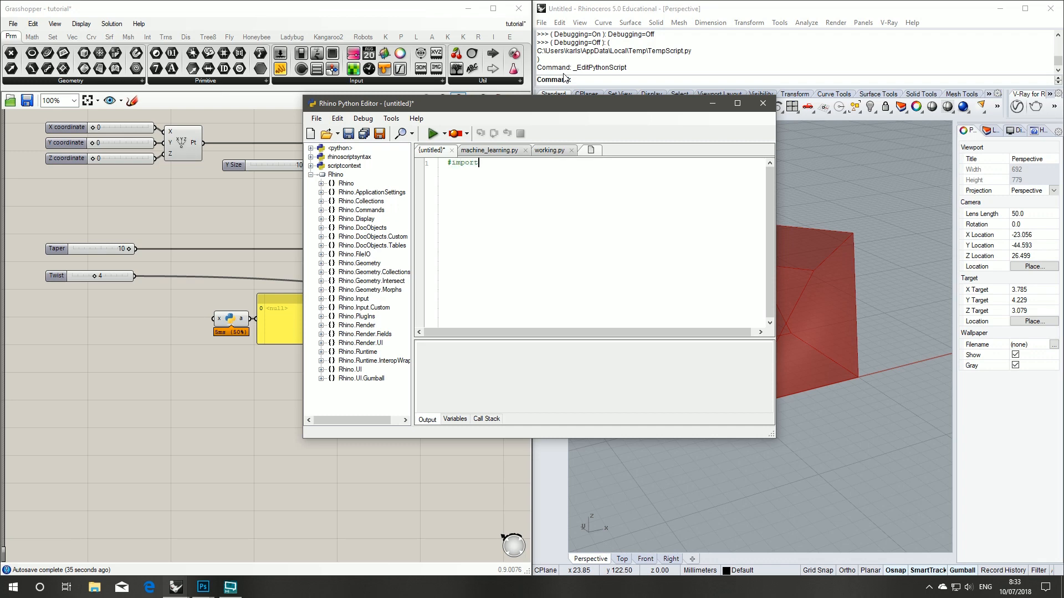
text(rhino)
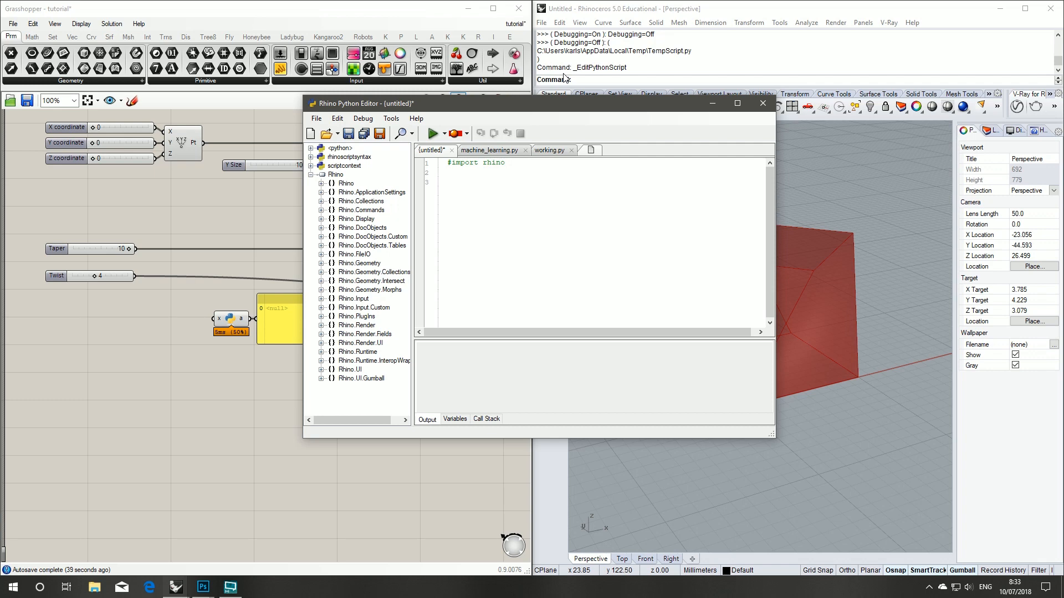
text(#import gra)
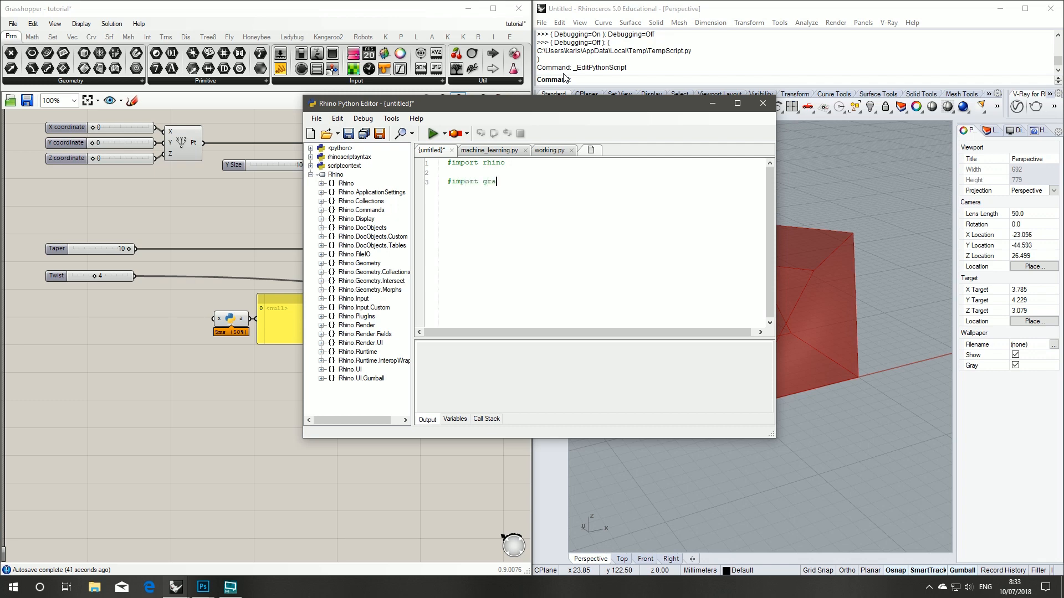
text(sshopper plu)
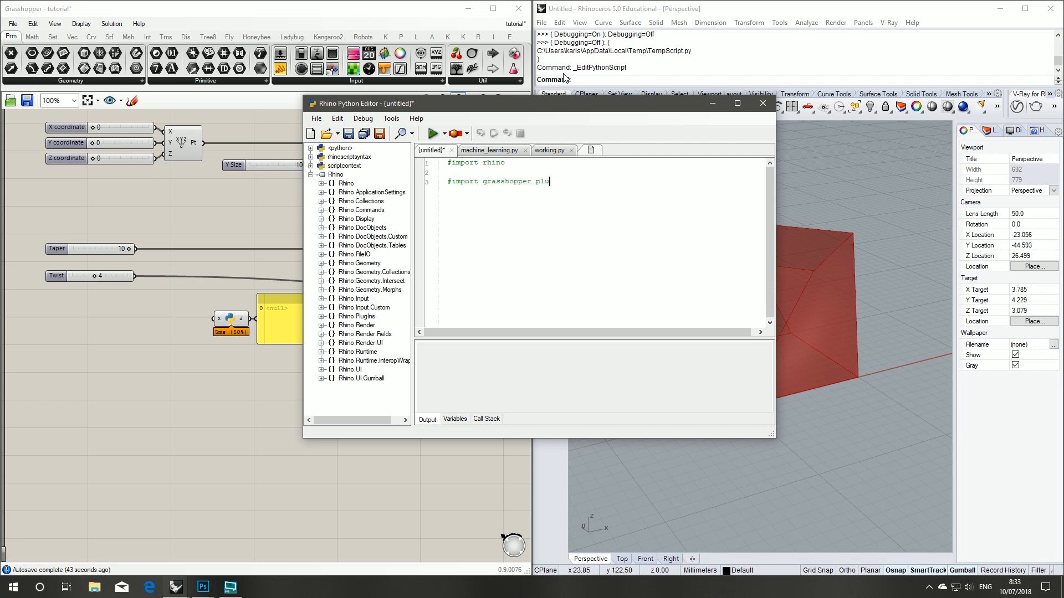
text(g-on)
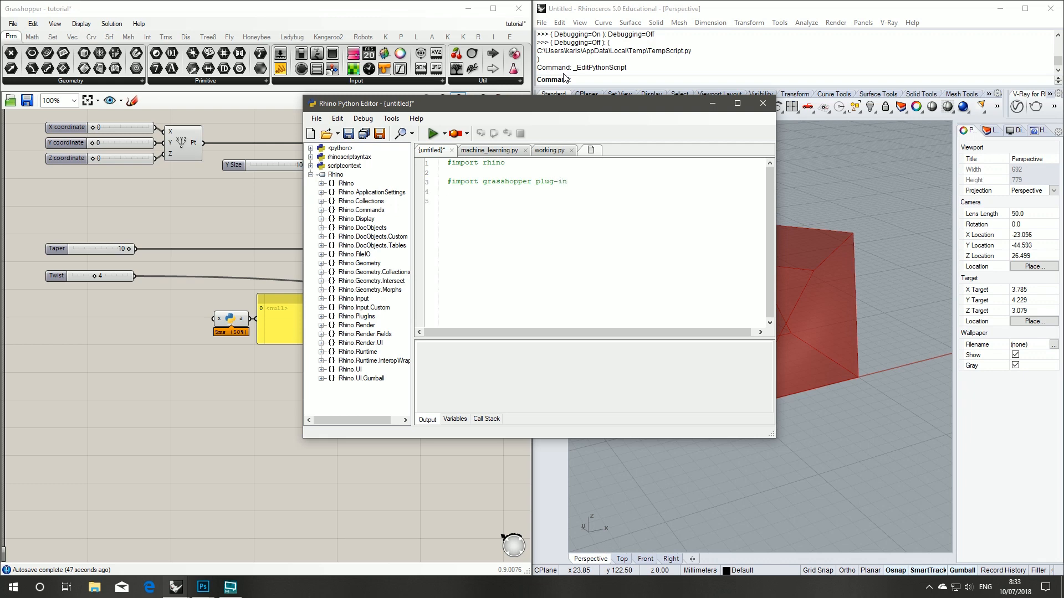
Step: Add comments #taper, #twist, #move in x, #move in y, #bake and move the editor aside
text(#)
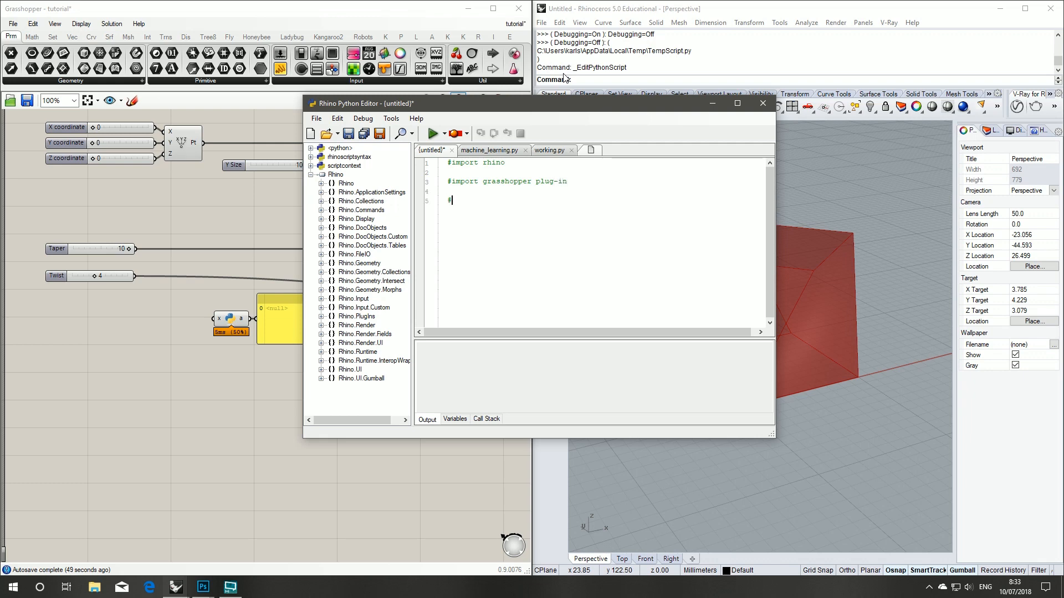
text(taper)
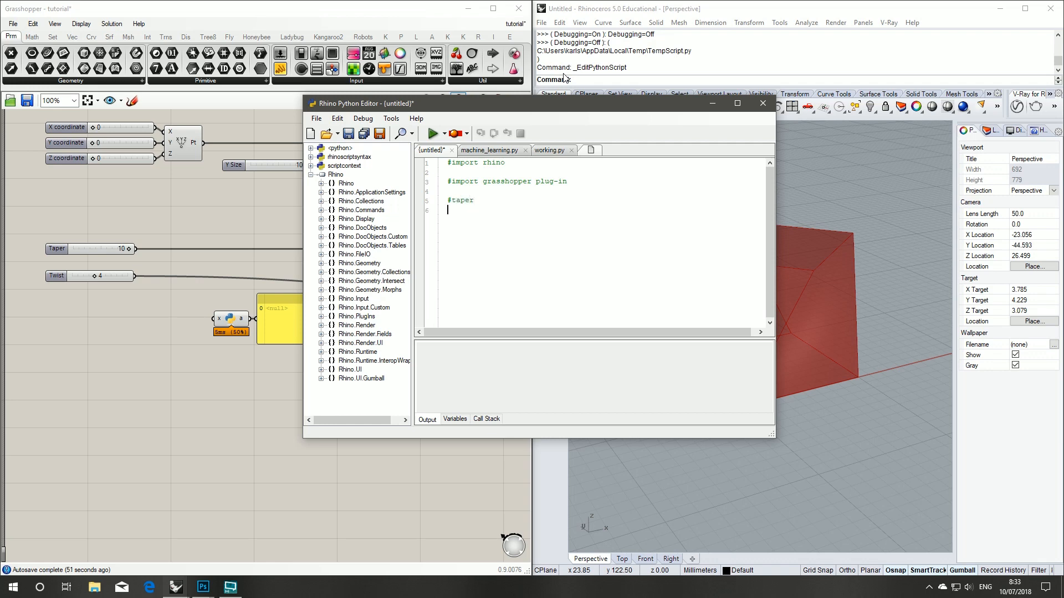
text(#twist)
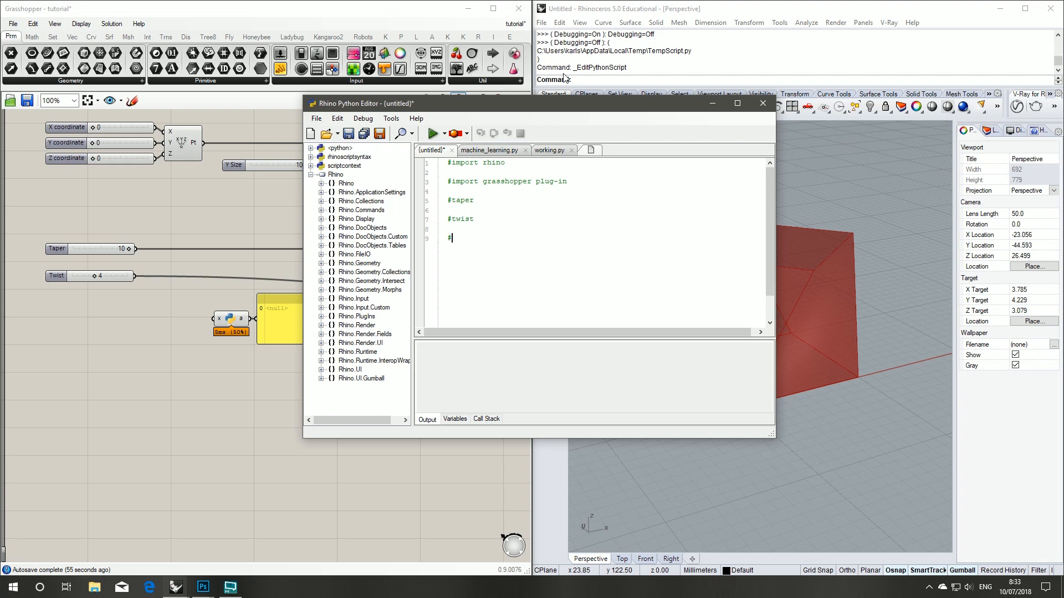
text(move in x)
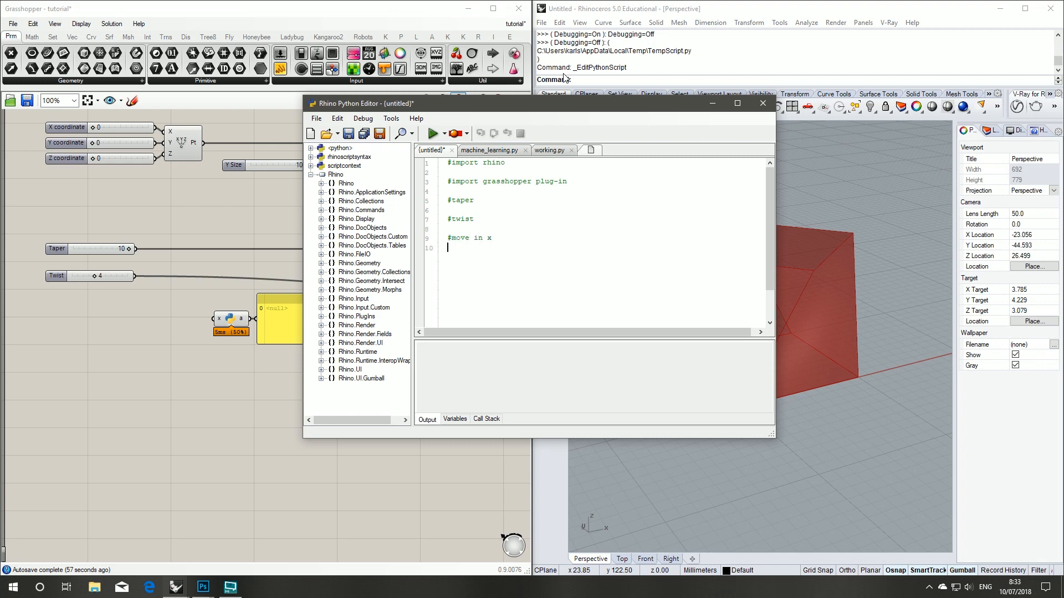
text(#move in)
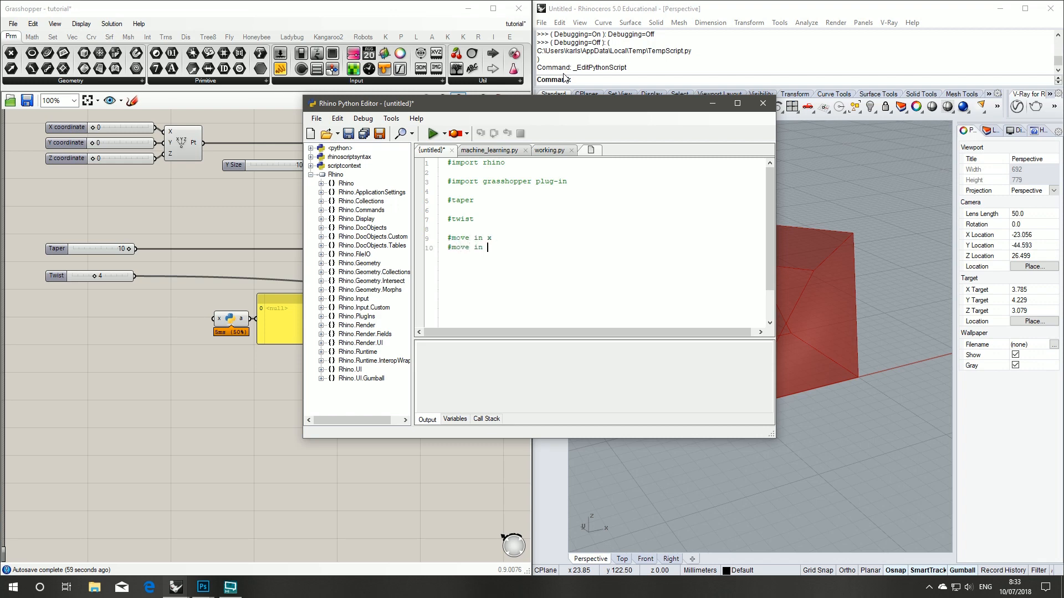
text(y)
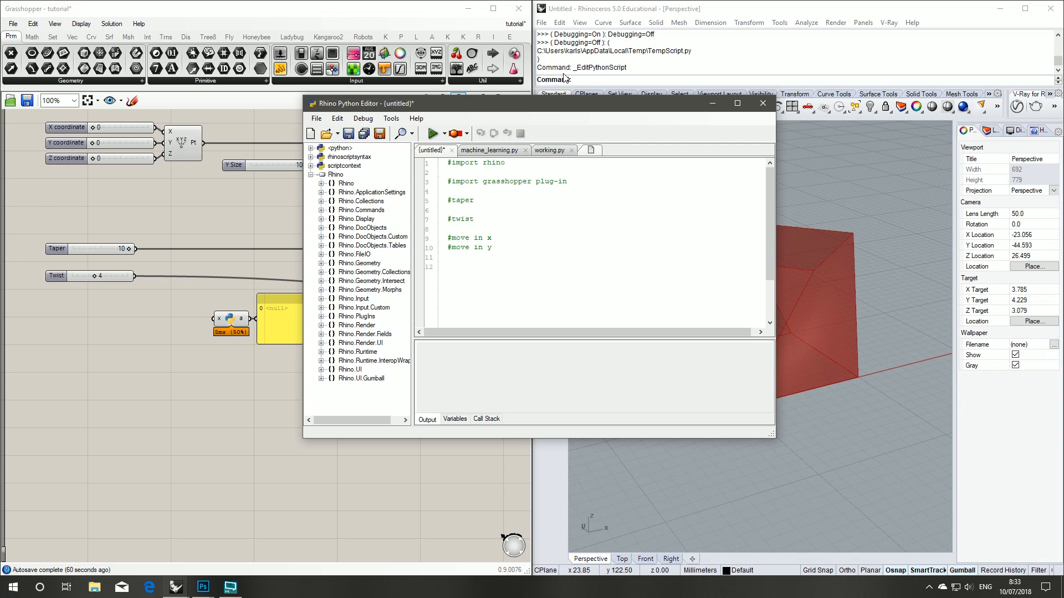
text(#bake)
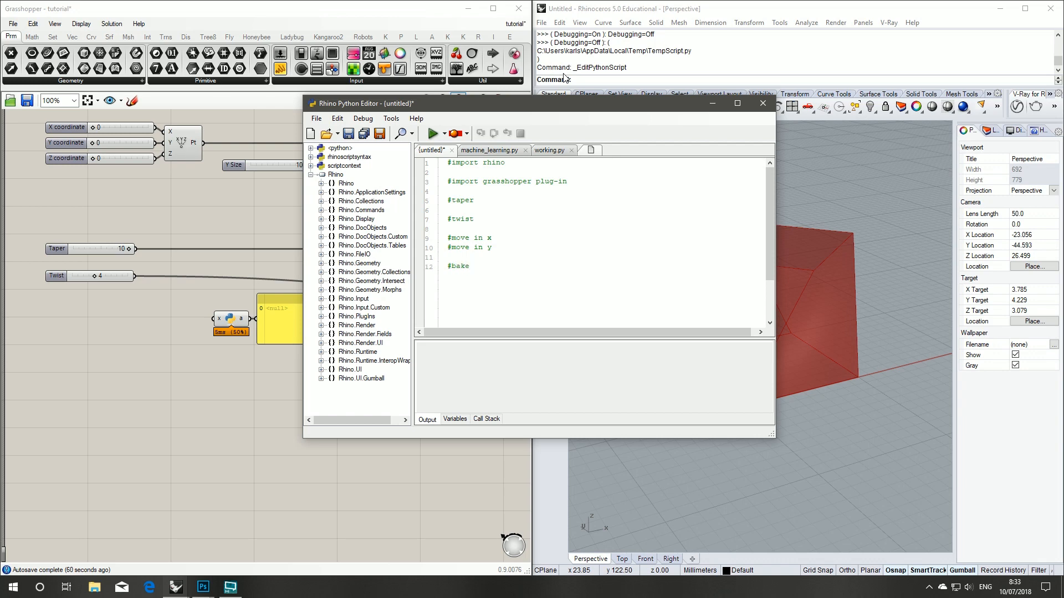
click(468, 266)
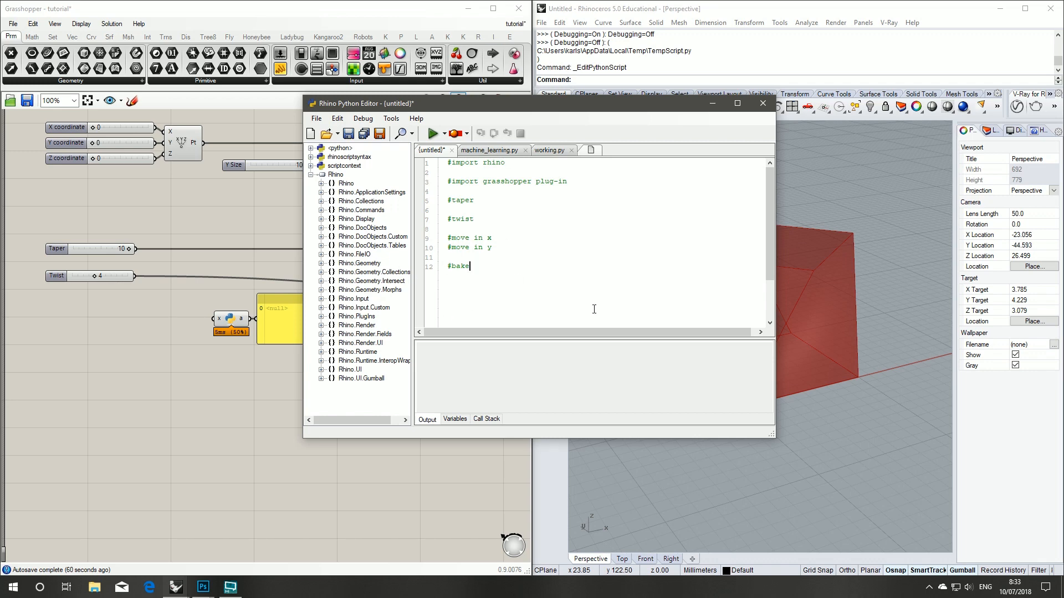
mouse_move(627, 108)
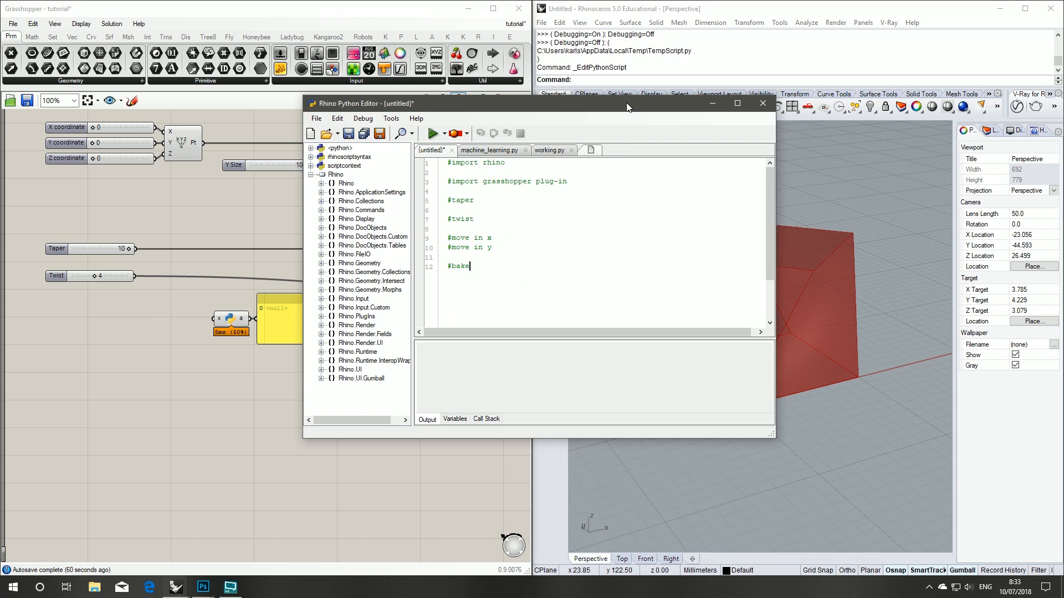
drag(625, 108, 416, 113)
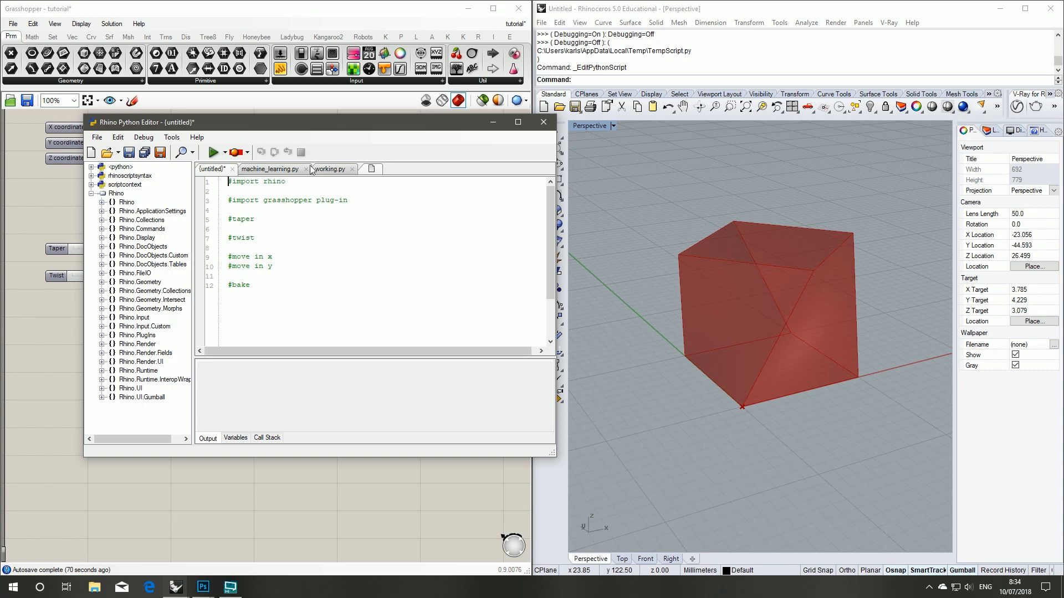
Step: Write import Rhino and grass = Rhino.RhinoApp.GetPlugInObject('Grasshopper')
text(import)
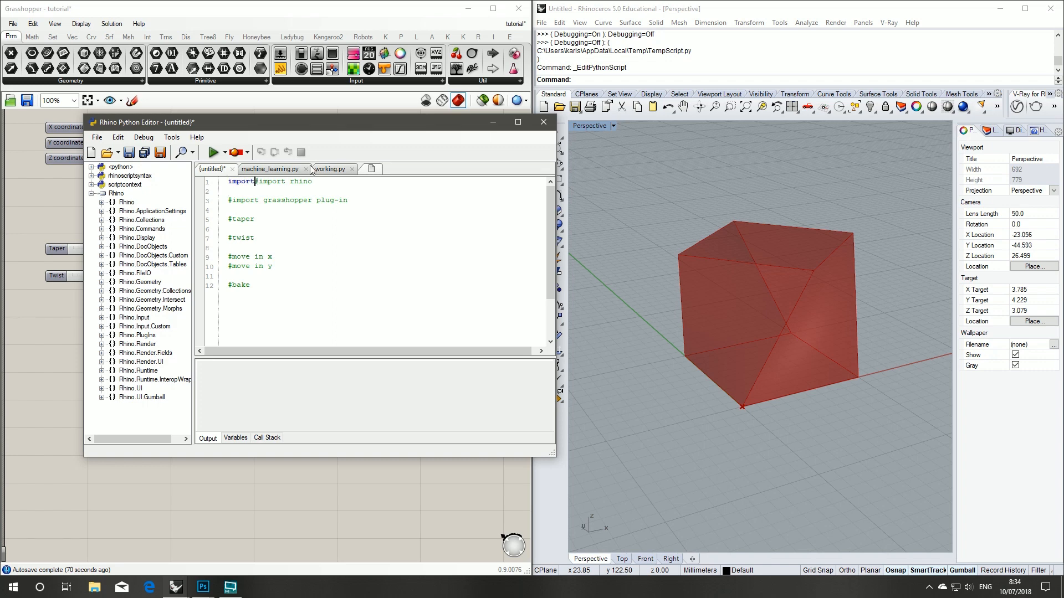
text(Rhino)
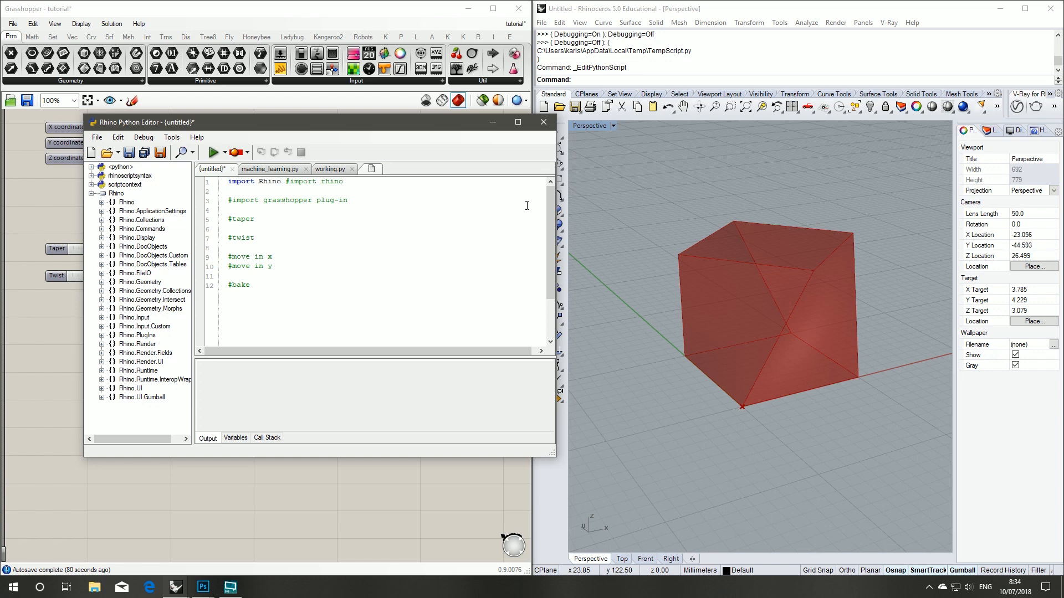
text(grass)
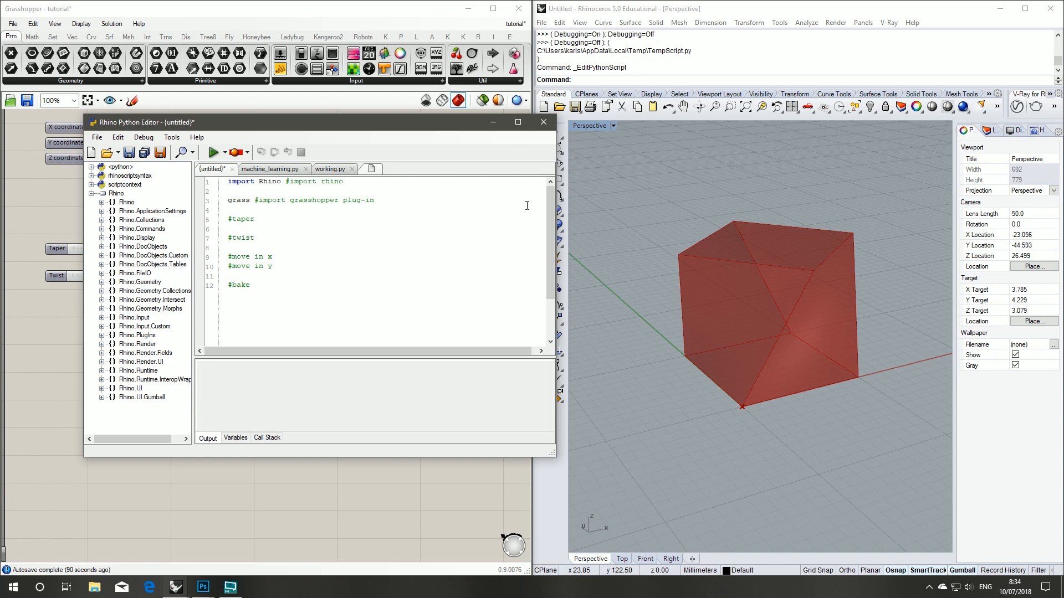
text(=)
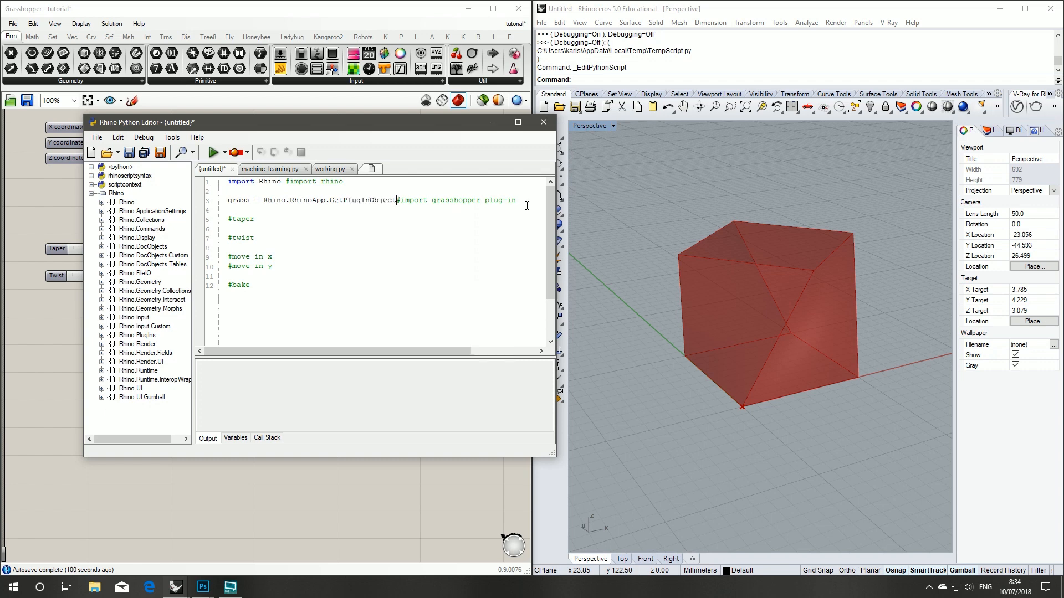
text((')
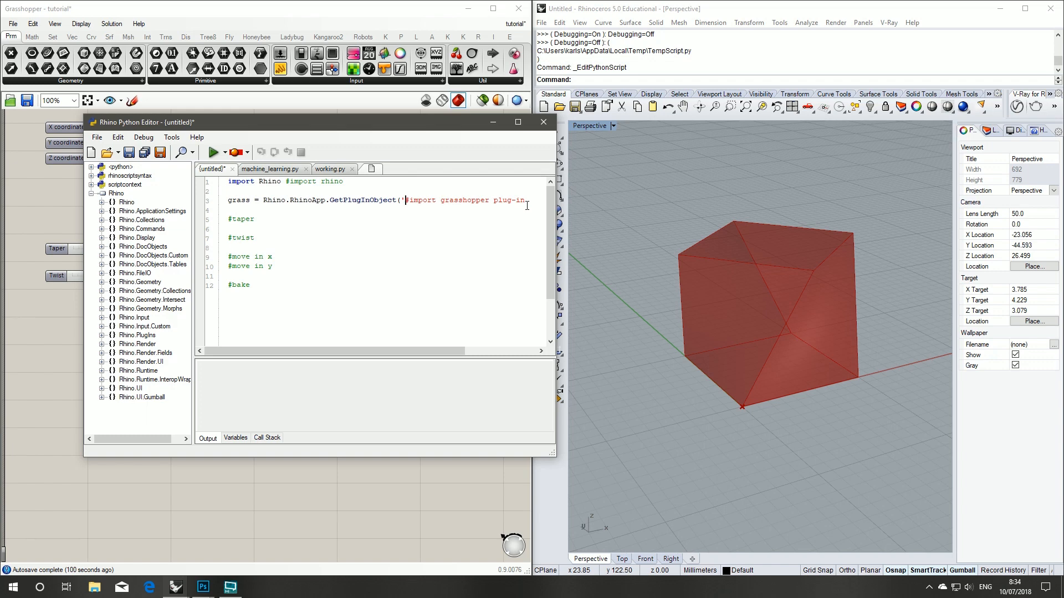
text(Grasshopper')
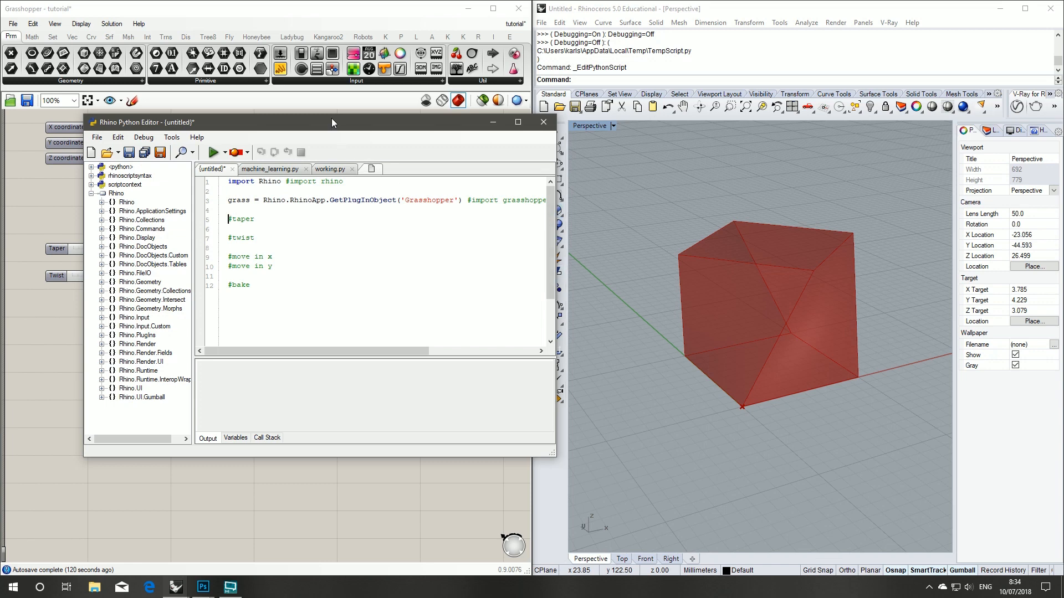
Step: Write for i in range(1, 5): under #taper, begin grass.Se, and raise Taper to a cube
drag(333, 122, 351, 135)
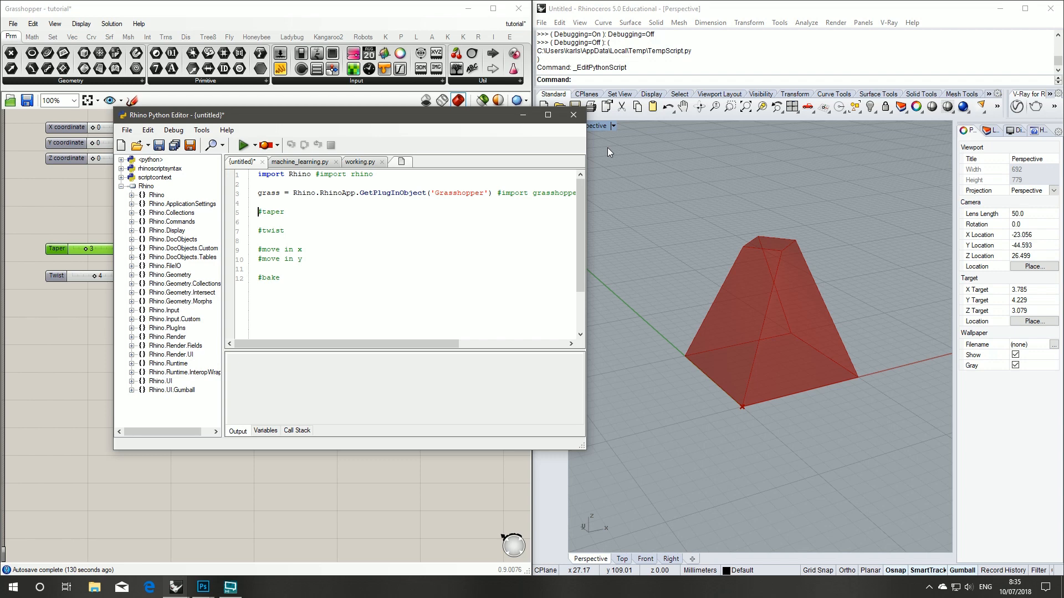
text(for i in)
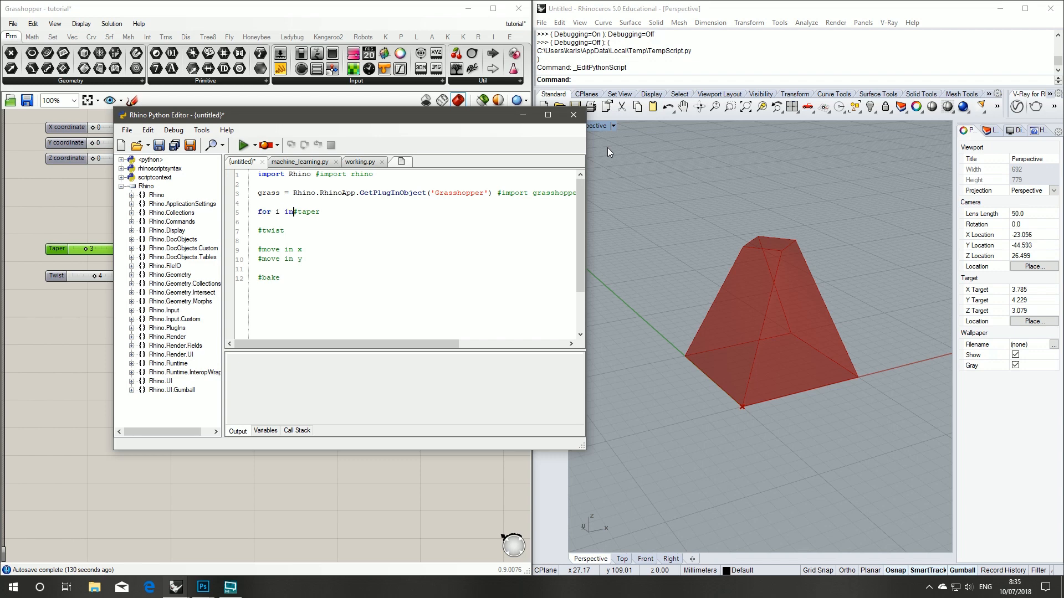
text(range()
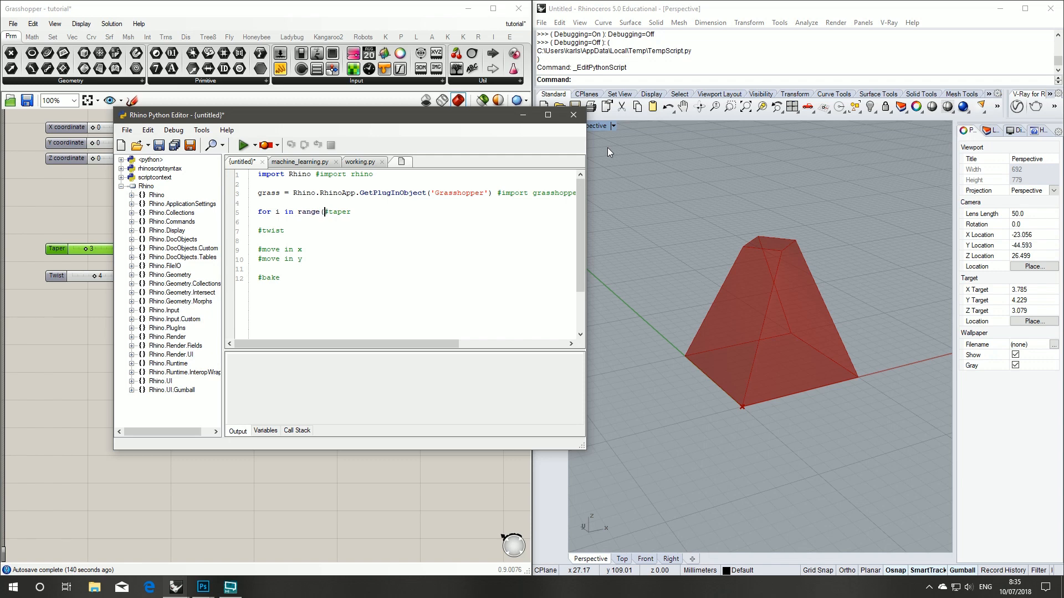
text(1,)
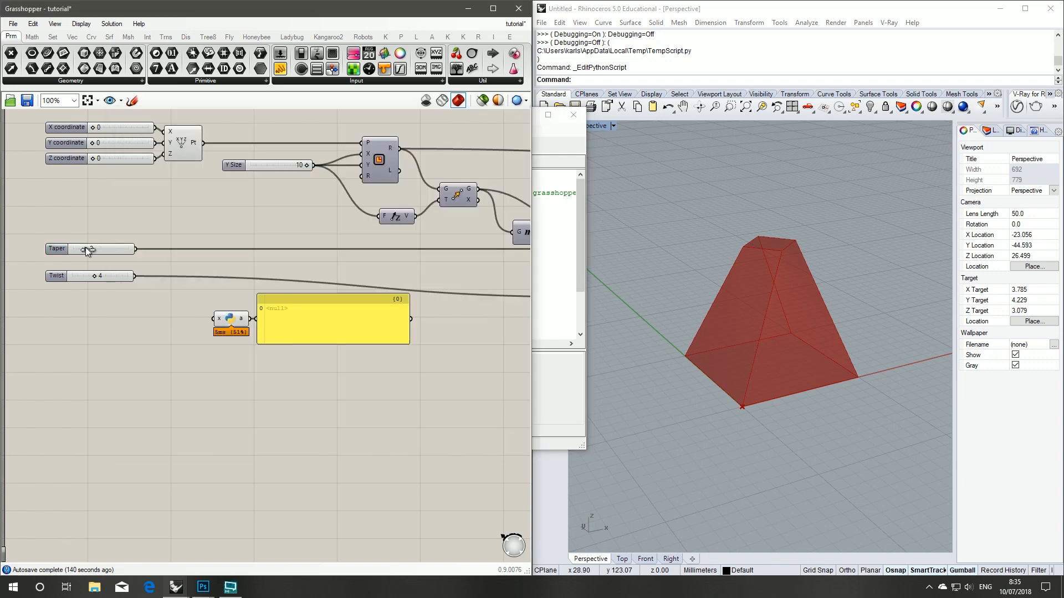
drag(81, 249, 92, 249)
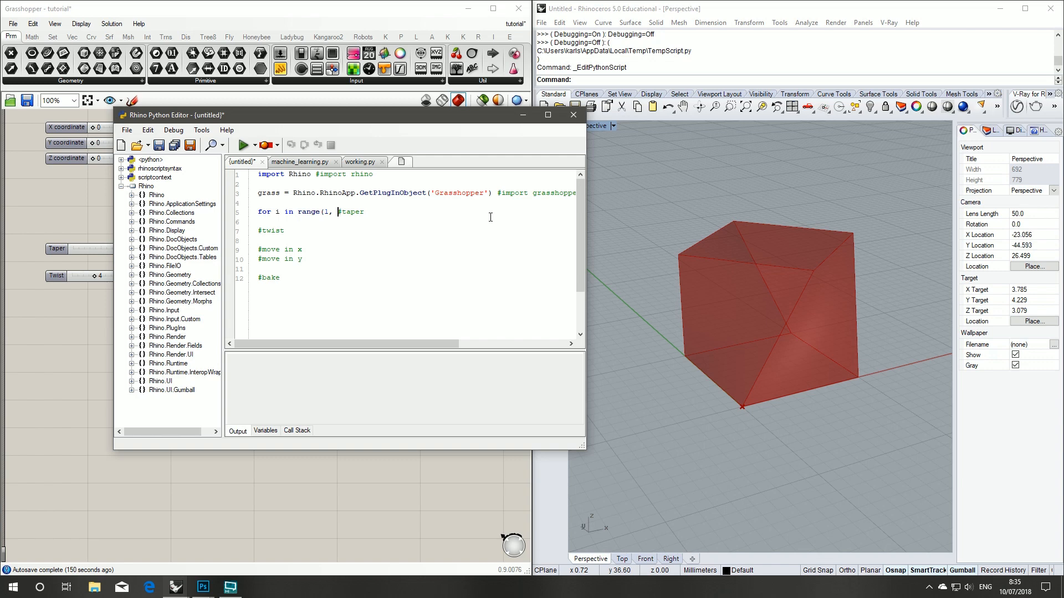
text(5))
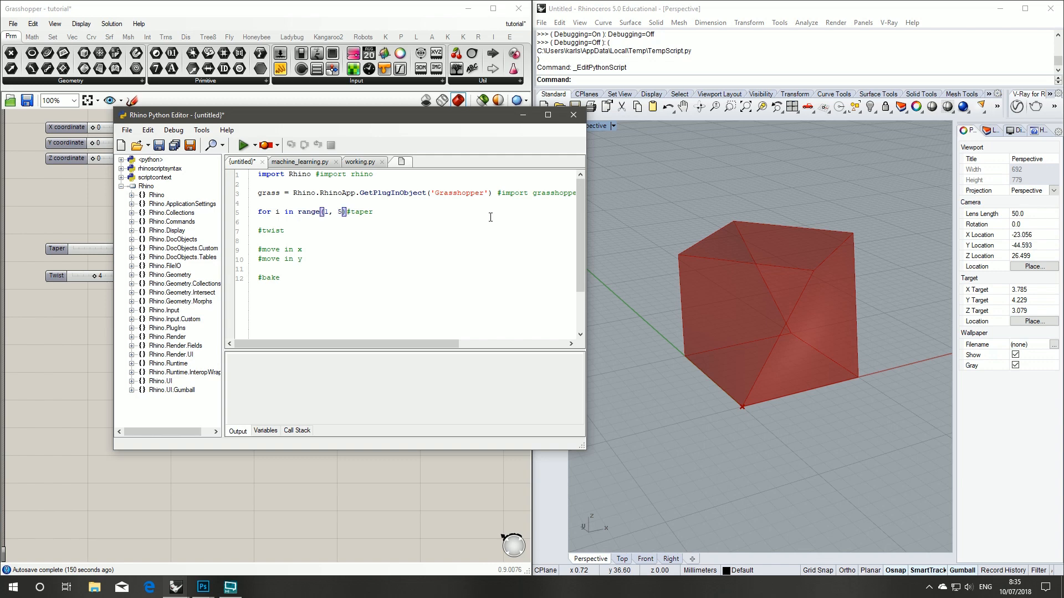
text(:)
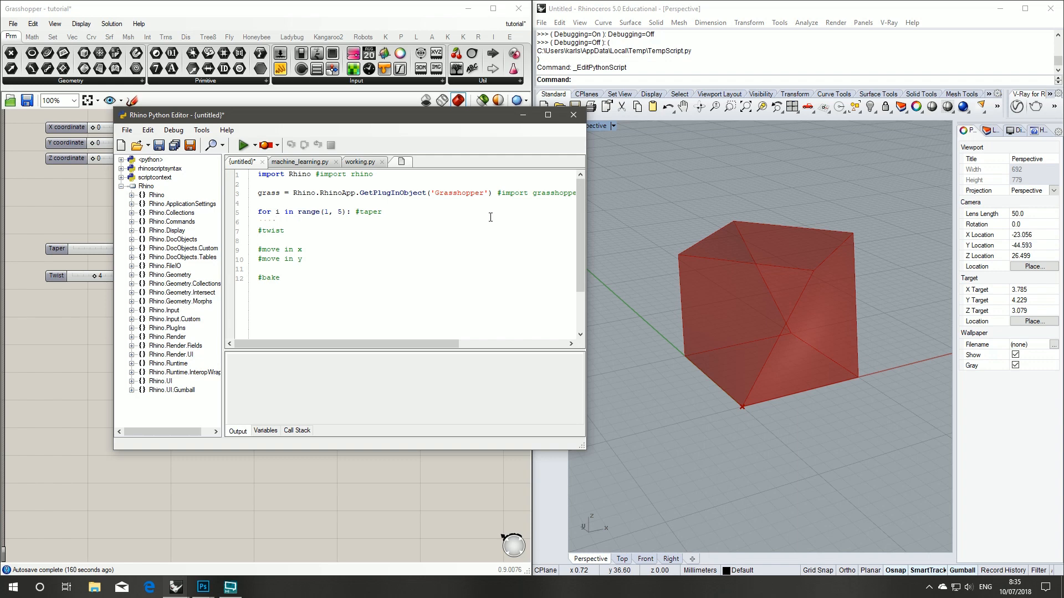
text(grass.)
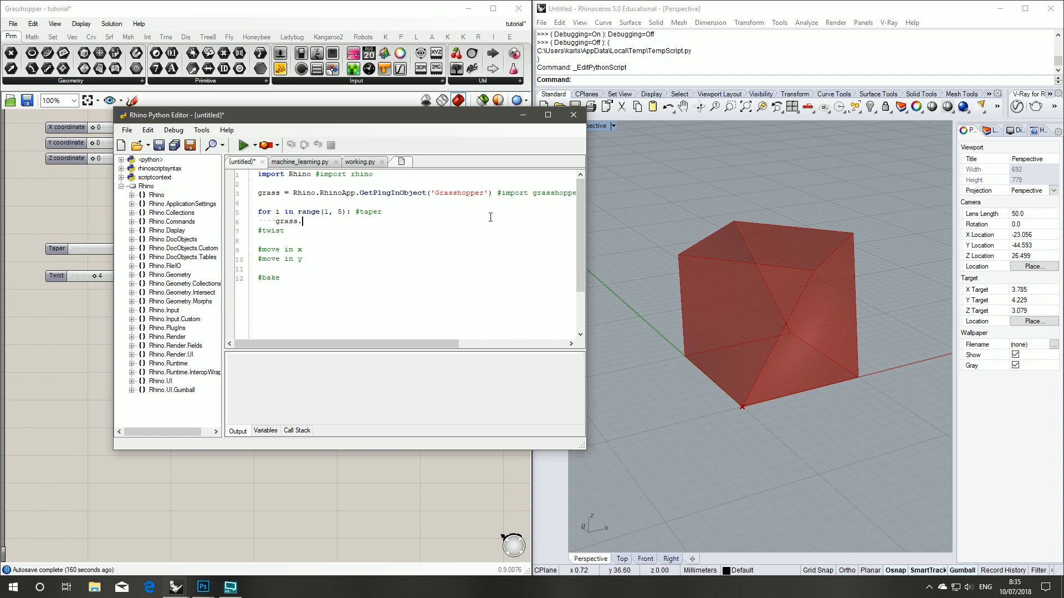
text(Se)
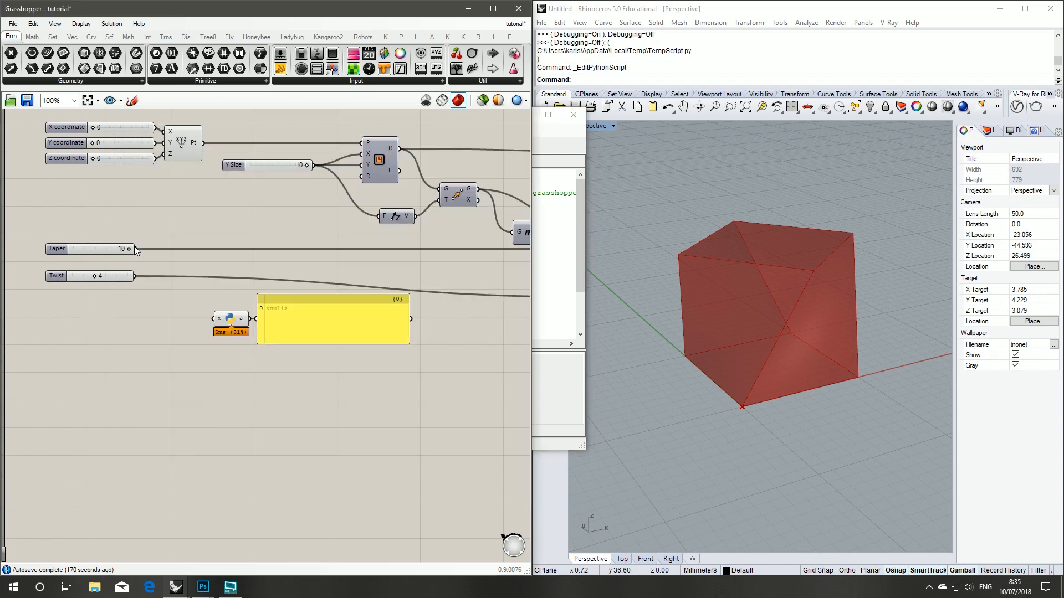
Step: Wire the Taper slider into the Python component to read its ID
click(93, 246)
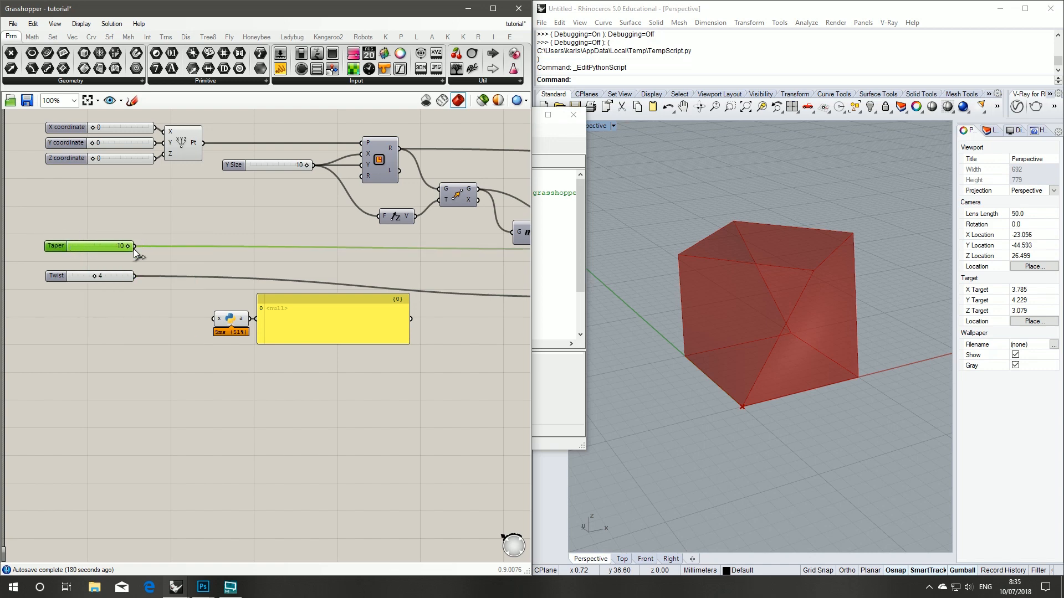
drag(134, 246, 213, 319)
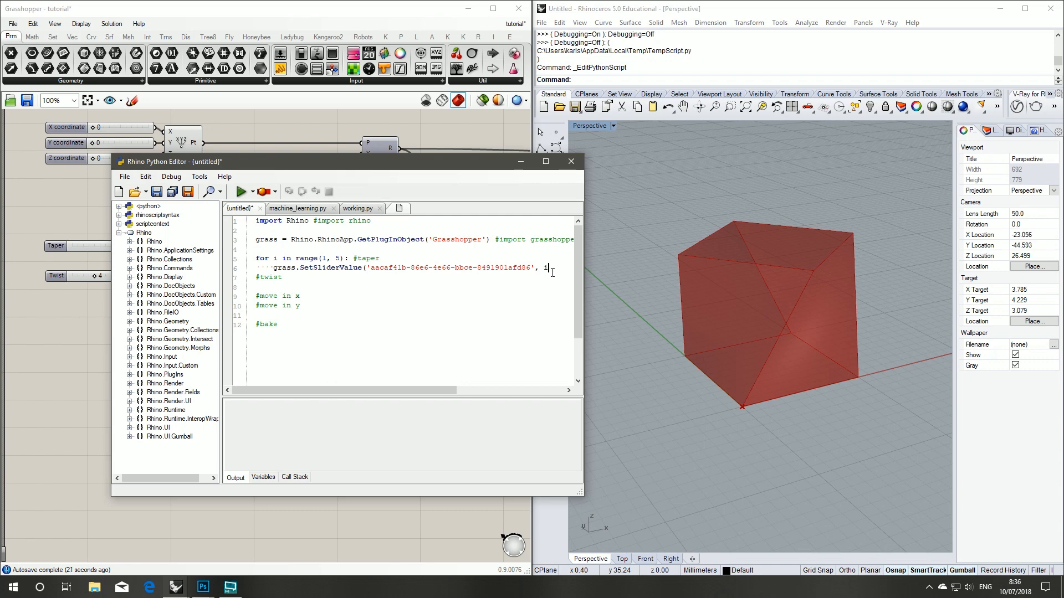
Step: Finish SetSliderValue('<slider guid>', i) and widen the loop to range(1, 6)
text(i)
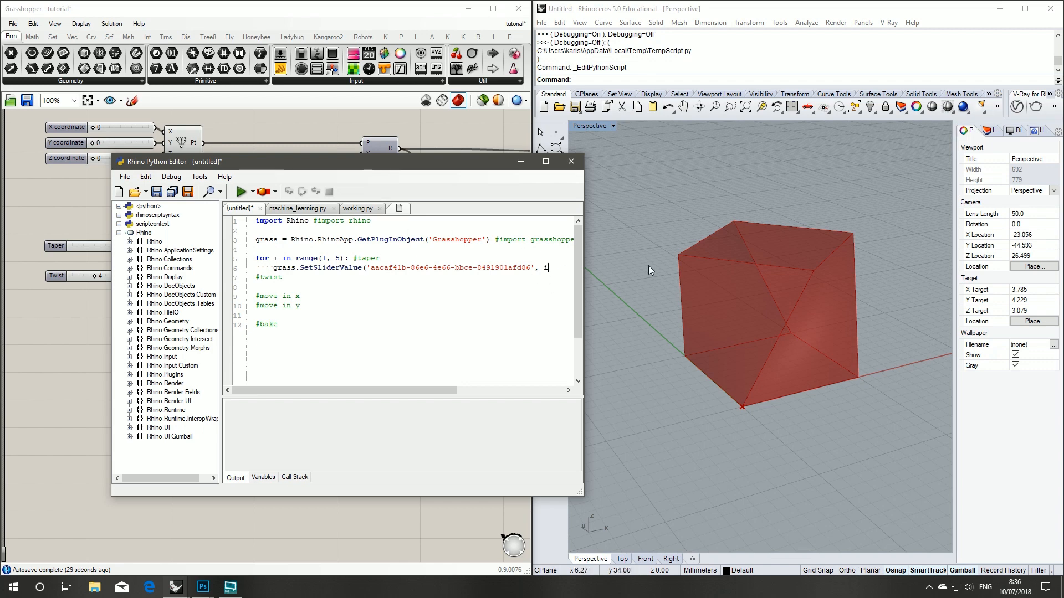
double_click(337, 258)
text(6)
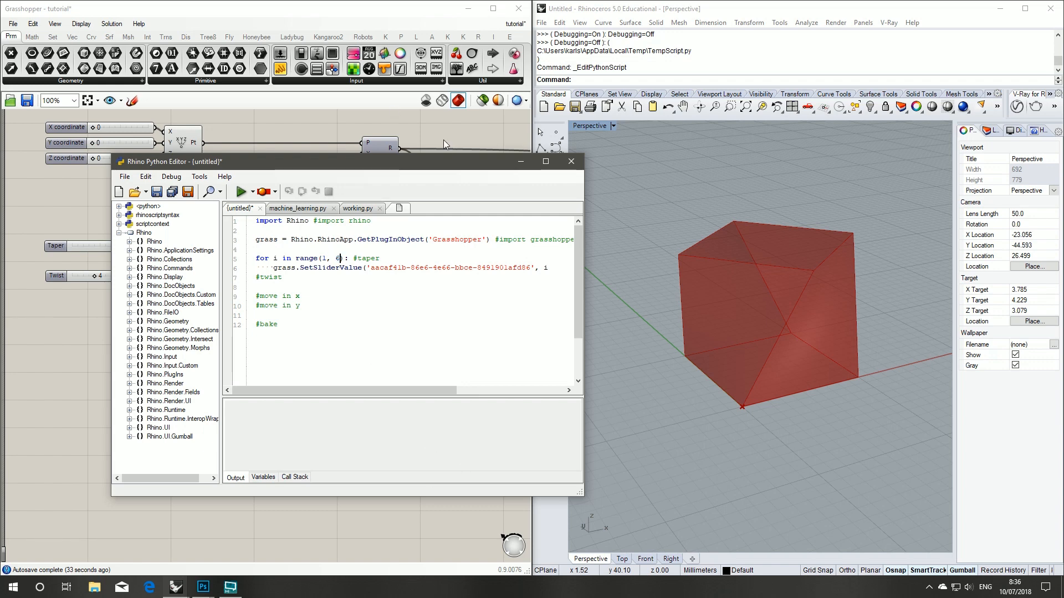
mouse_move(675, 228)
text())
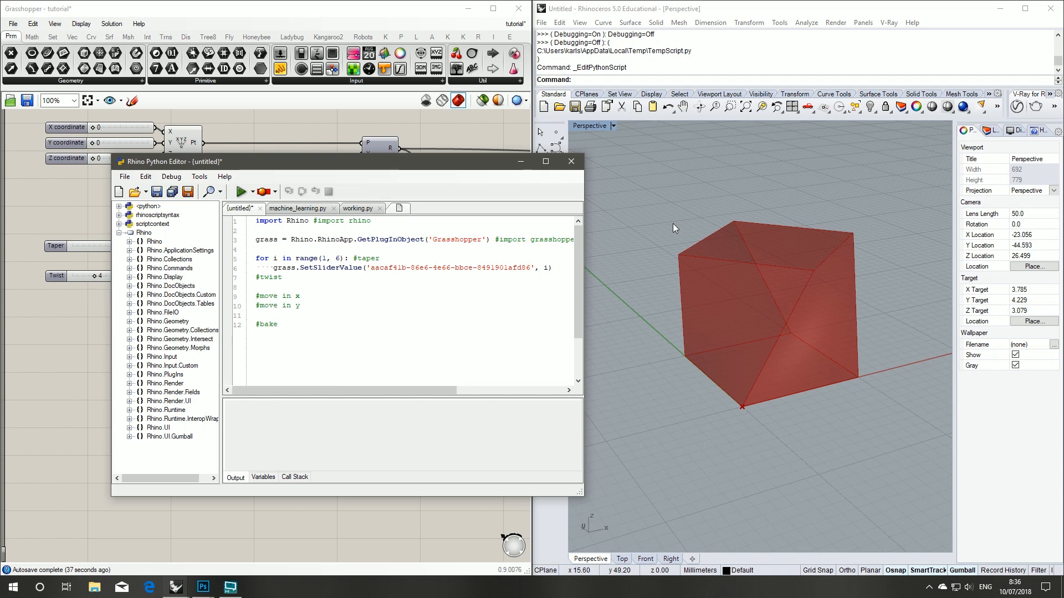
key(Enter)
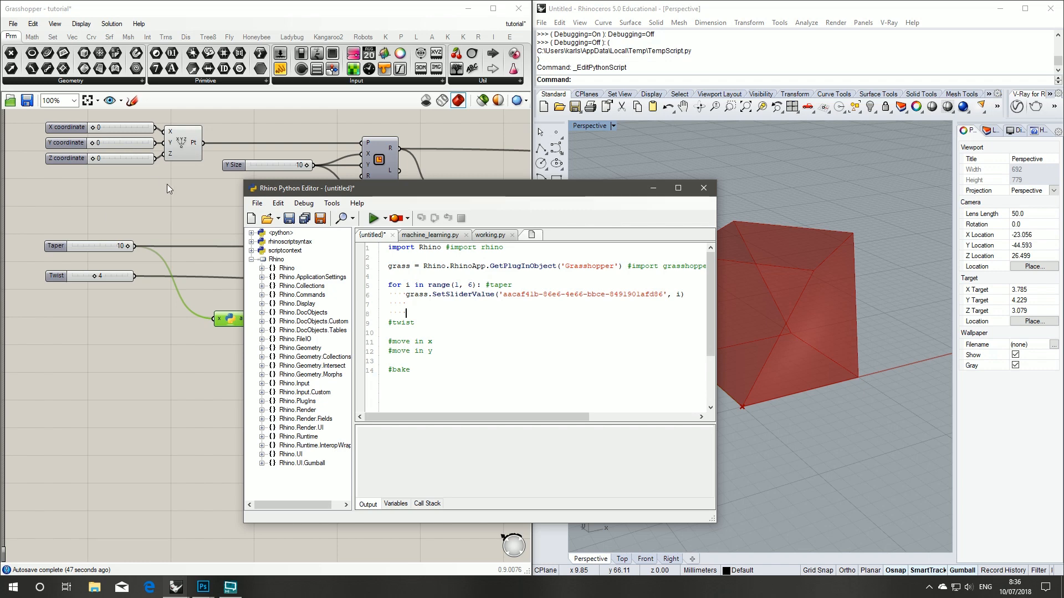
mouse_move(175, 208)
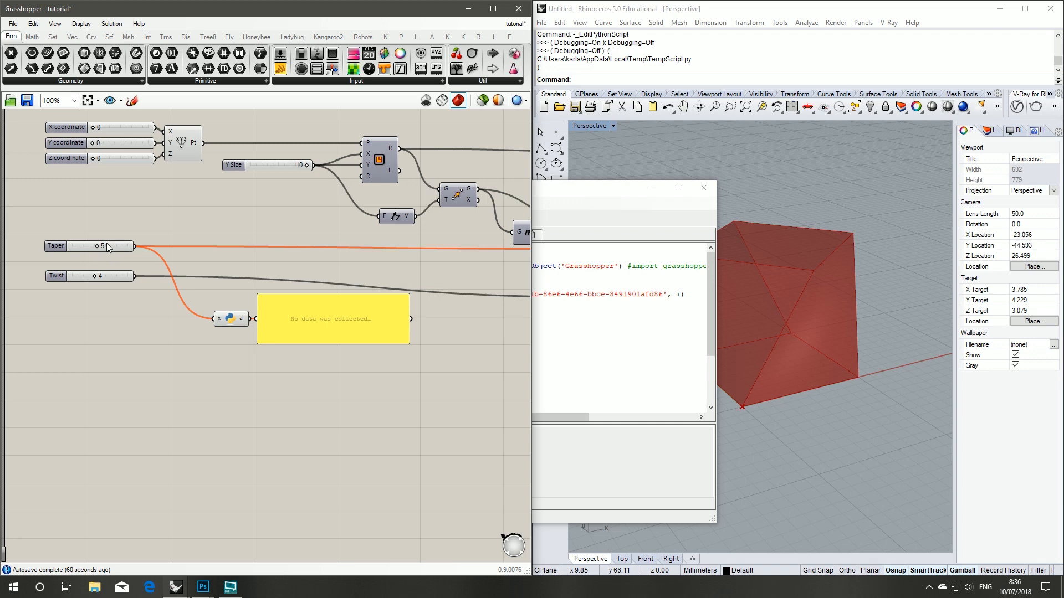
mouse_move(435, 271)
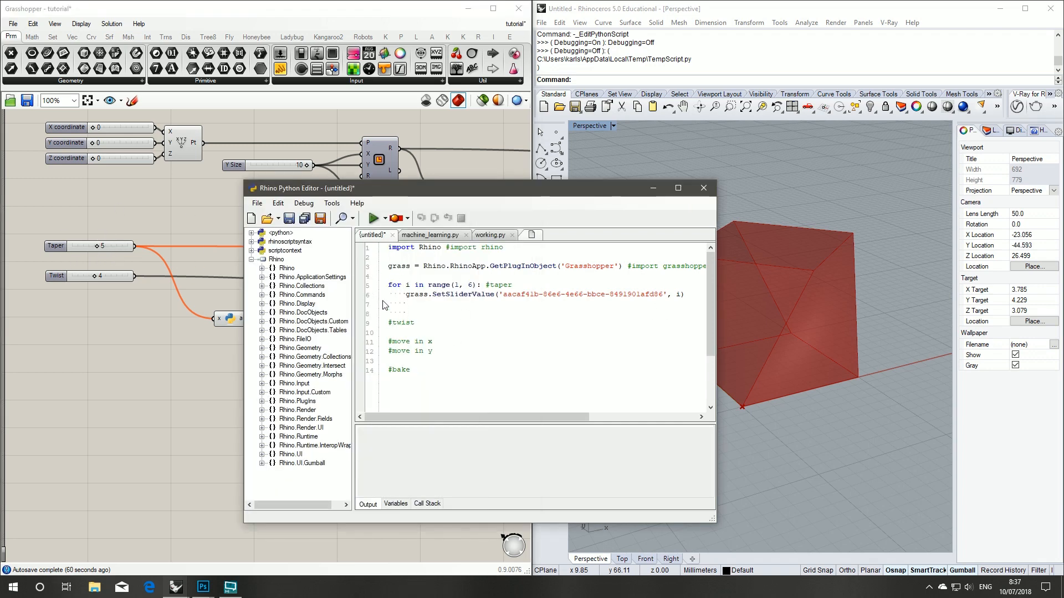
Step: Add grass.RunSolver('tutorial.gh') inside the taper loop
click(411, 311)
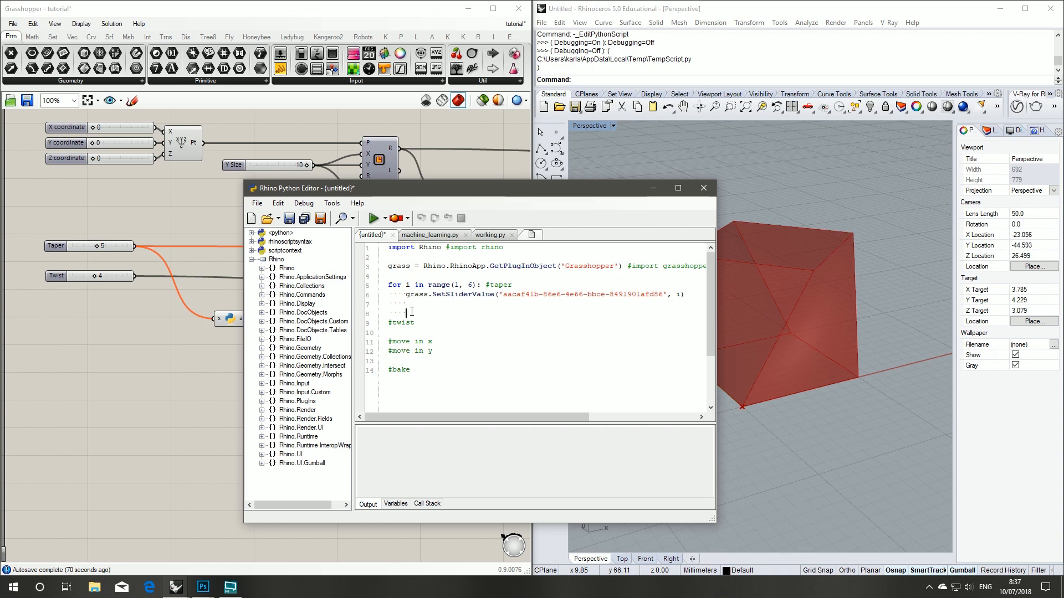
text(grass.)
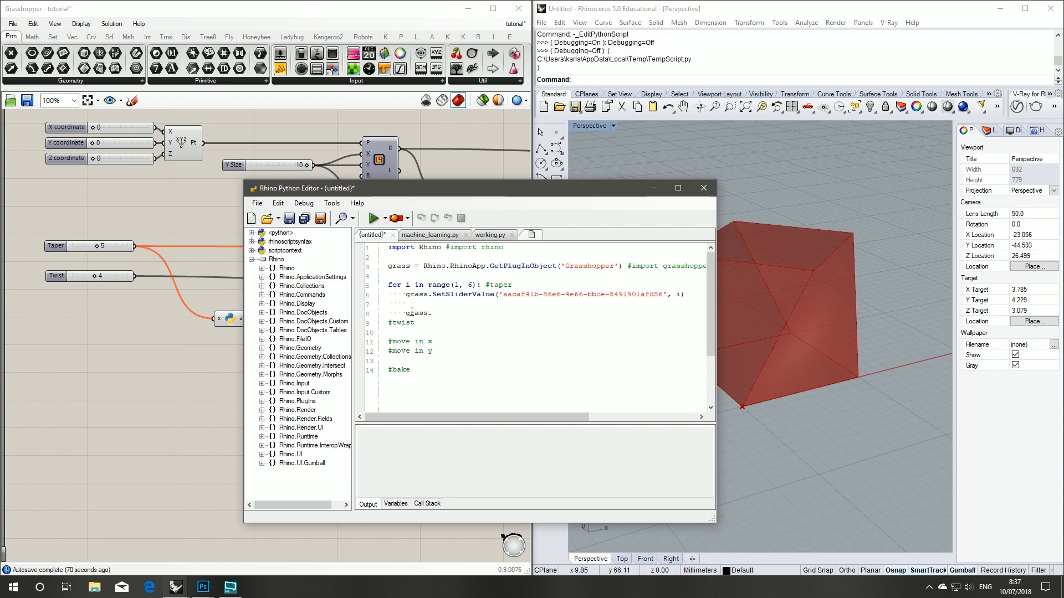
text(.Run)
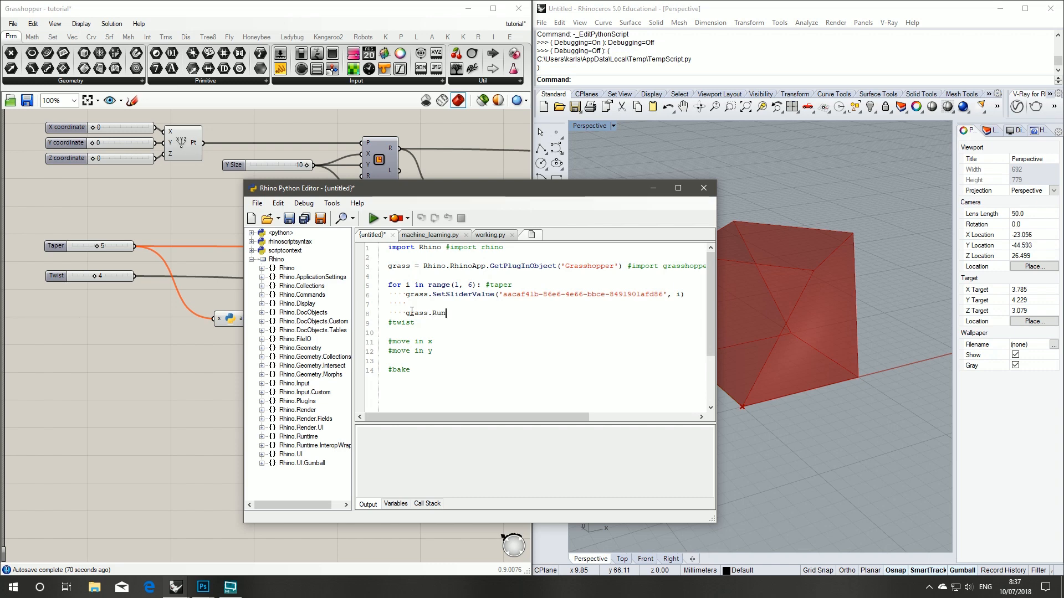
text(Solver)
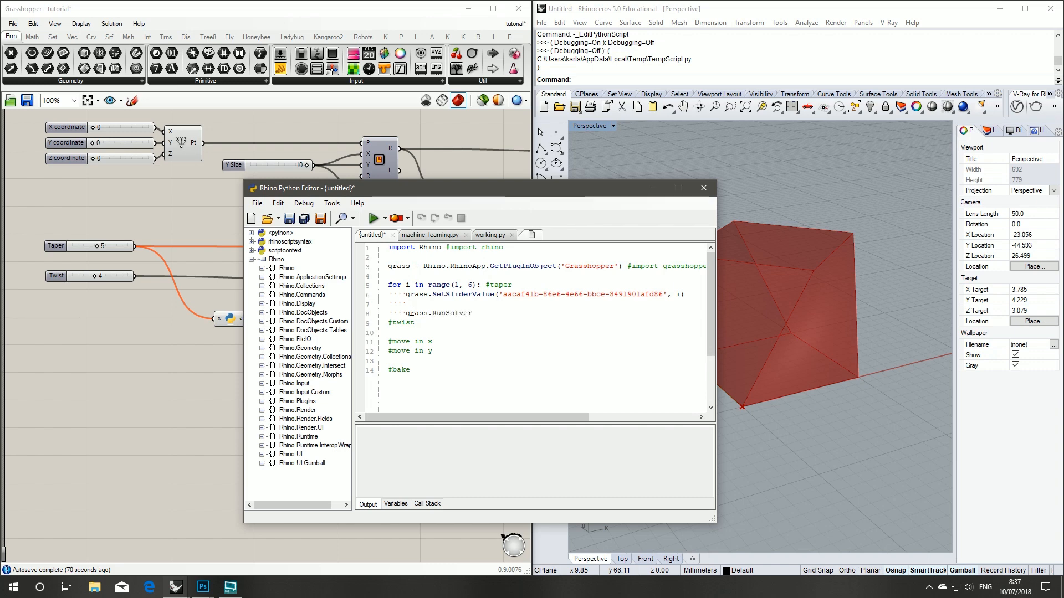
text(('tutorial.gh)
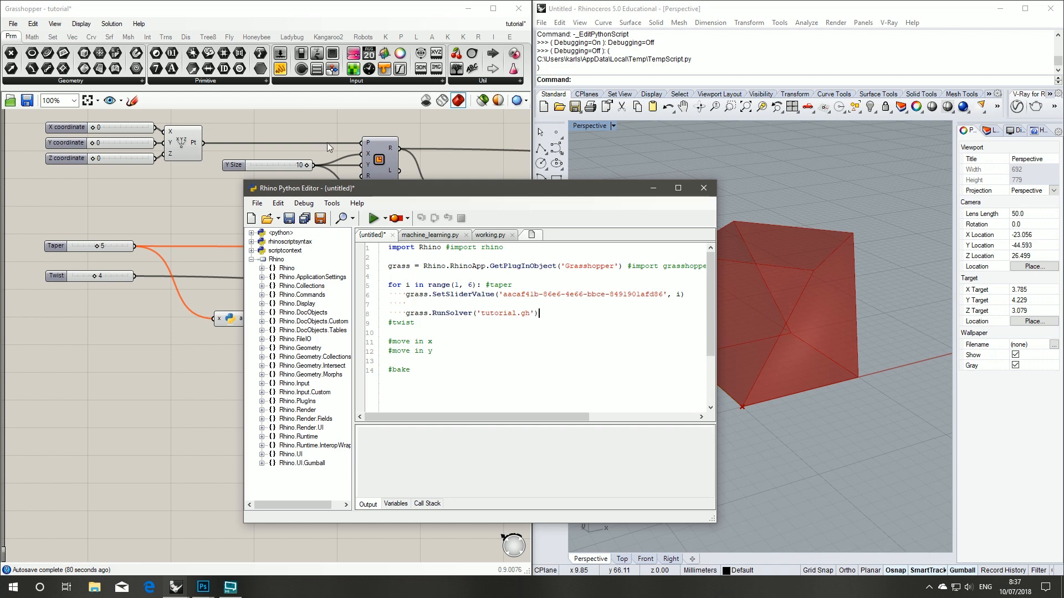
mouse_move(90, 234)
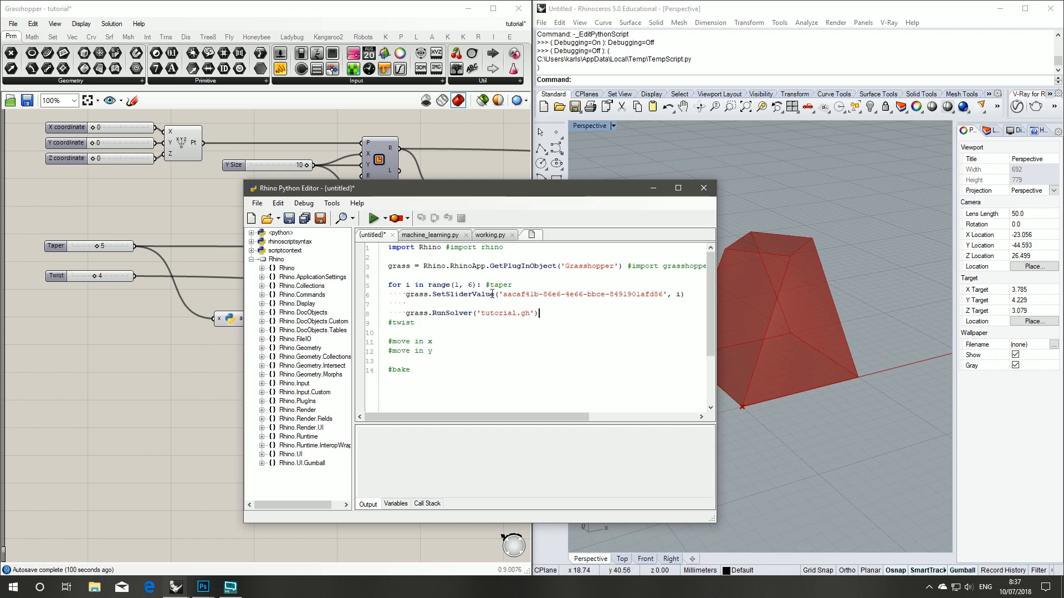
Step: Remove the RunSolver line and copy the Twist slider's ID from the panel
double_click(507, 312)
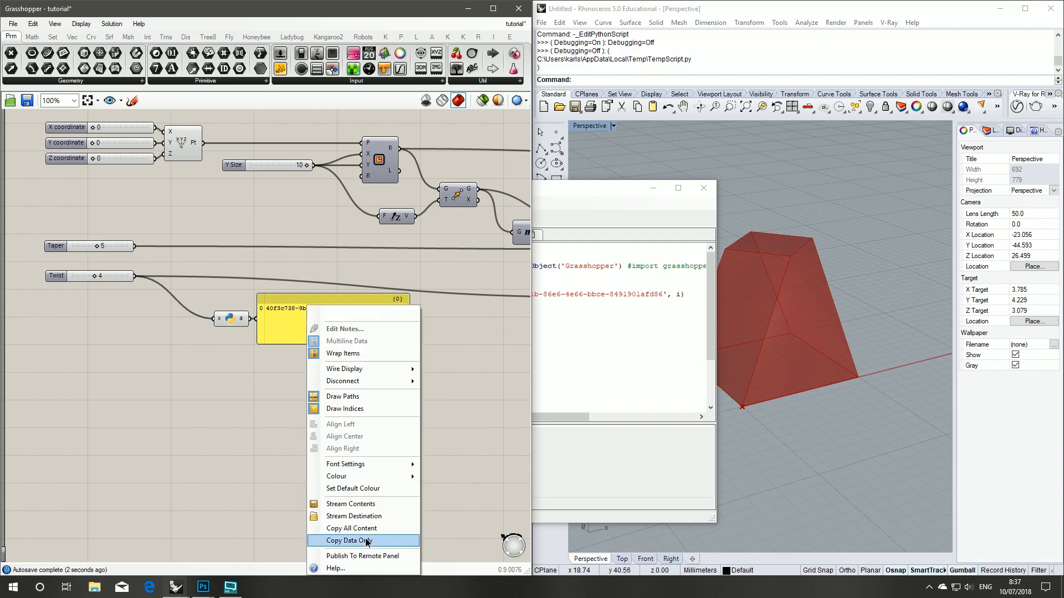
click(350, 541)
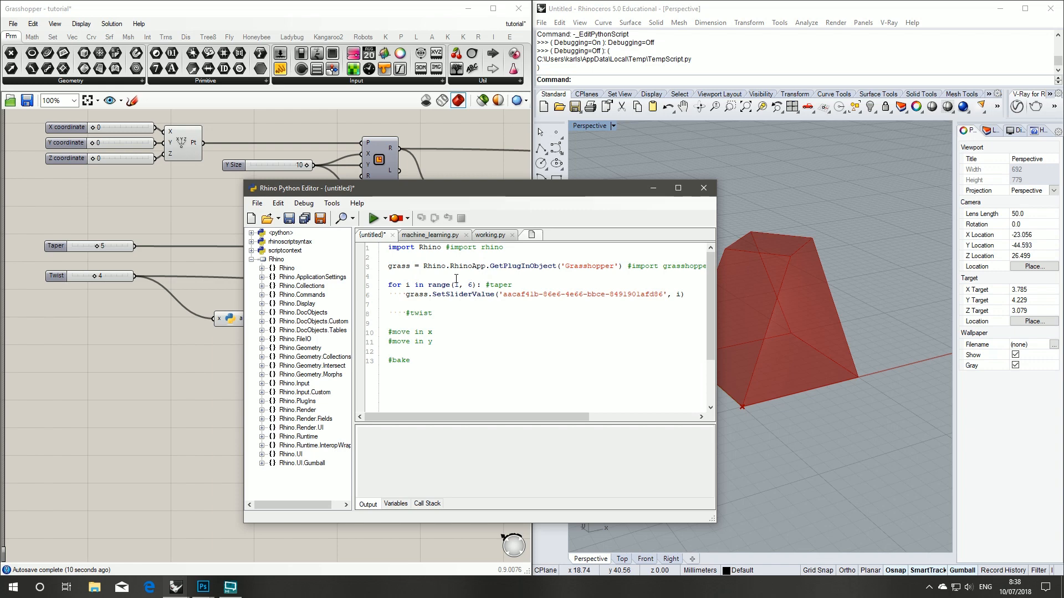
Step: Write the nested for j loop calling grass.SetSliderValue with the Twist slider ID and j
text(for j)
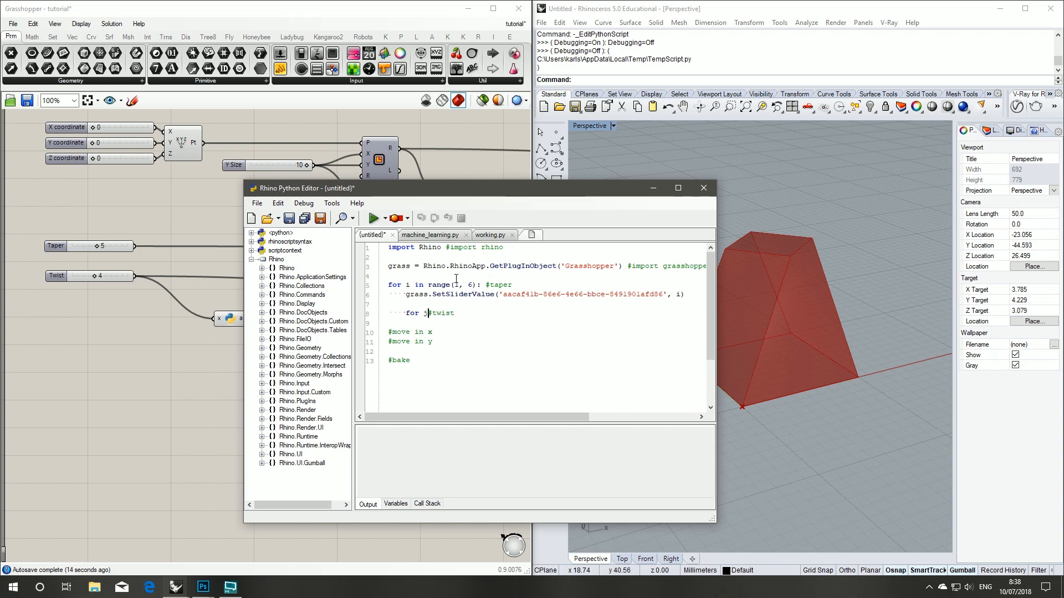
text(in range)
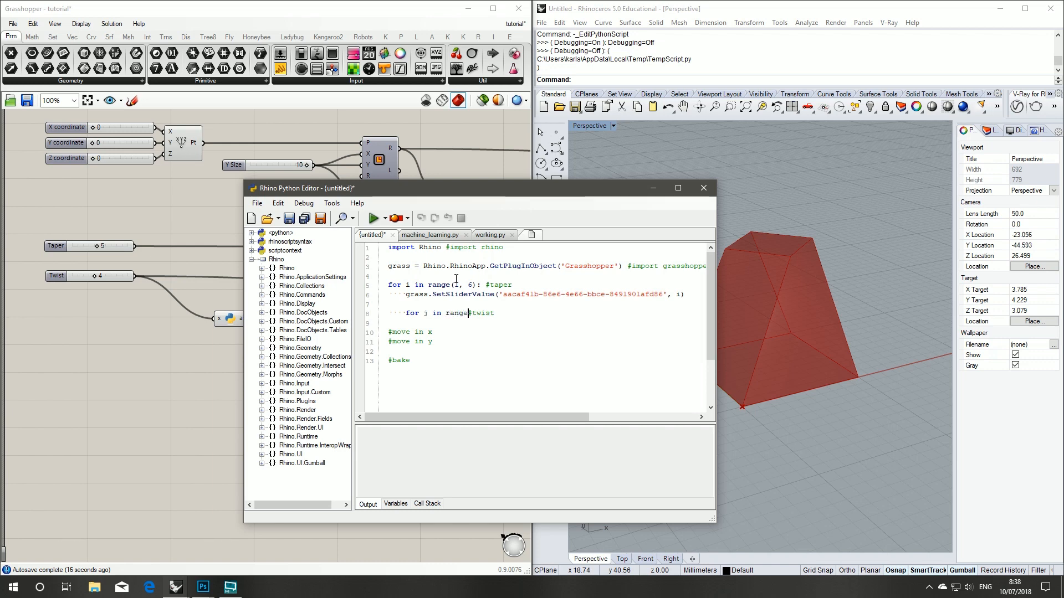
text(S)
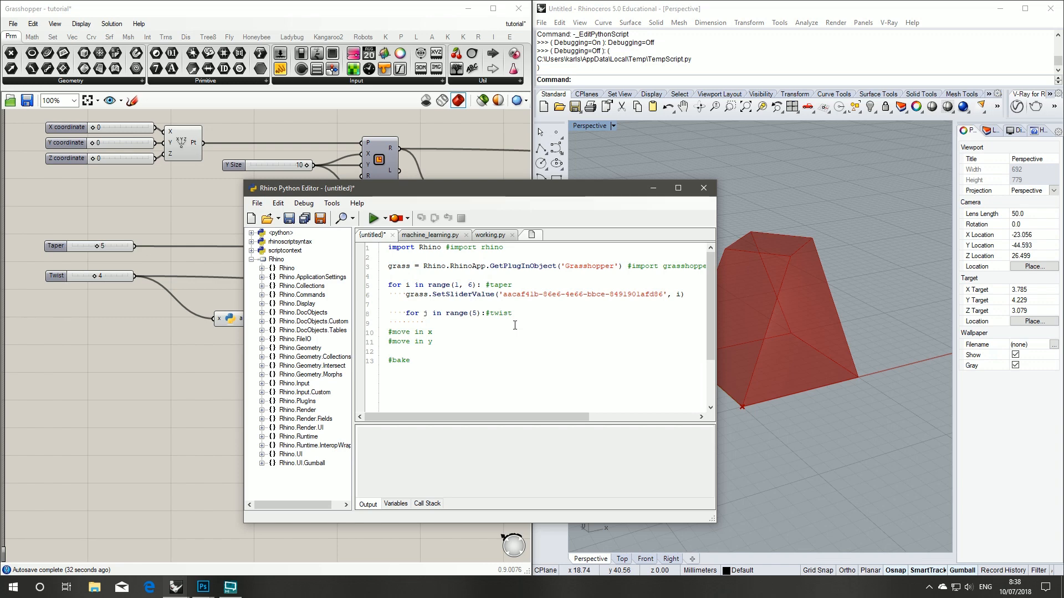
text(gras)
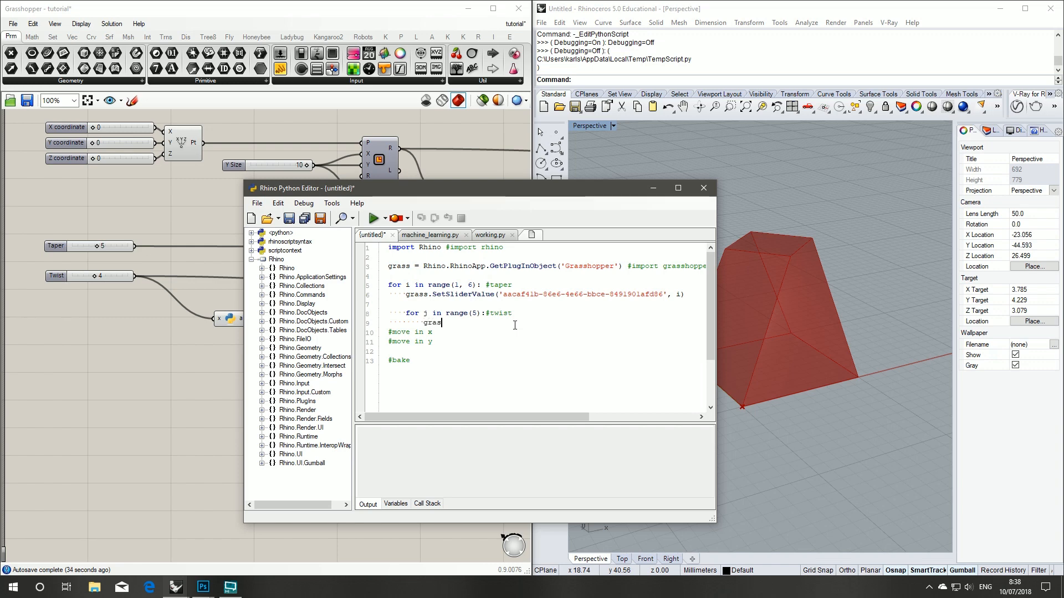
text(.SetSlive)
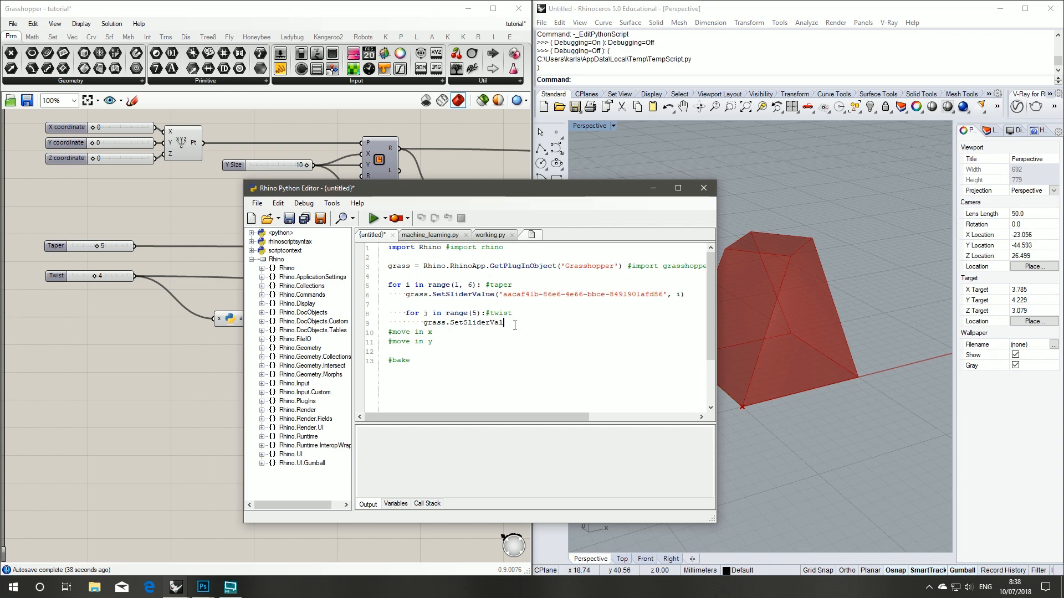
text((')
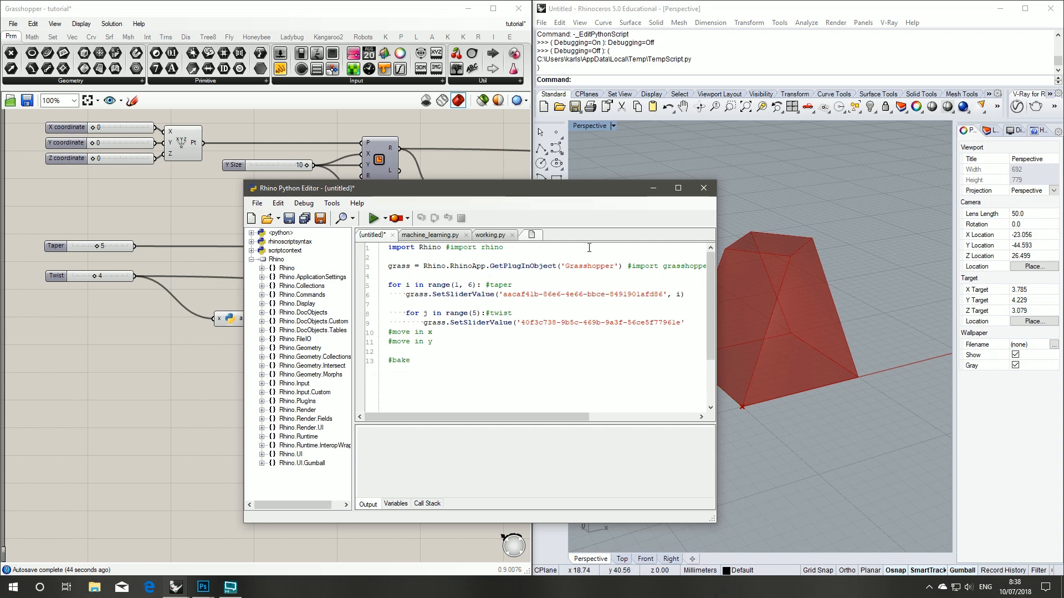
drag(715, 522, 773, 527)
text(,)
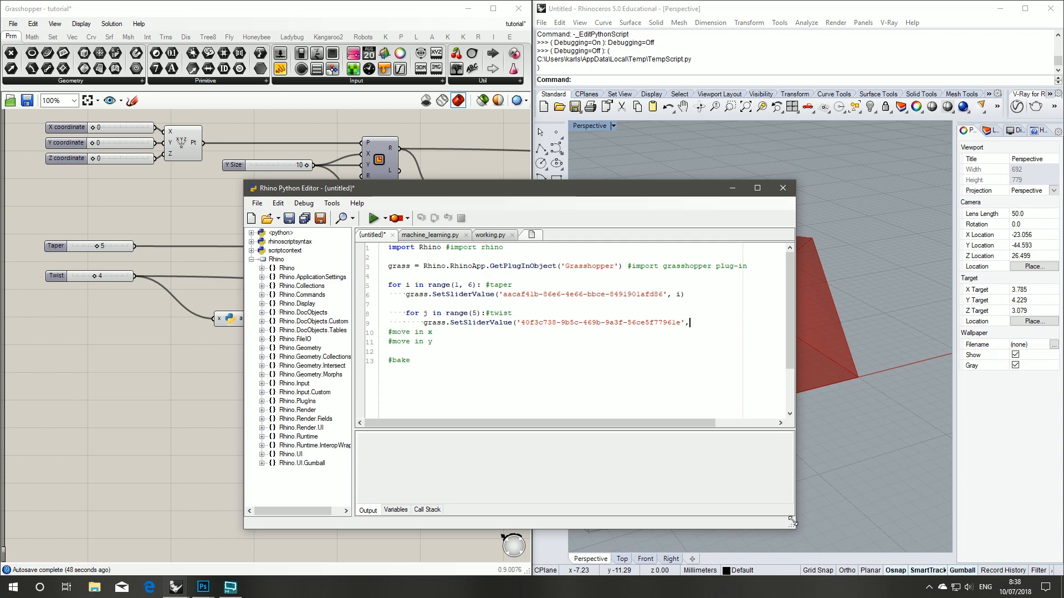
text(j))
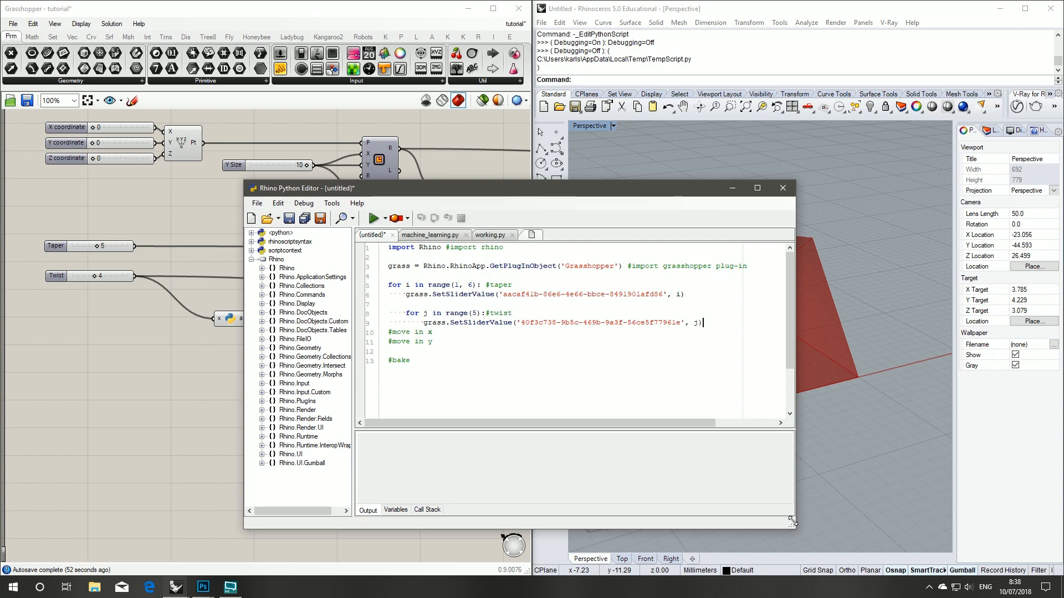
Step: Add grass.RunSolver('tutorial.gh') inside the twist loop
key(Enter)
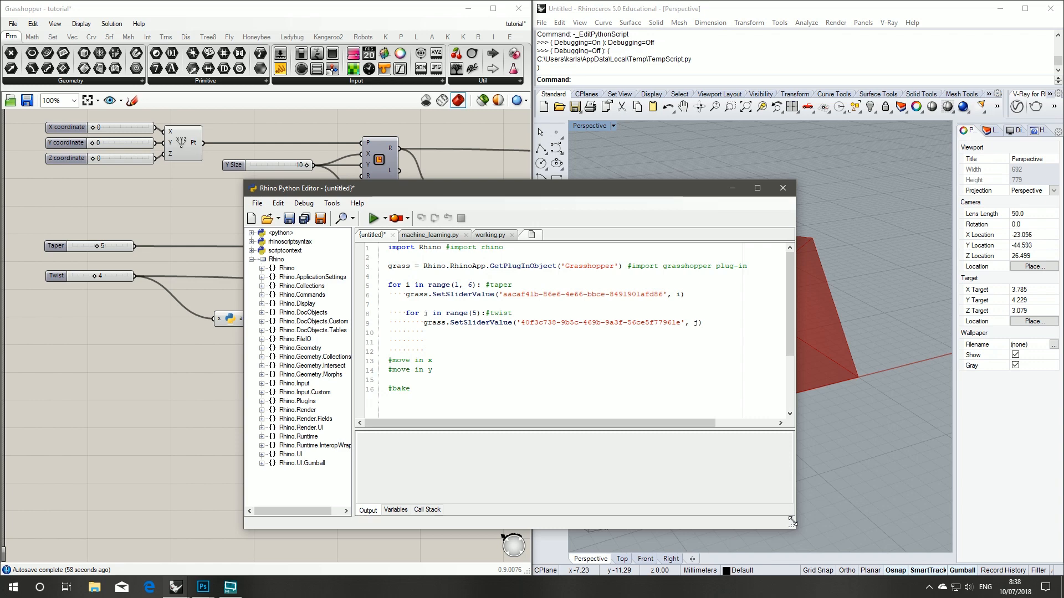
mouse_move(822, 512)
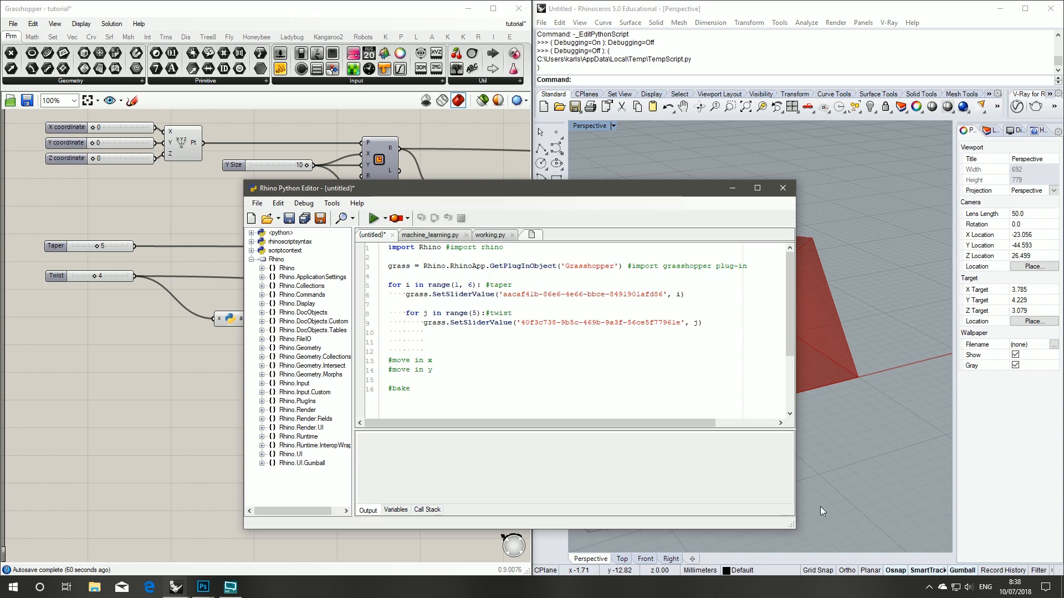
text(grass.RunSolver)
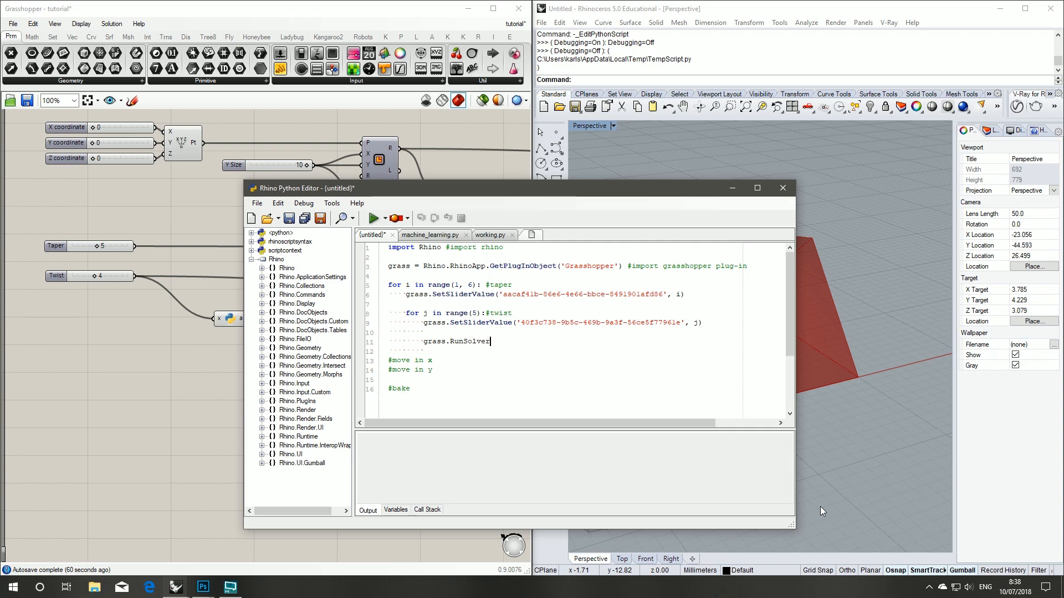
text(('t)
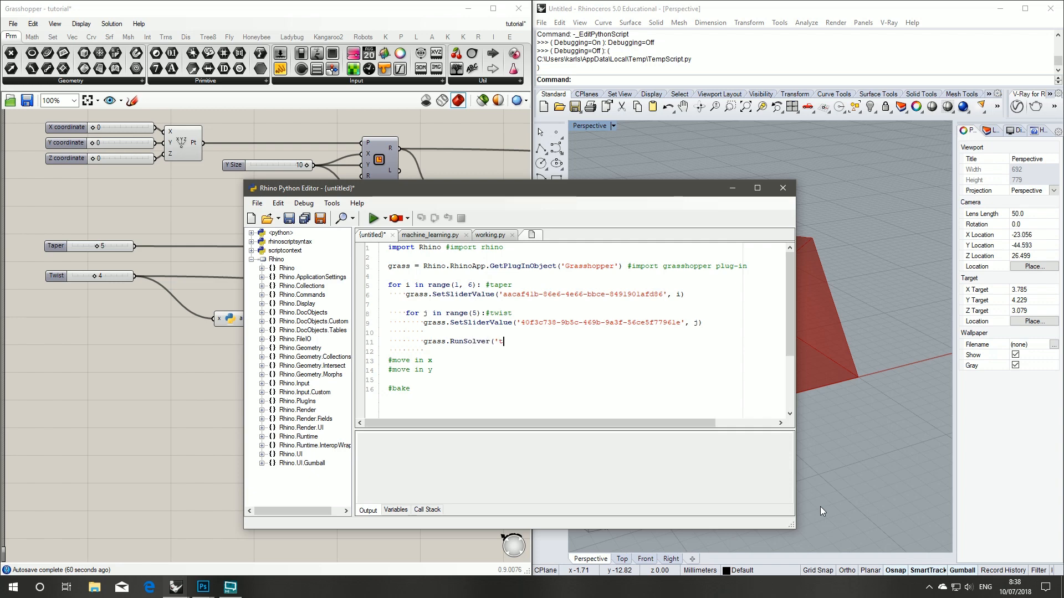
text(utot)
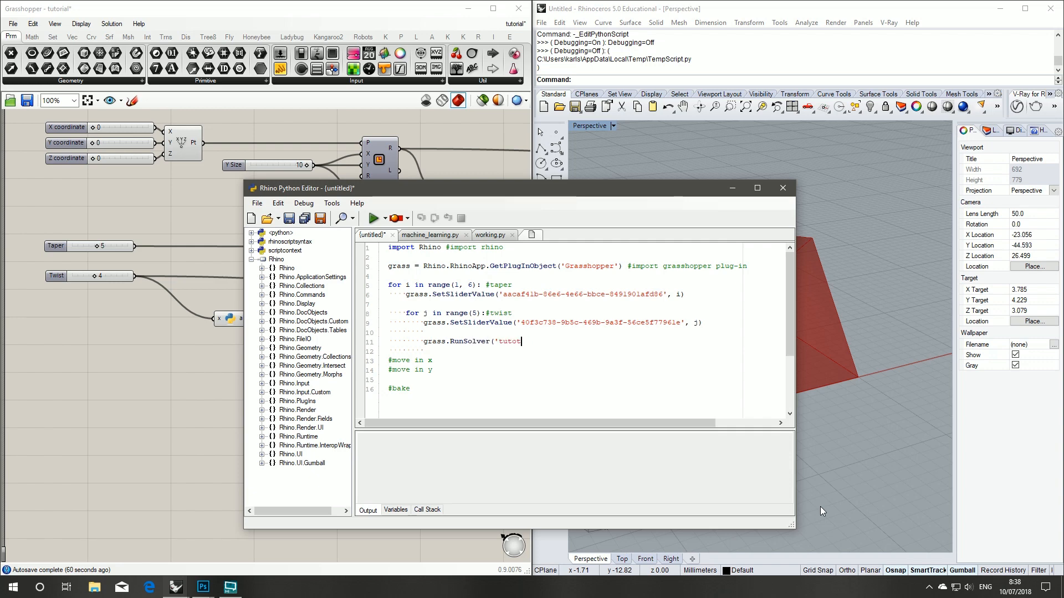
text(rial.g)
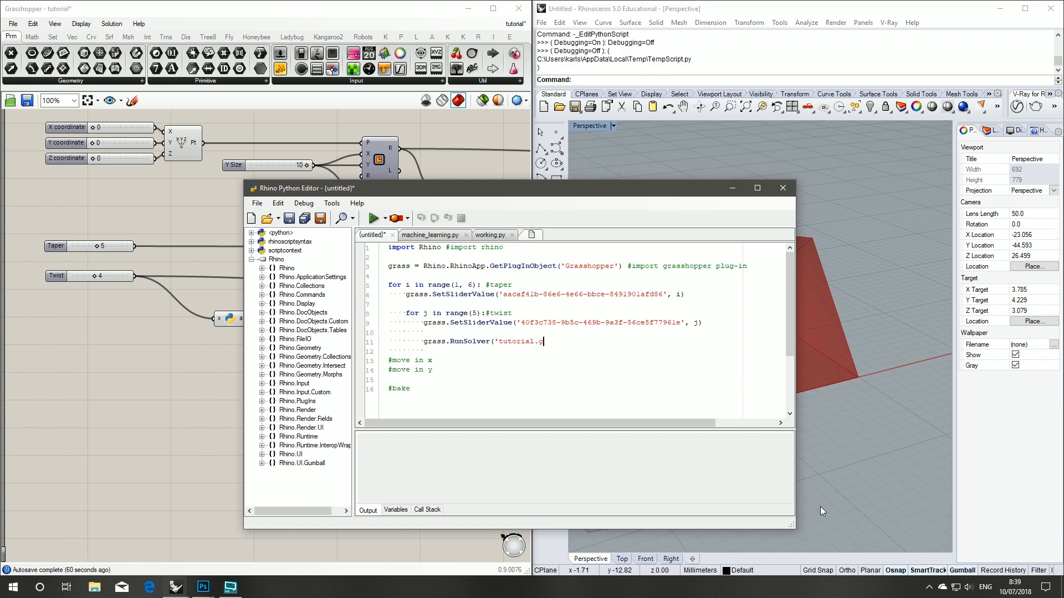
text(h'))
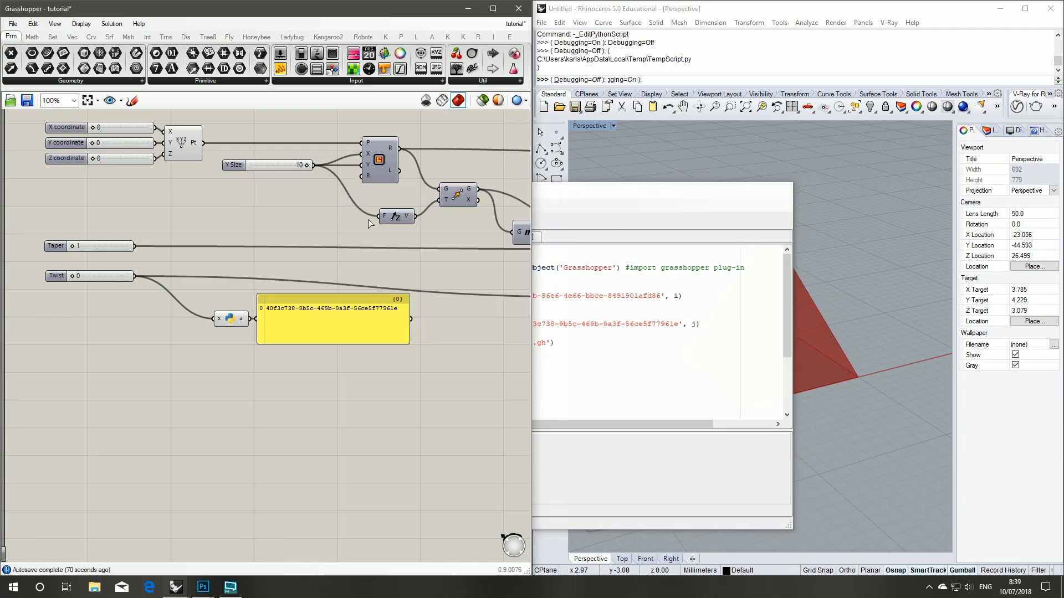
Step: Connect the X coordinate slider to the GUID component so its ID shows in the panel
click(219, 325)
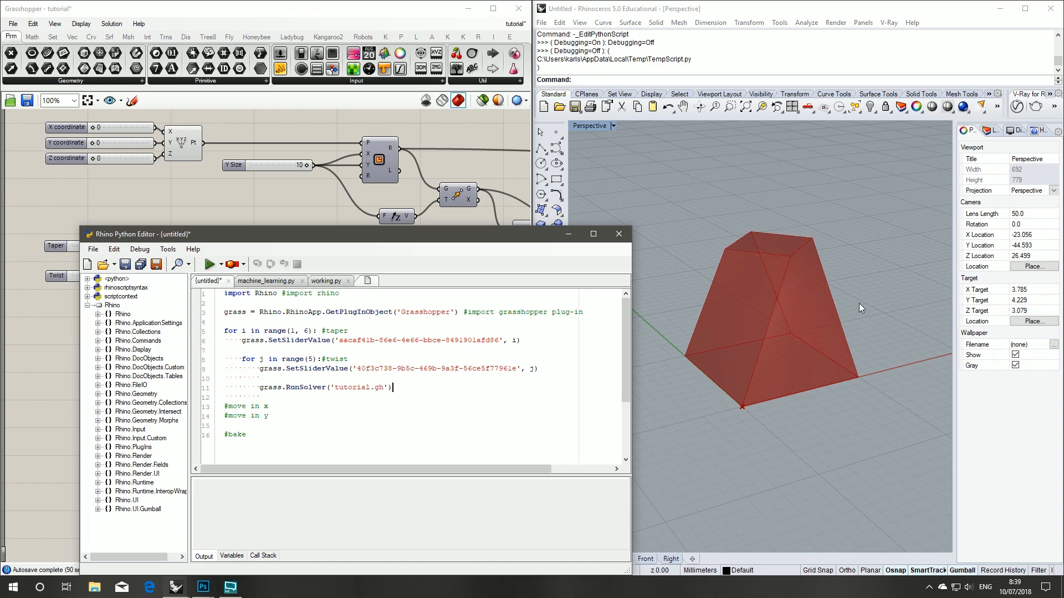
mouse_move(851, 313)
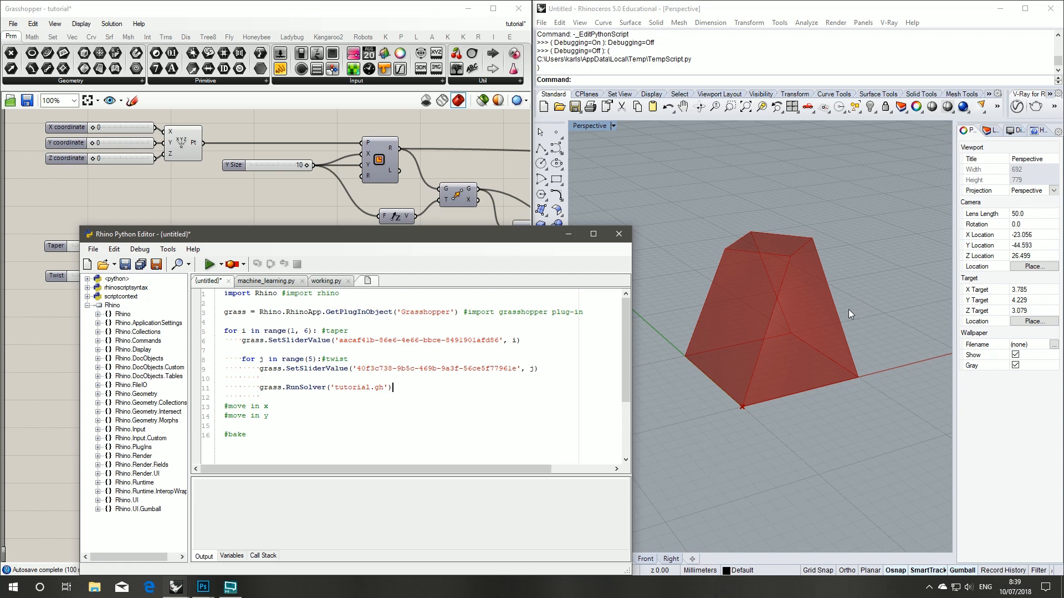
mouse_move(683, 382)
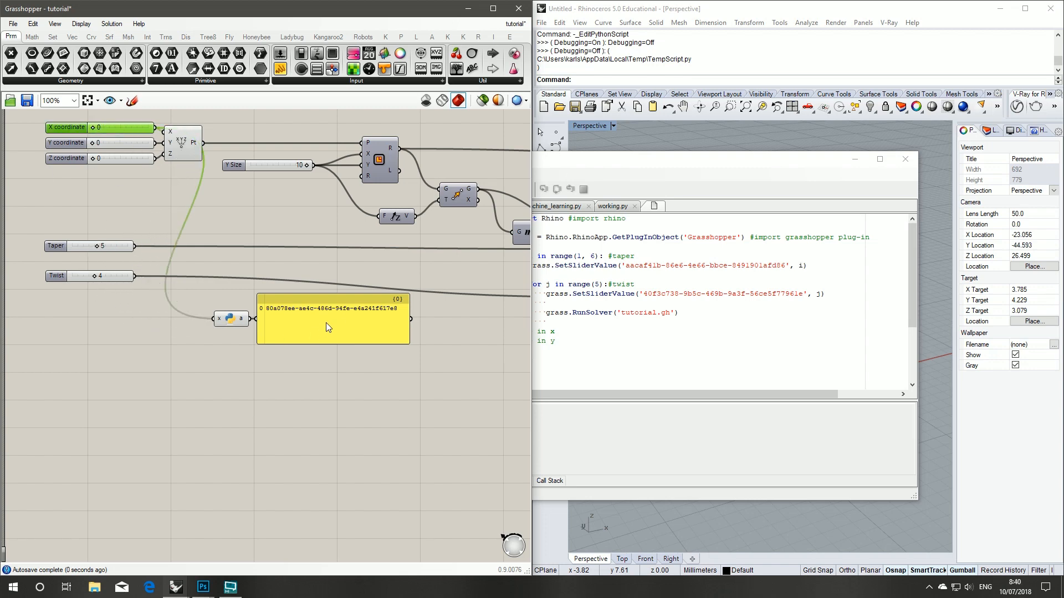
Step: Add a SetSliderValue line that sets the move-in-x slider to i*17 using its copied ID
right_click(328, 327)
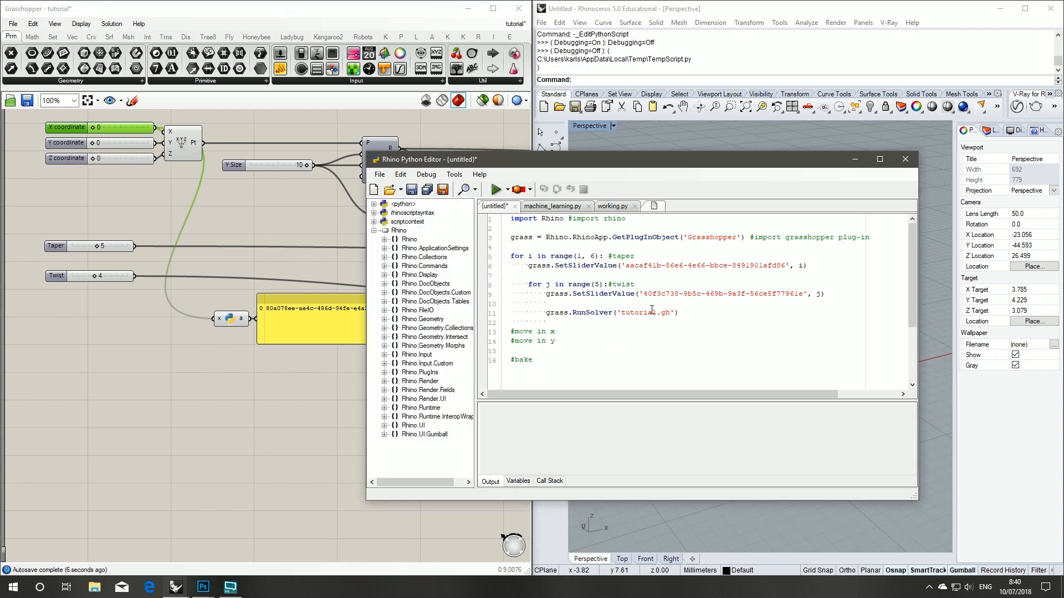
text(grass.SetSliderValue('80a078ee-ae4c-486d-94fe-e4a241f617e8', i)
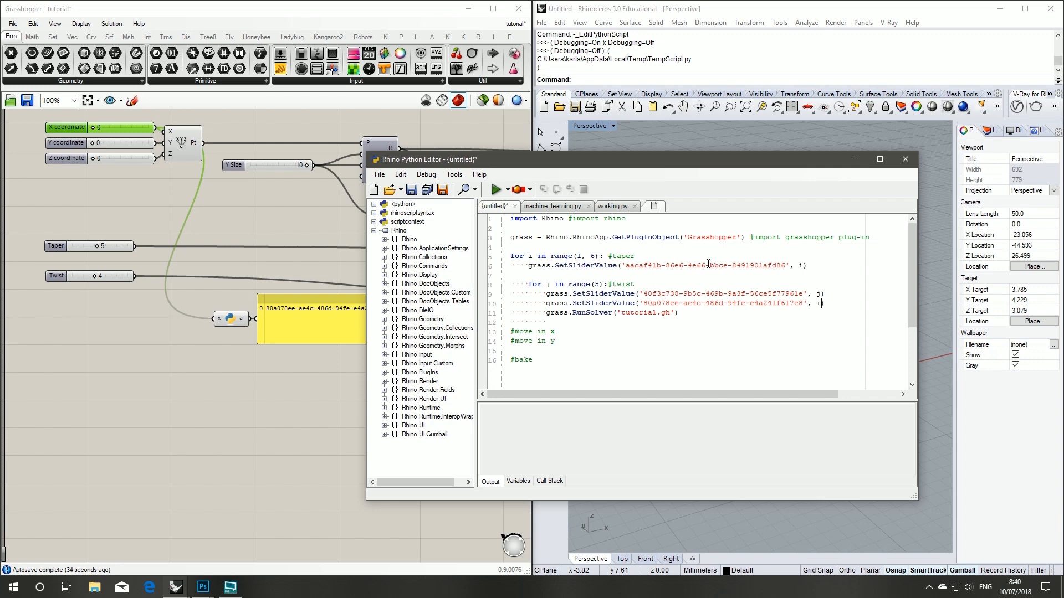
mouse_move(847, 290)
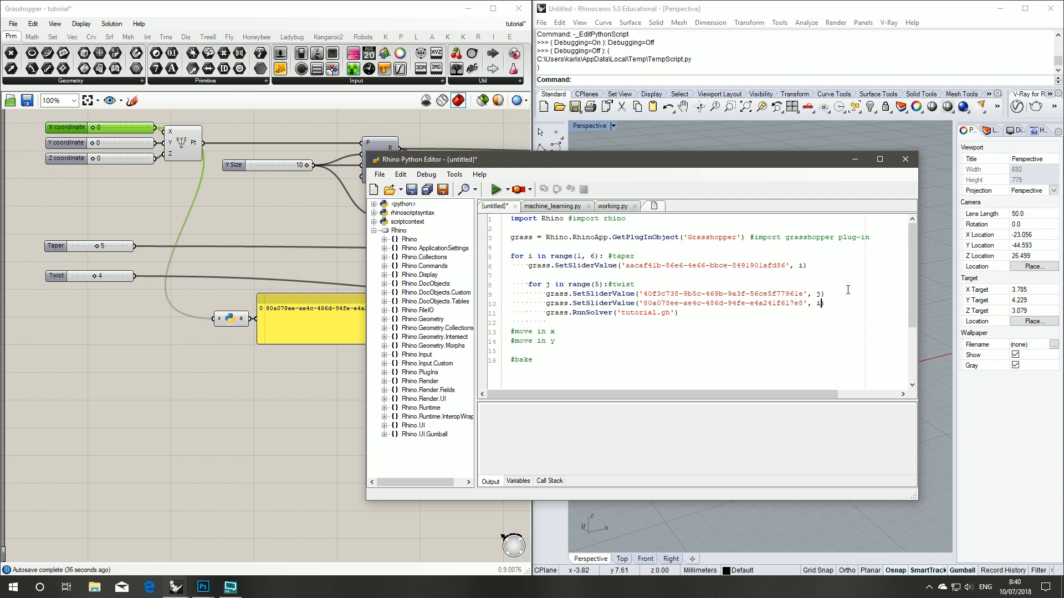
text(*17)
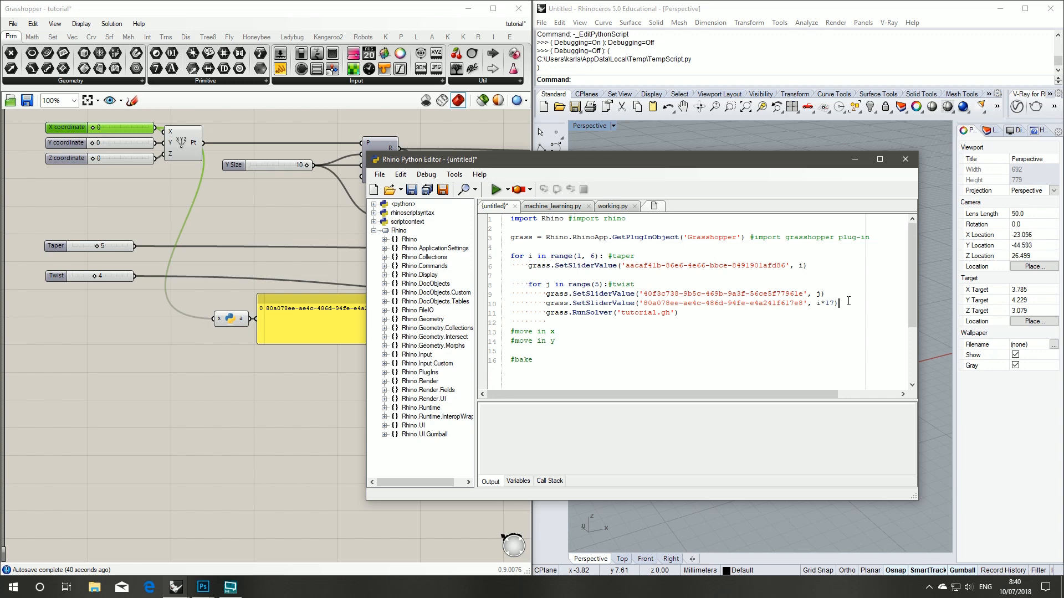
Step: Add a SetSliderValue line for the move-in-y slider at j*17 and tidy the line-end comments
key(Enter)
text(grass.SetSliderValue()
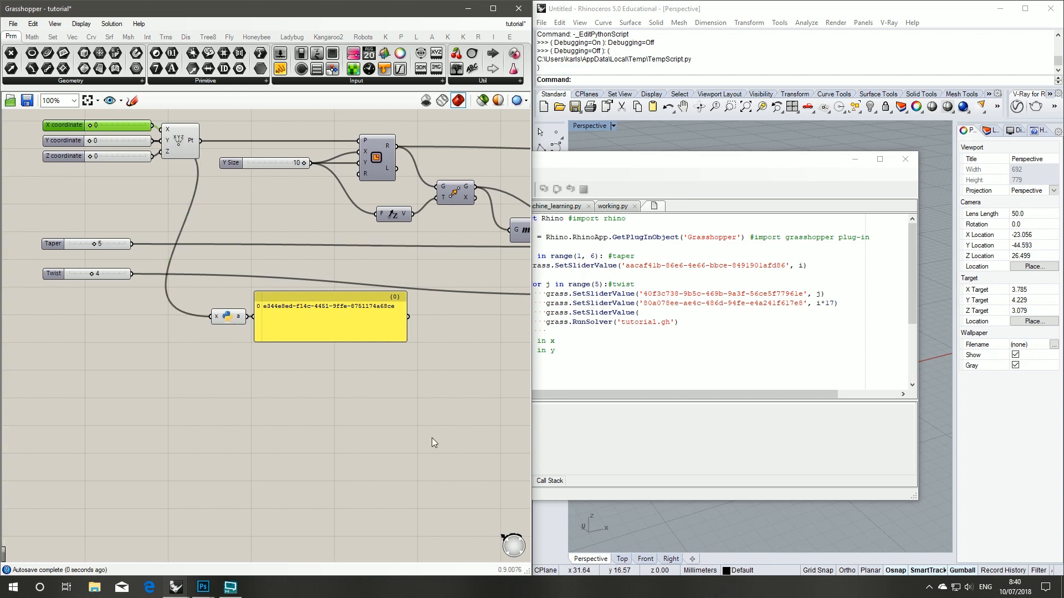
mouse_move(390, 541)
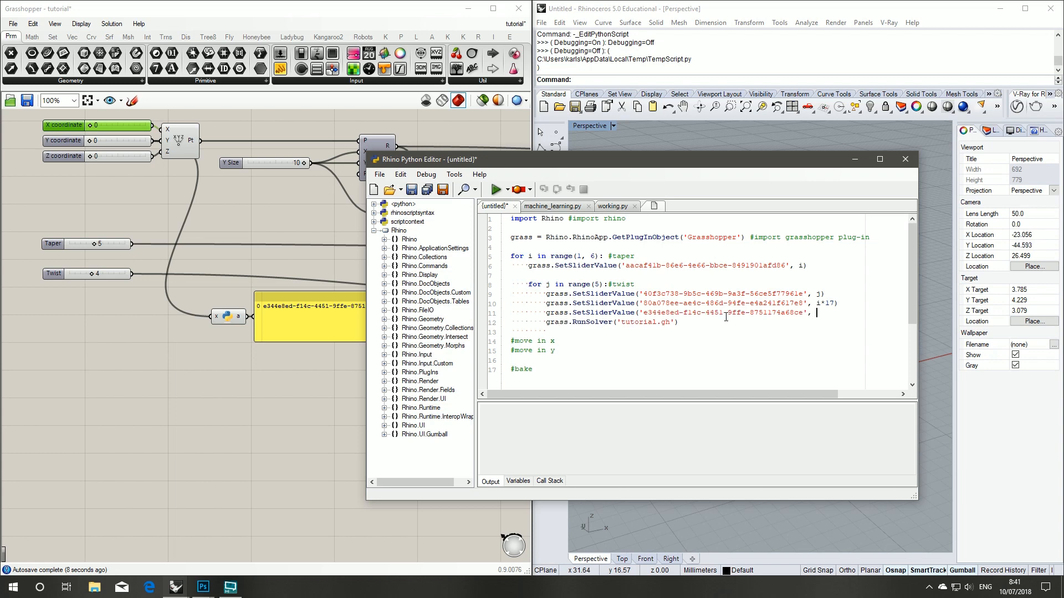
text(j)
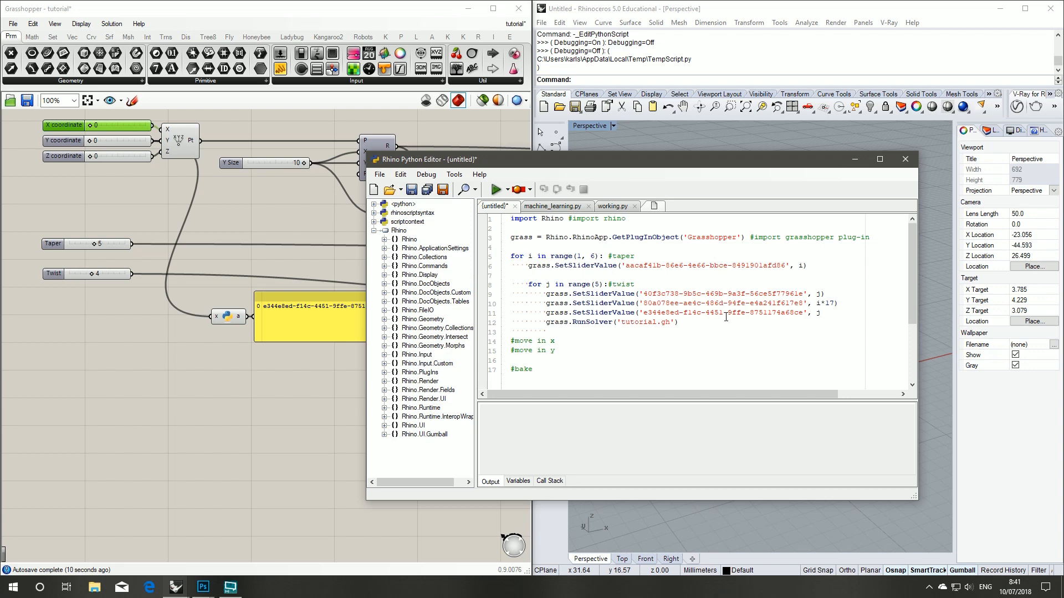
text(*16)
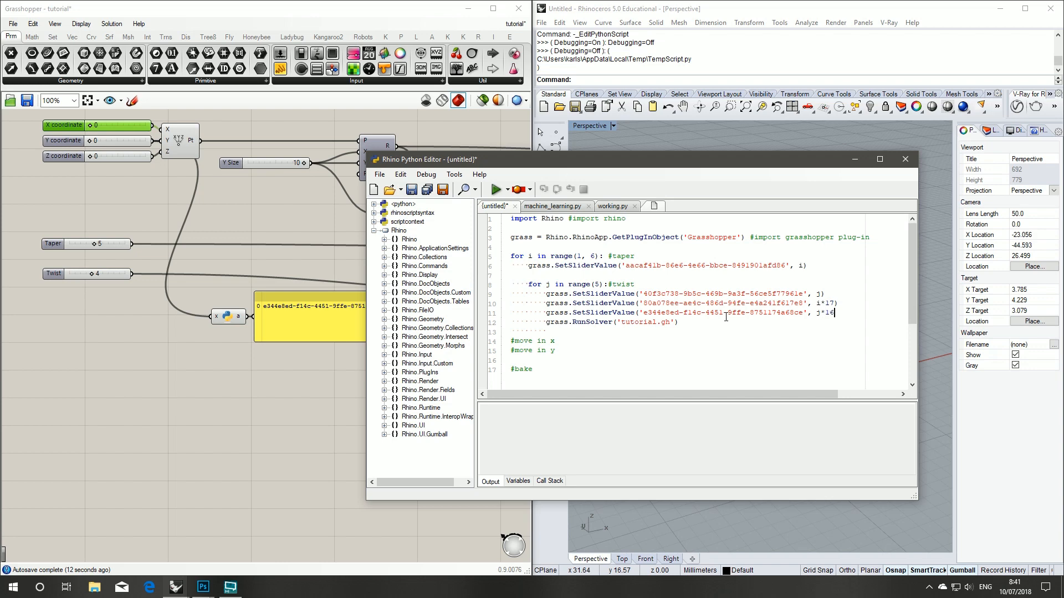
text(17()
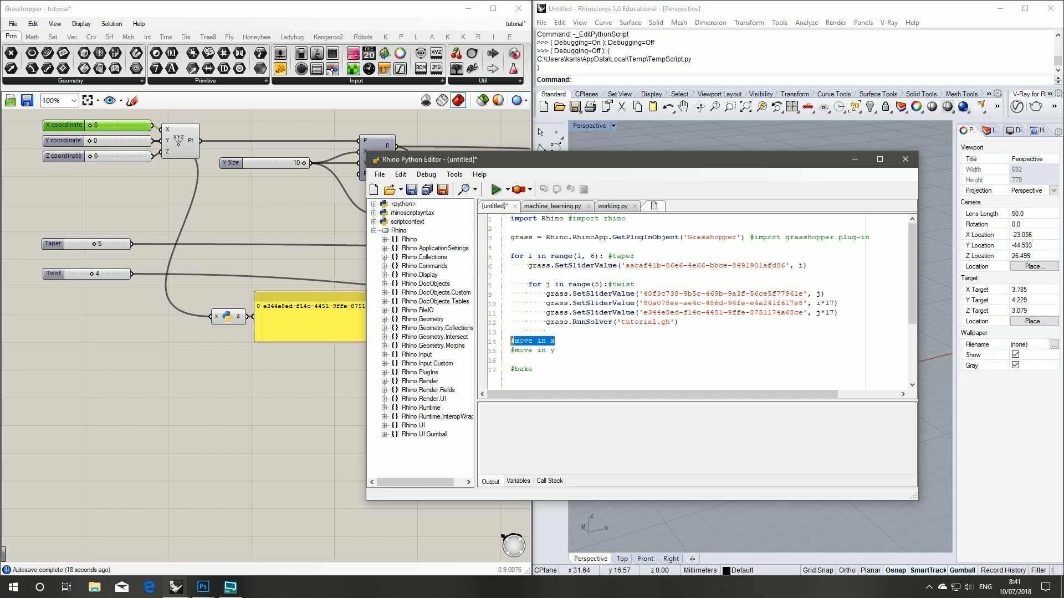
key(Delete)
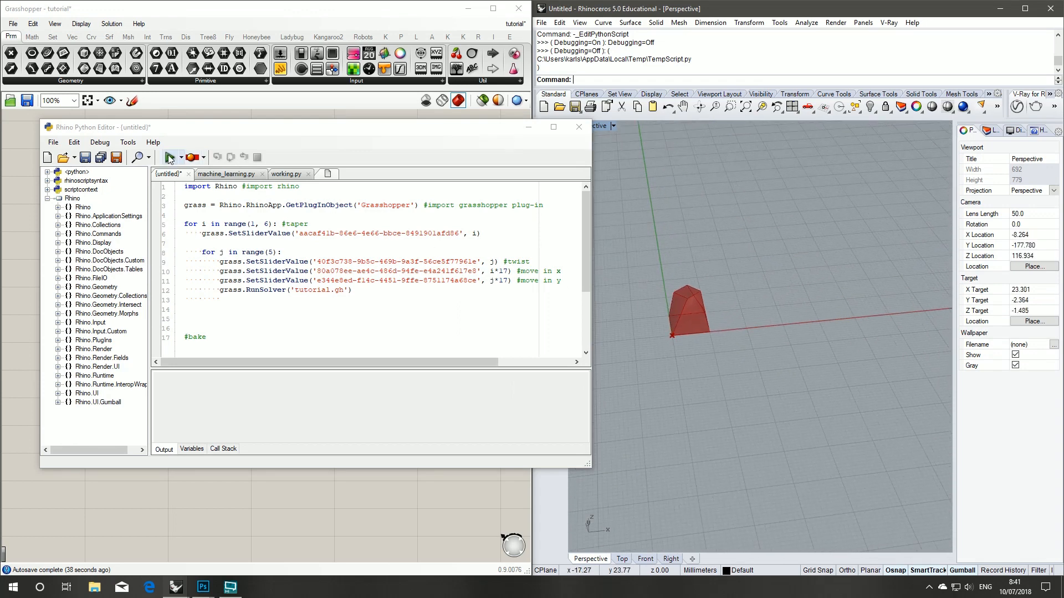
mouse_move(173, 157)
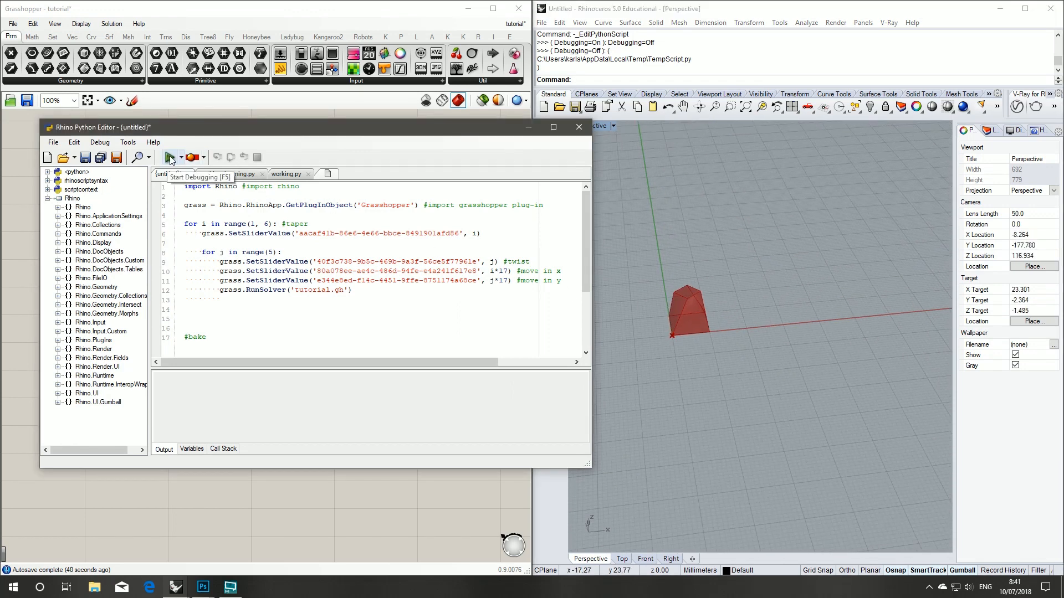
Step: Run the script so the loops move the tapered box across X and Y
click(172, 157)
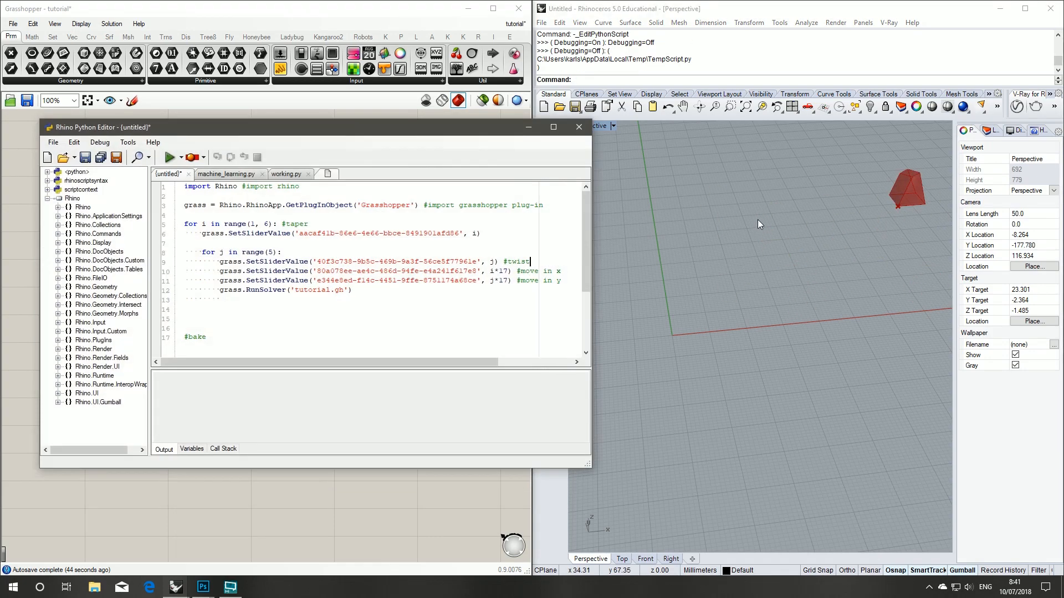
mouse_move(280, 128)
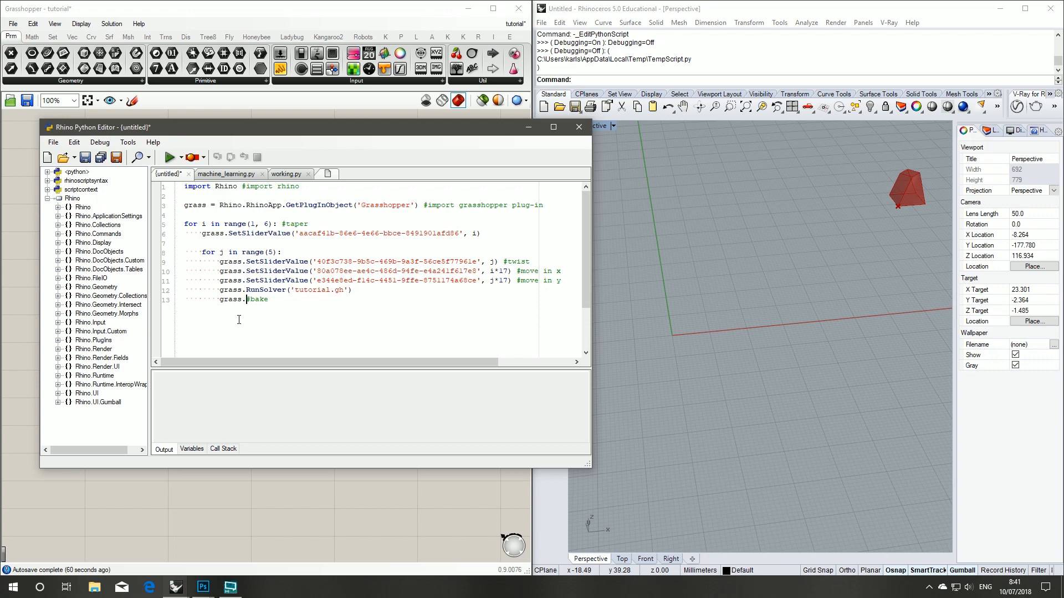
Step: Add grass.BakeDataInObject after RunSolver, using the copied component ID to bake
text(BakeData)
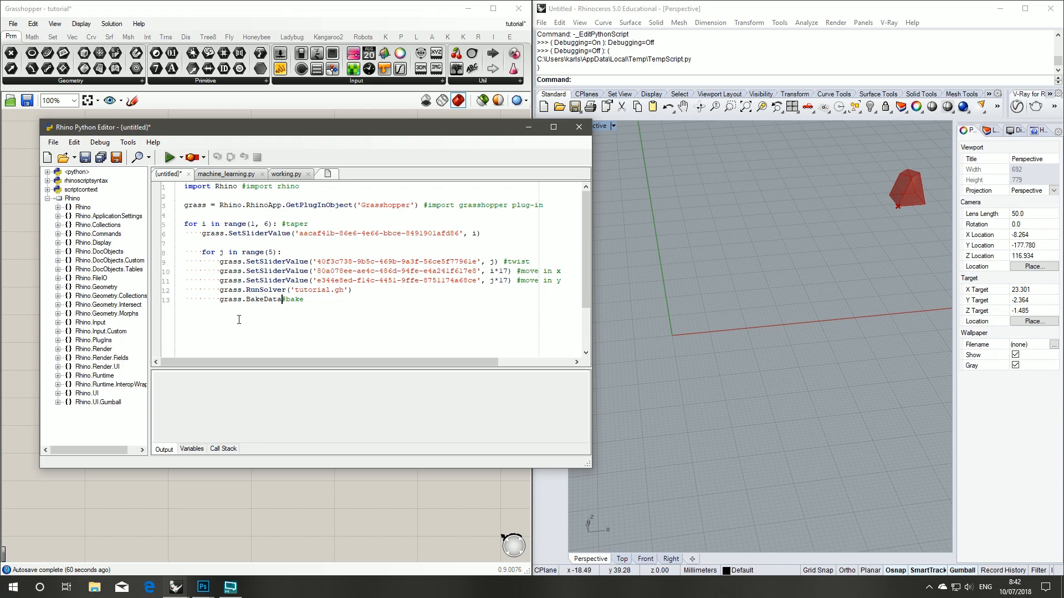
text(InObject)
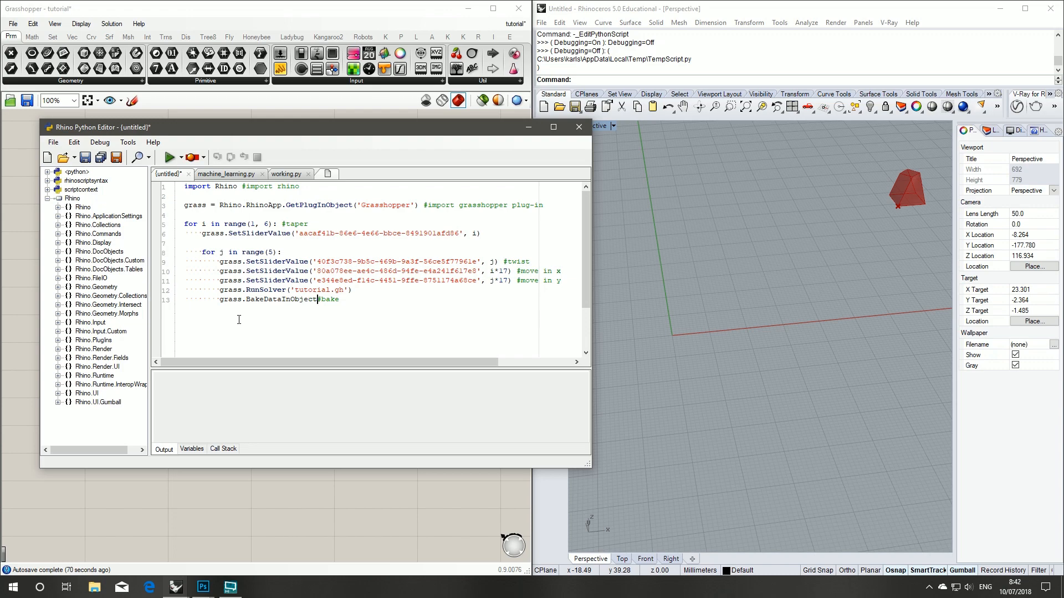
text(()
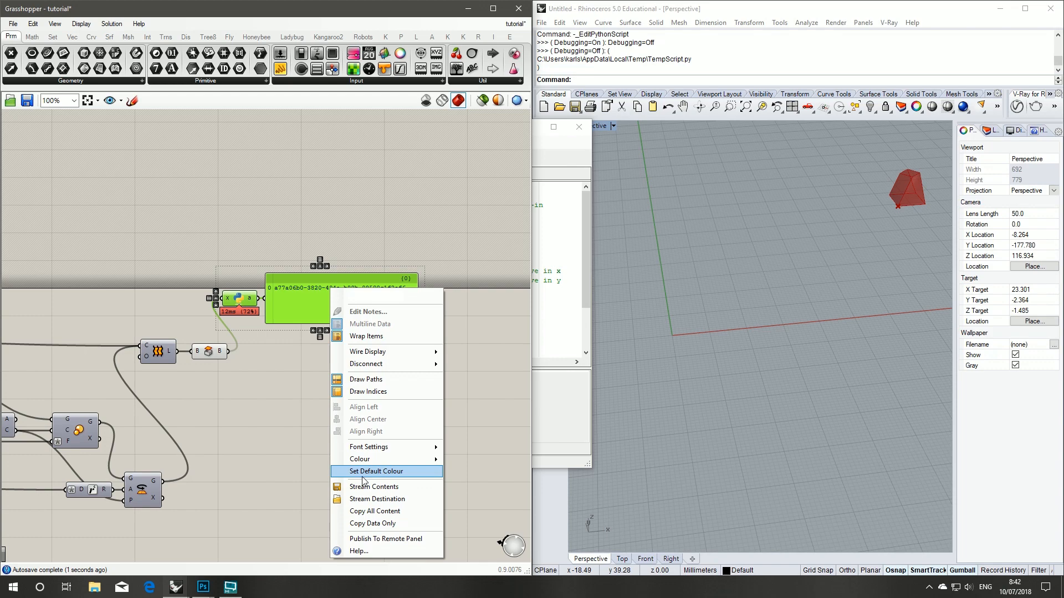
click(376, 471)
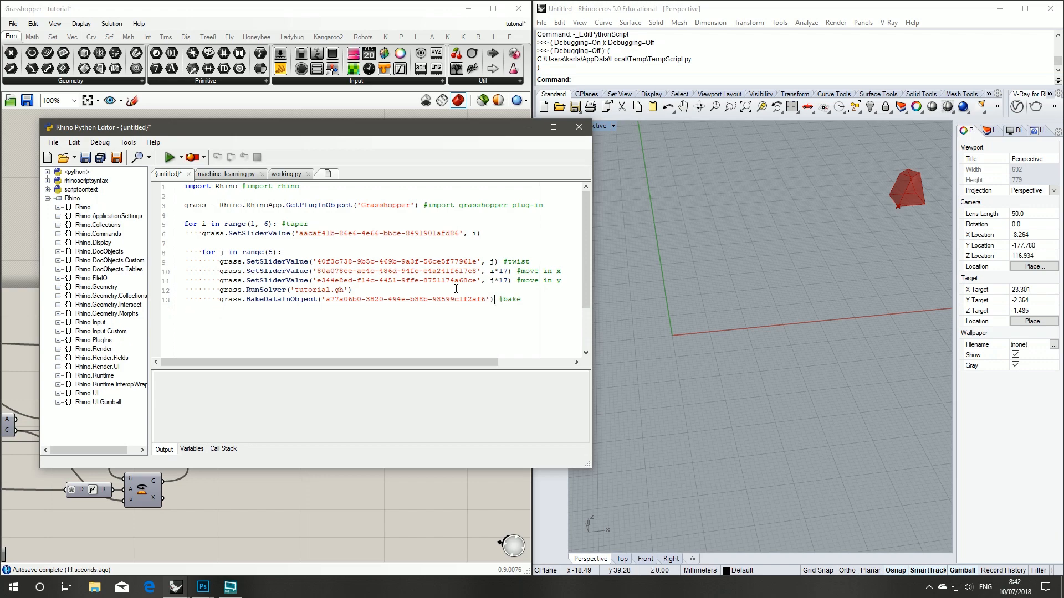
mouse_move(173, 158)
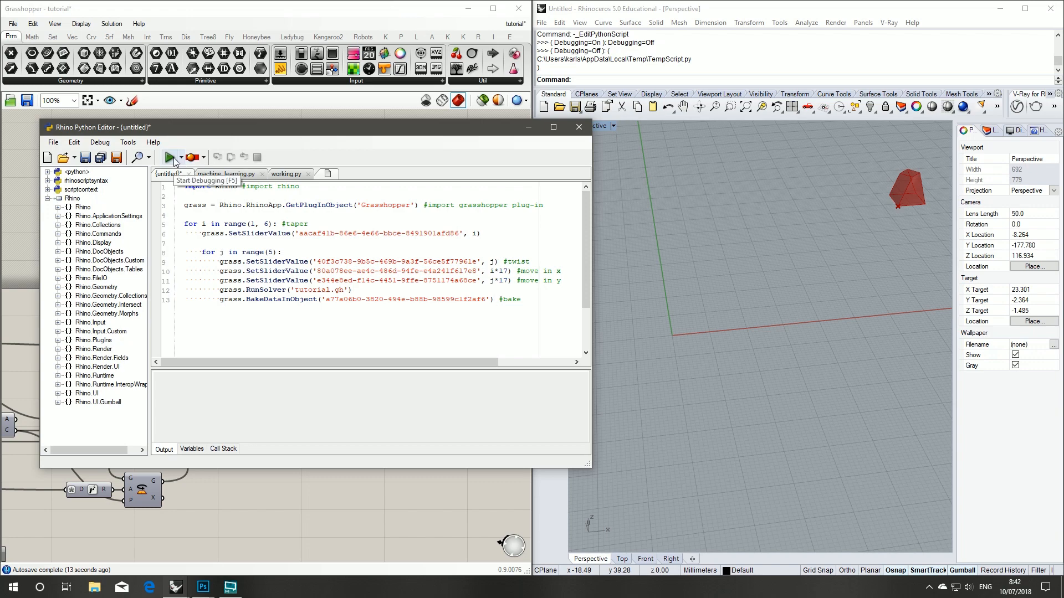
Step: Run the script to bake the 5×5 grid of tapered, twisted boxes and orbit to inspect it
click(173, 157)
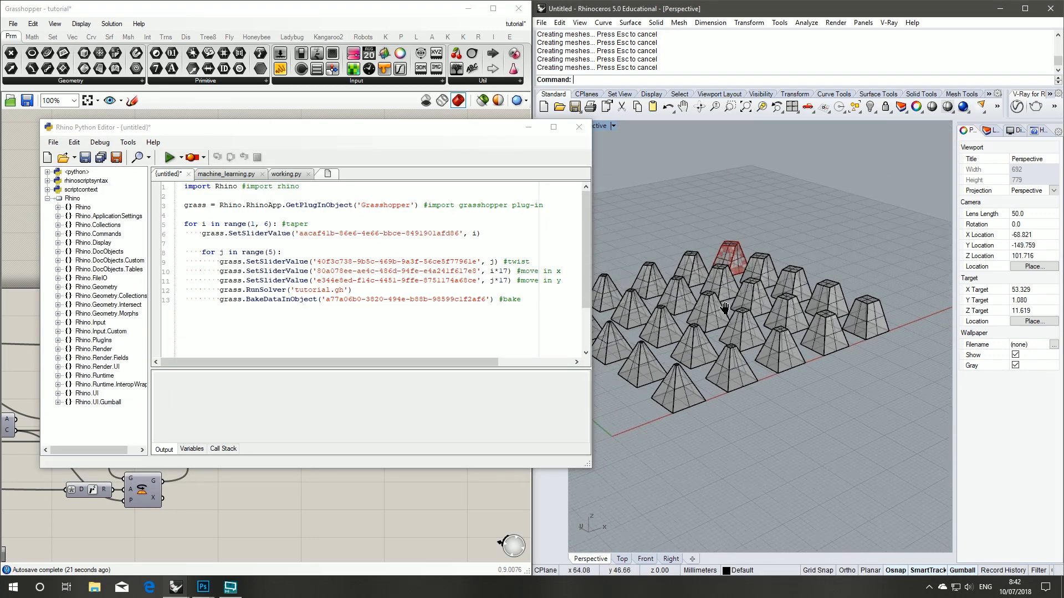
drag(724, 307, 770, 314)
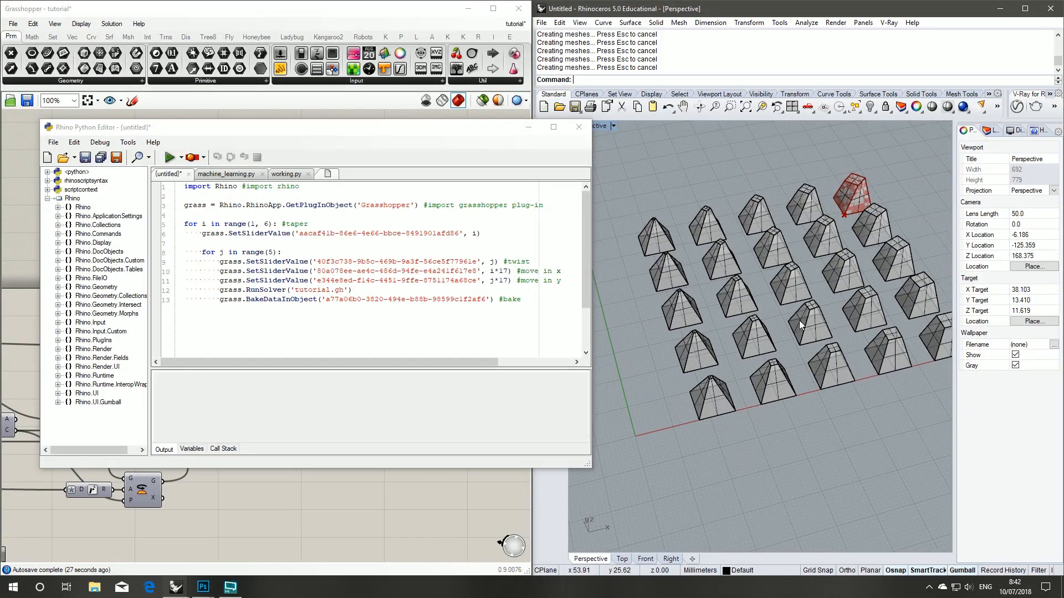
mouse_move(748, 403)
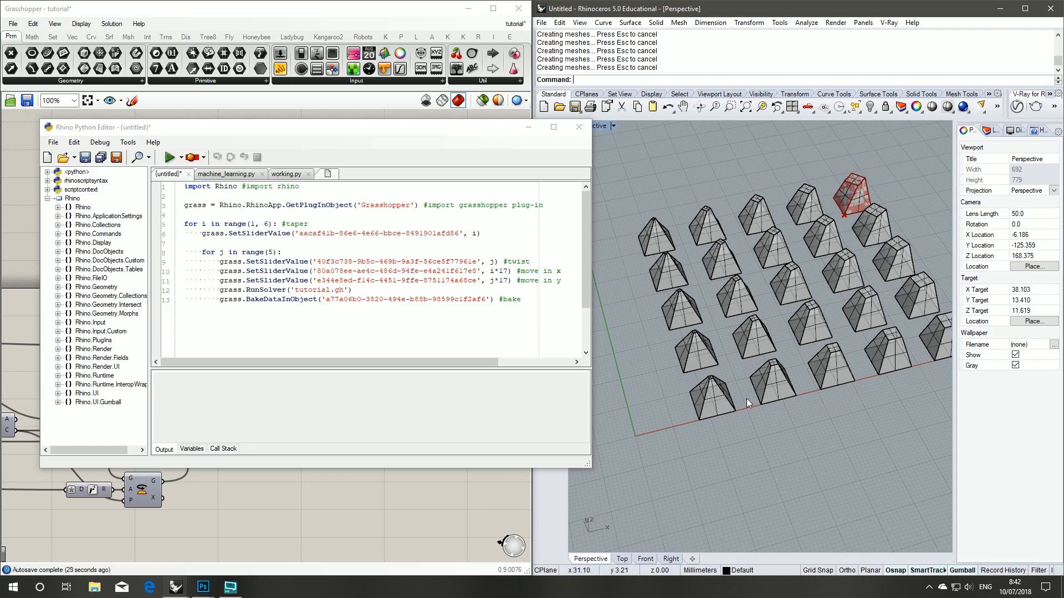
mouse_move(618, 382)
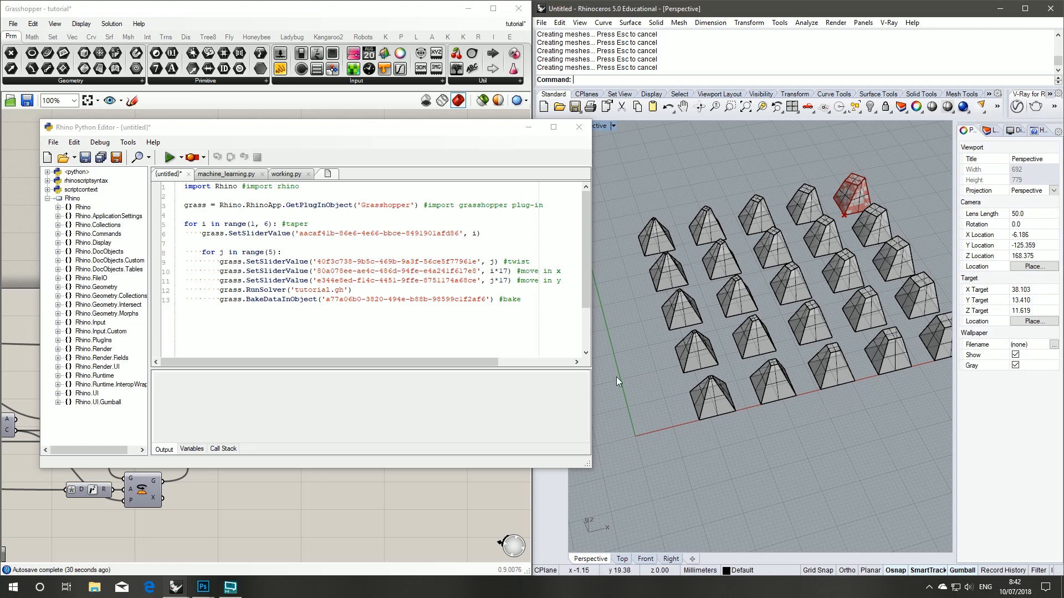
mouse_move(676, 403)
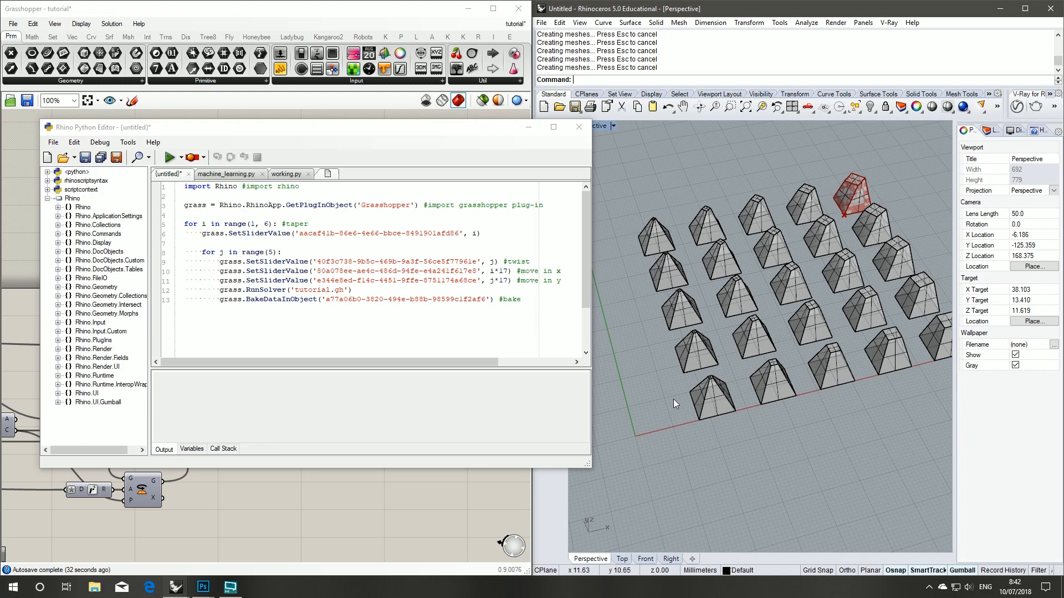
mouse_move(791, 406)
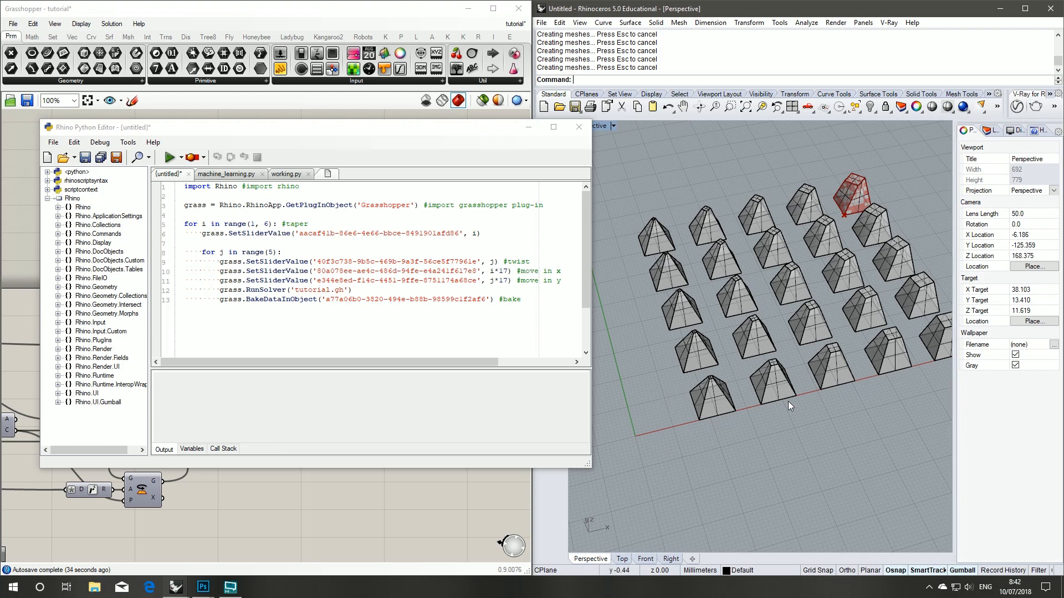
mouse_move(902, 389)
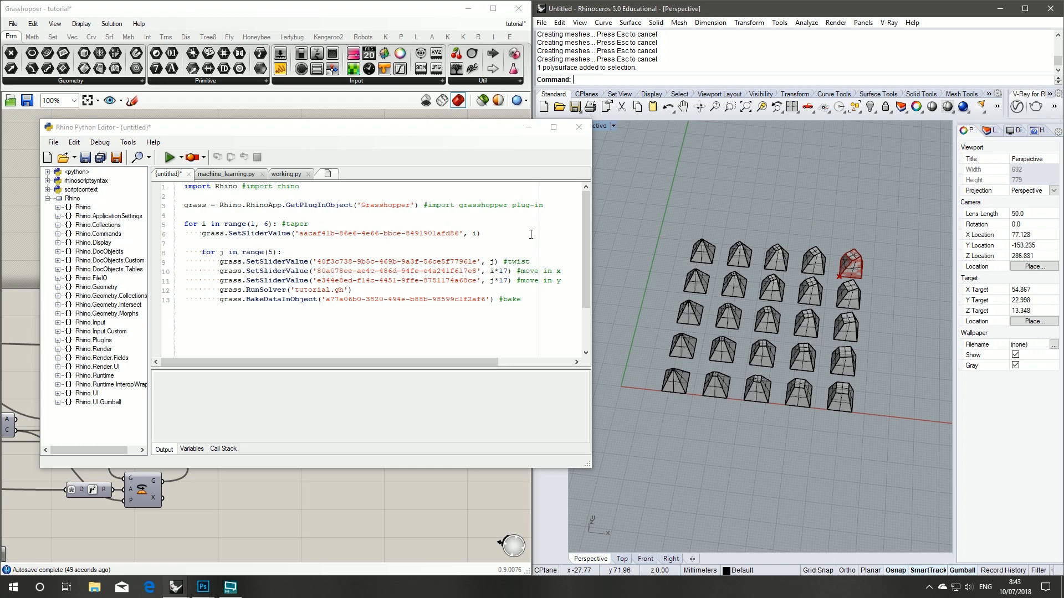
mouse_move(817, 405)
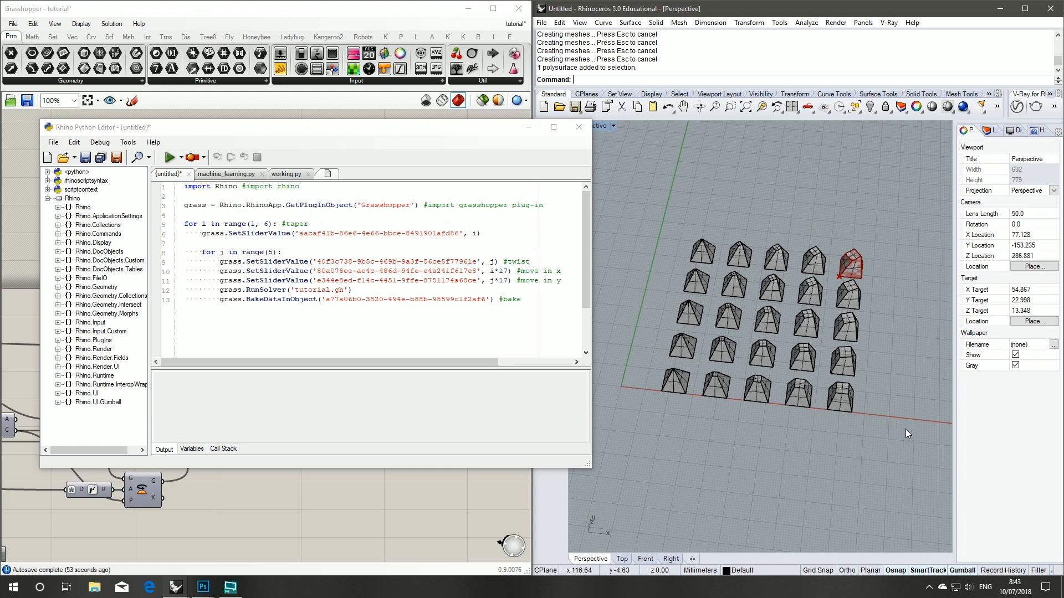
mouse_move(902, 452)
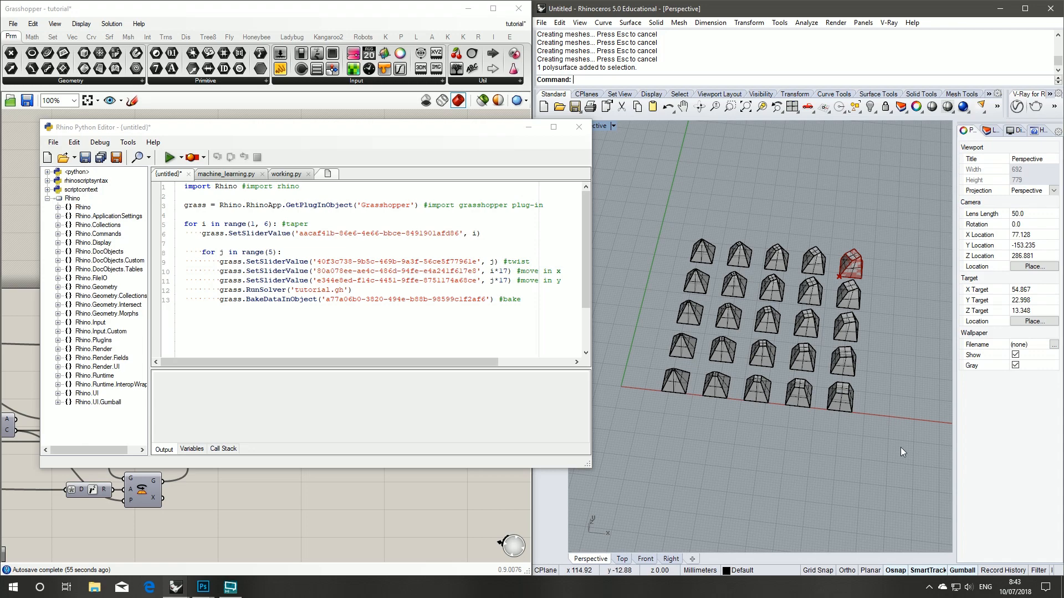
mouse_move(891, 455)
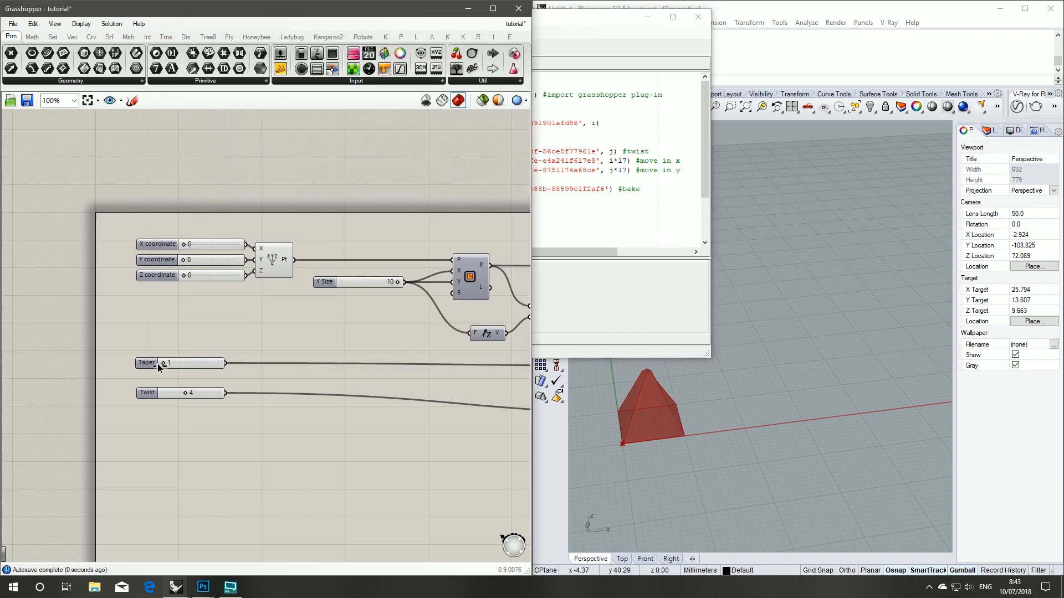
Step: Drag the Taper slider through its range against the i*17 expression, ending at 10
drag(162, 364, 193, 364)
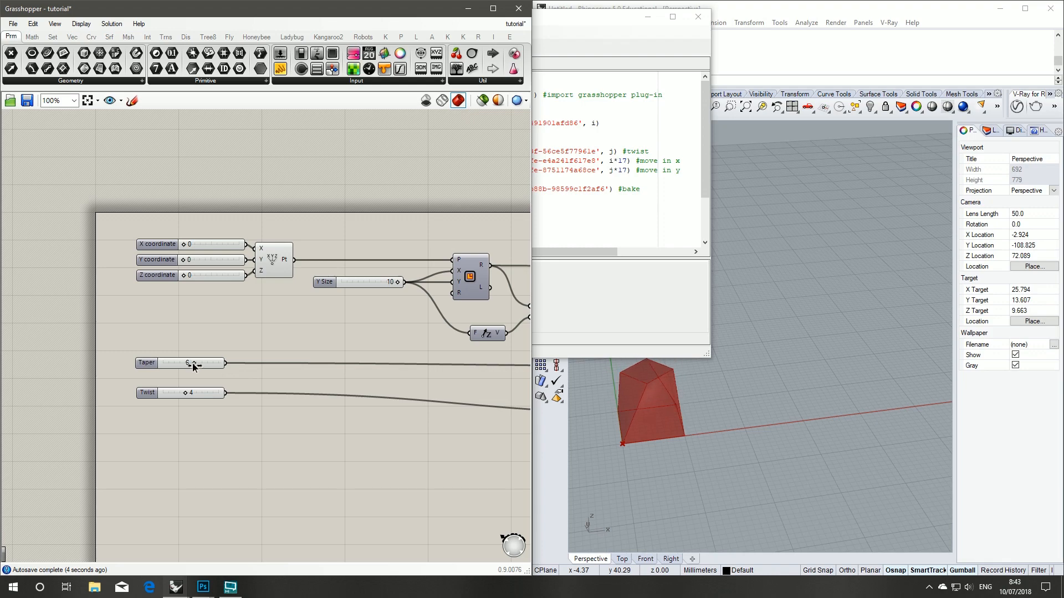
drag(188, 364, 220, 364)
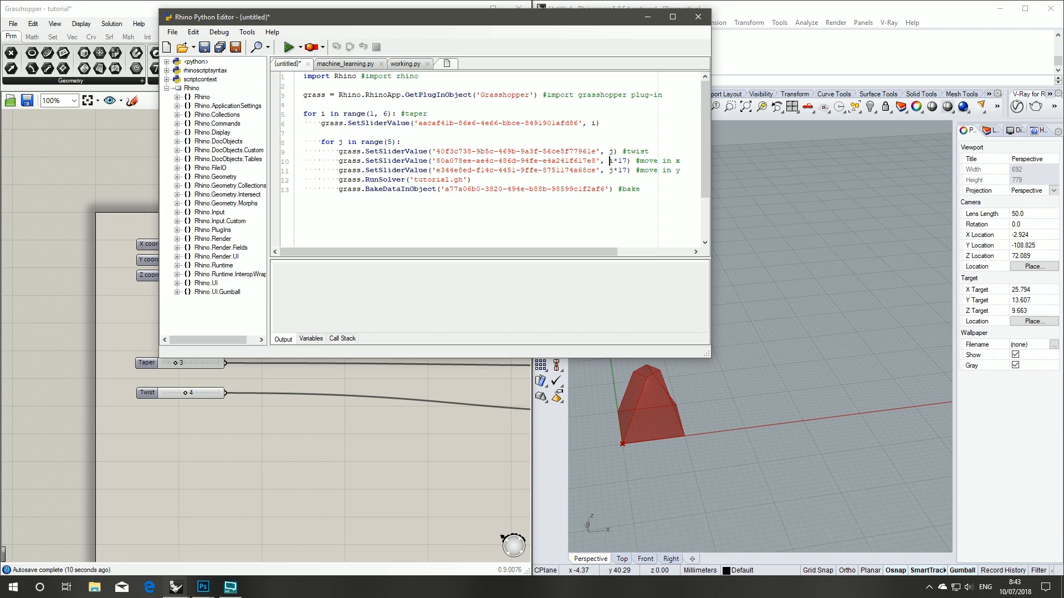
double_click(616, 161)
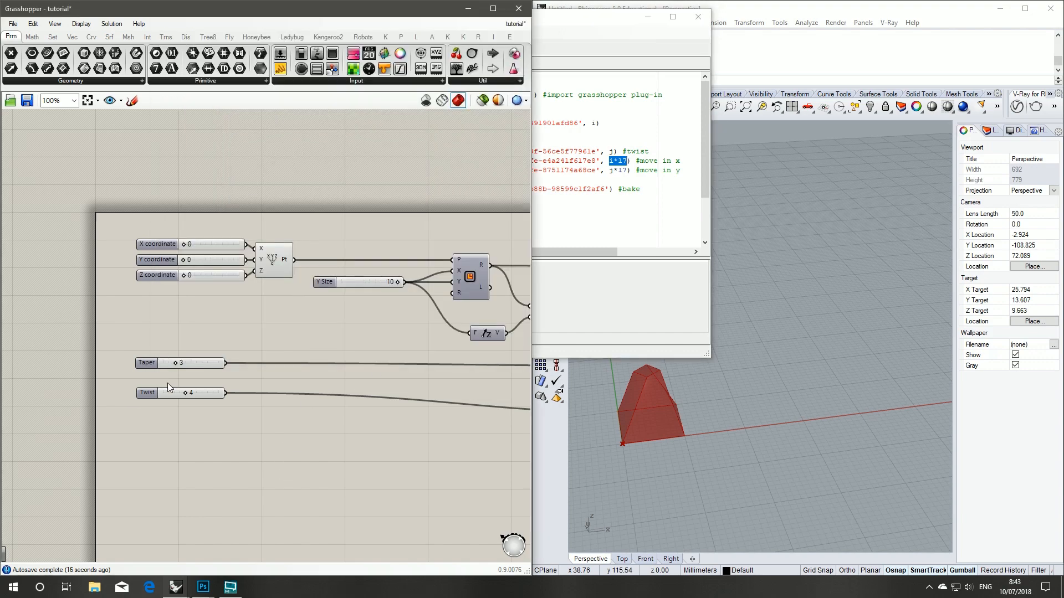
drag(197, 364, 170, 364)
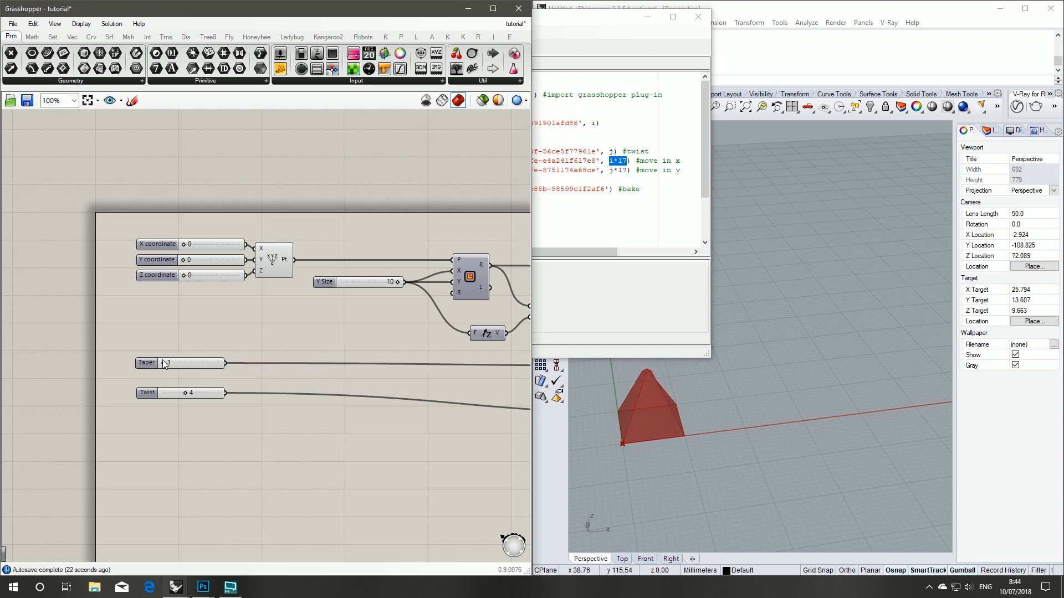
drag(163, 364, 217, 363)
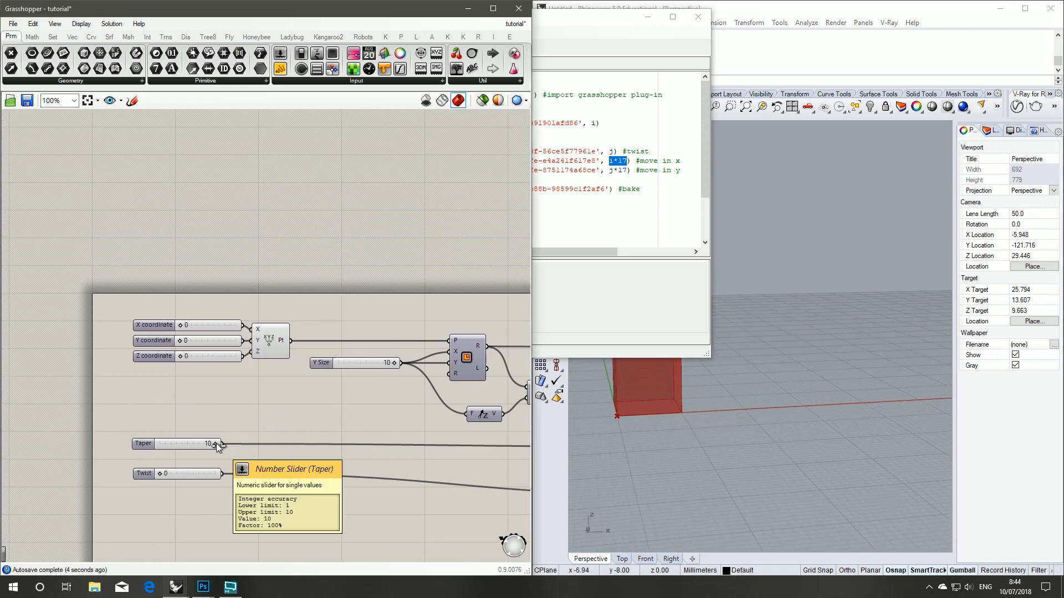
mouse_move(267, 456)
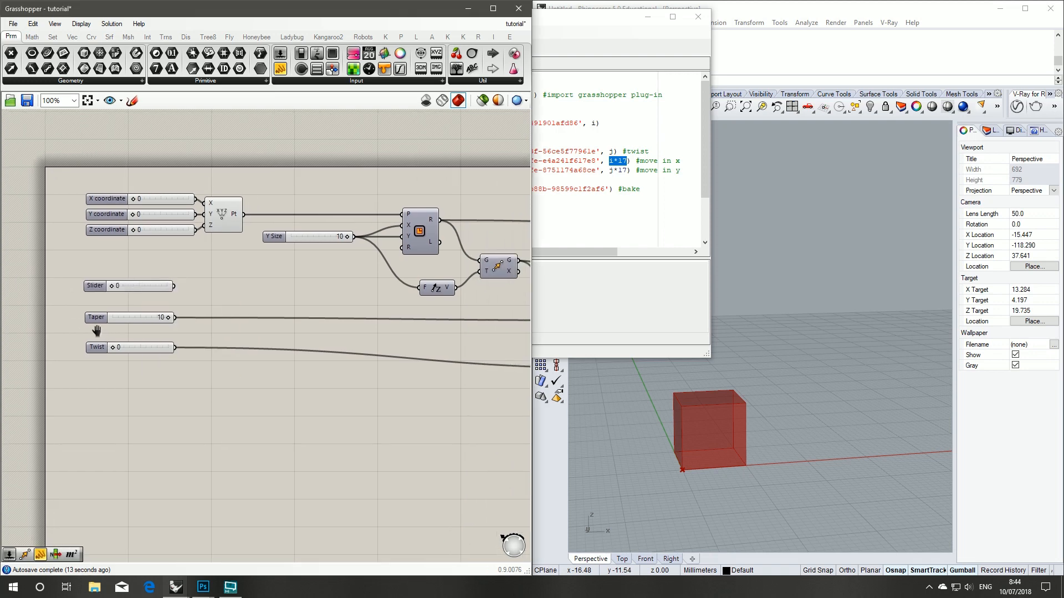
mouse_move(128, 295)
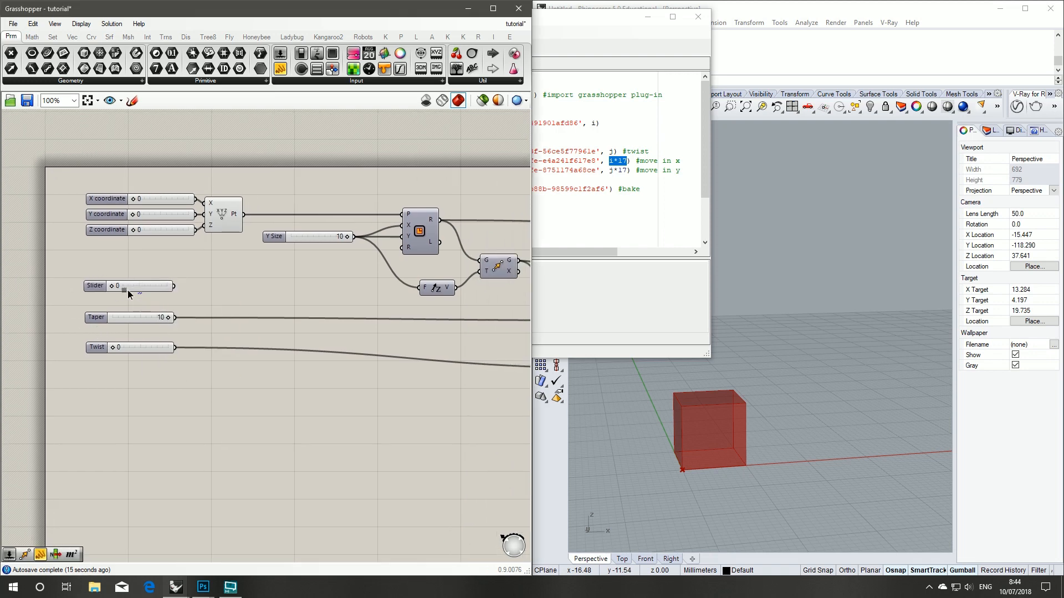
Step: Set the Taper slider's minimum to 0 and commit the new 0–10 range
right_click(96, 316)
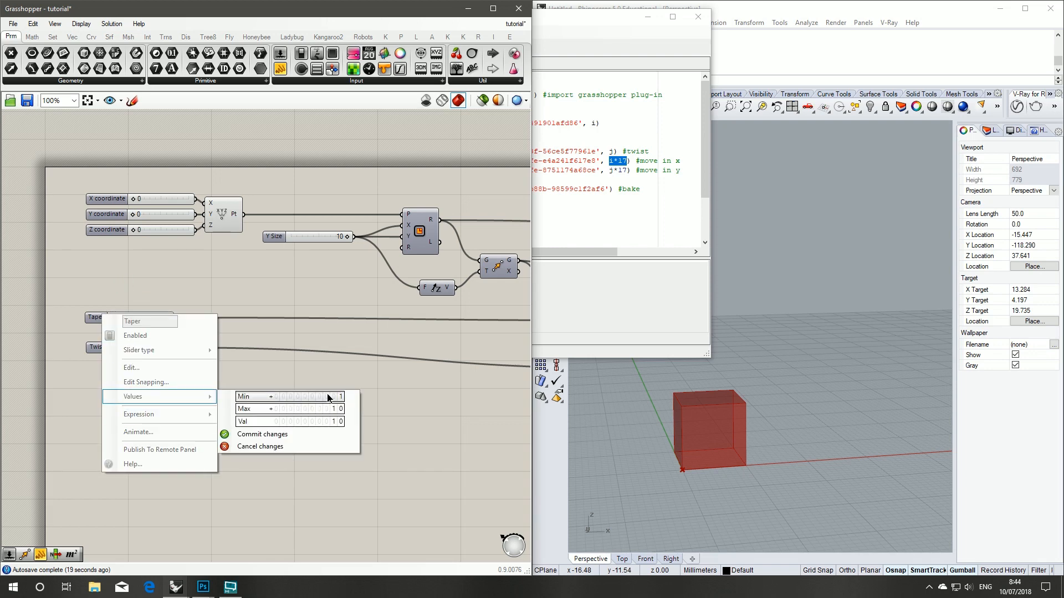
click(286, 396)
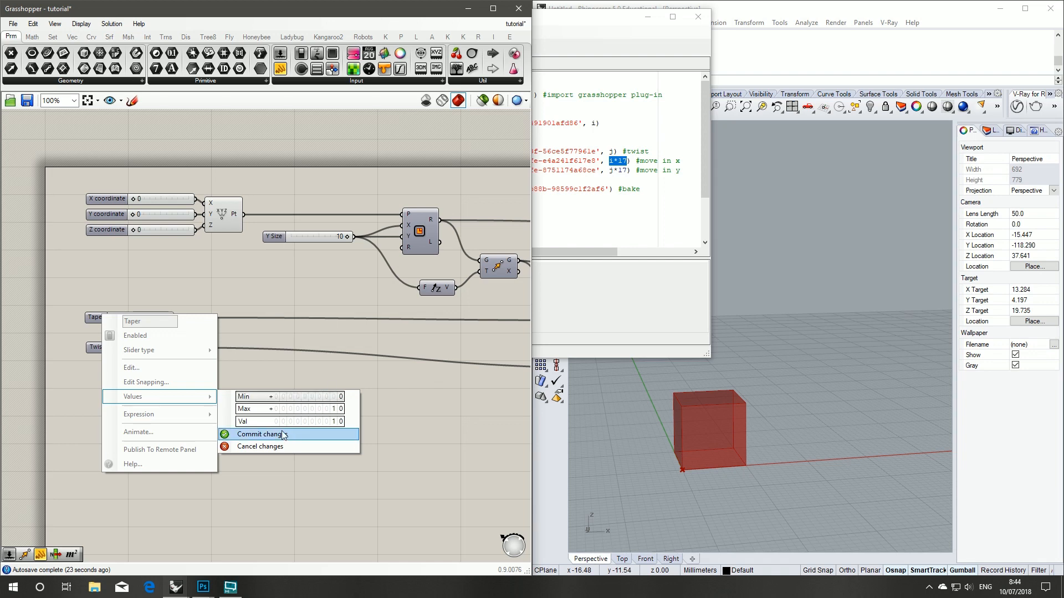
click(259, 434)
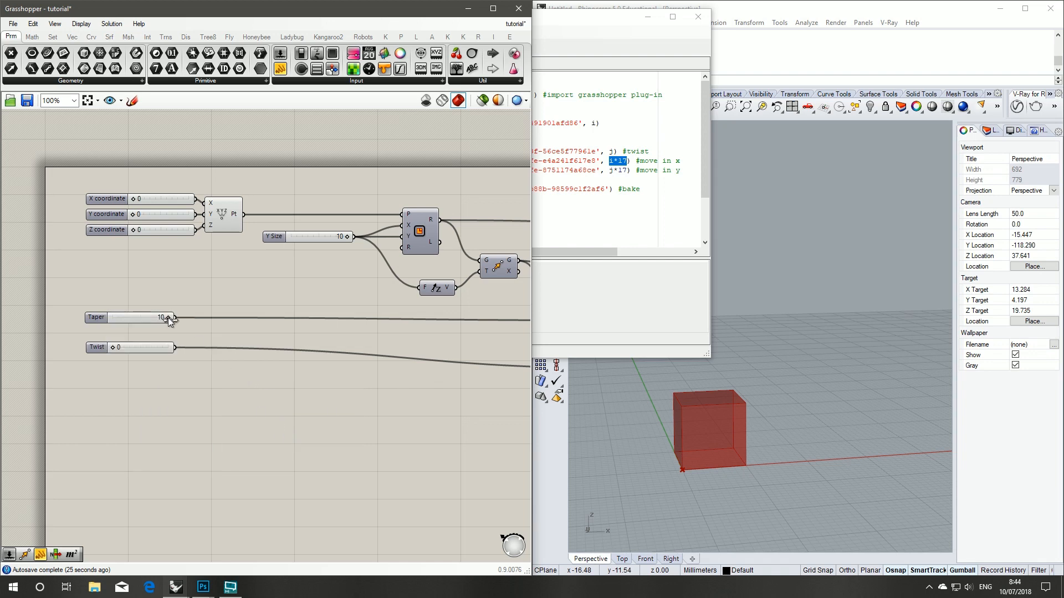
drag(170, 318, 135, 318)
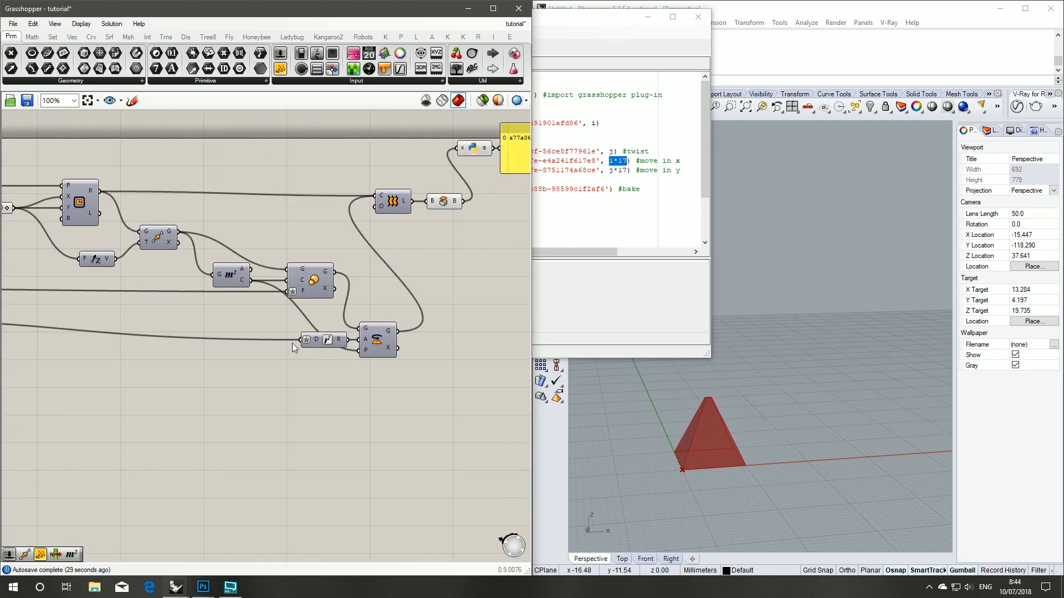
mouse_move(291, 291)
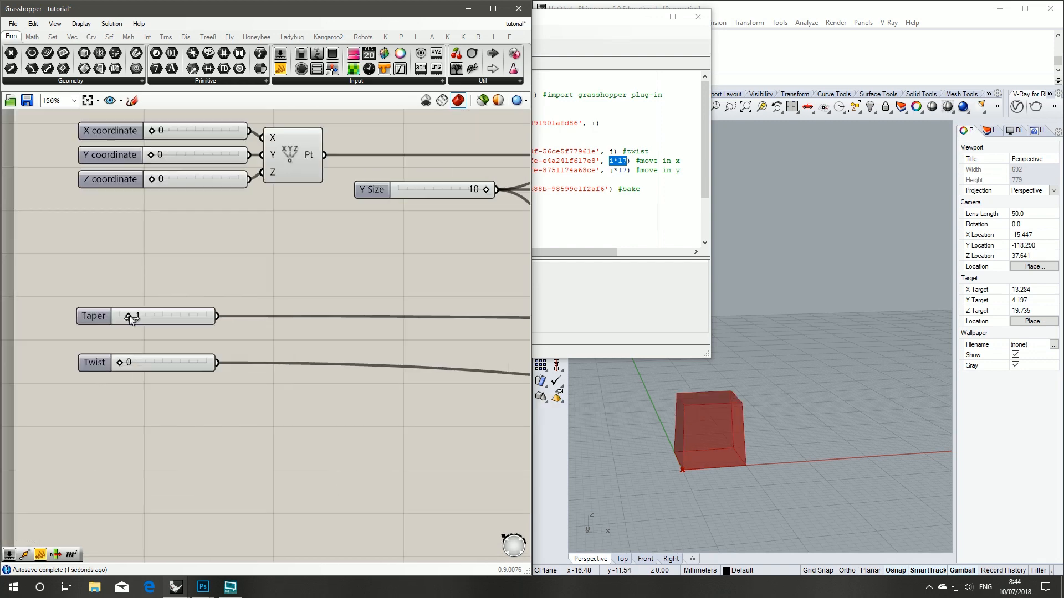
Step: Test the Taper slider from 0 (straight box) up to narrower tapered tops
drag(131, 316, 122, 316)
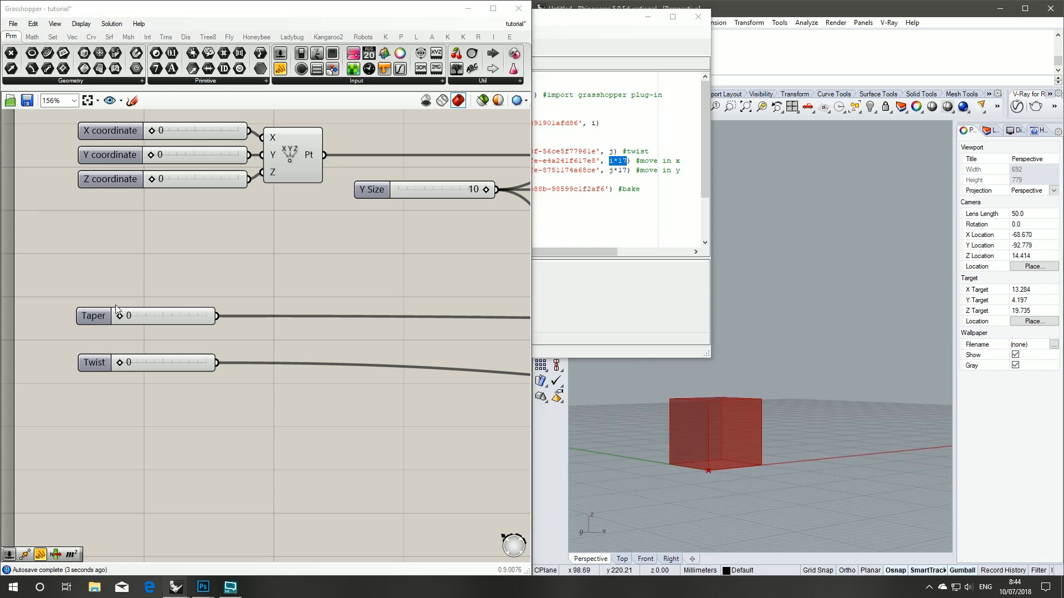
drag(118, 315, 156, 316)
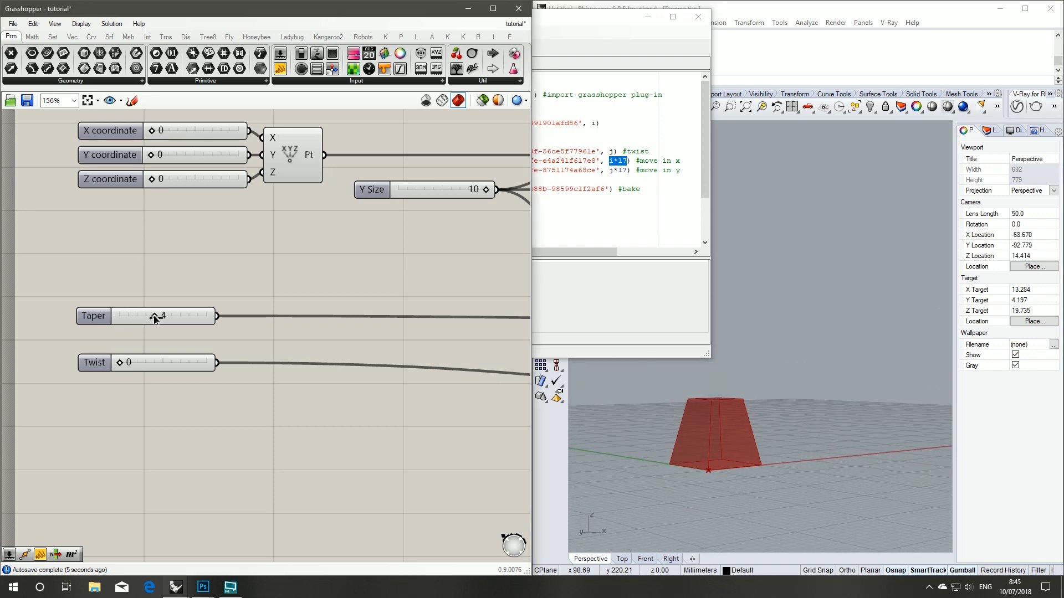
drag(157, 315, 171, 316)
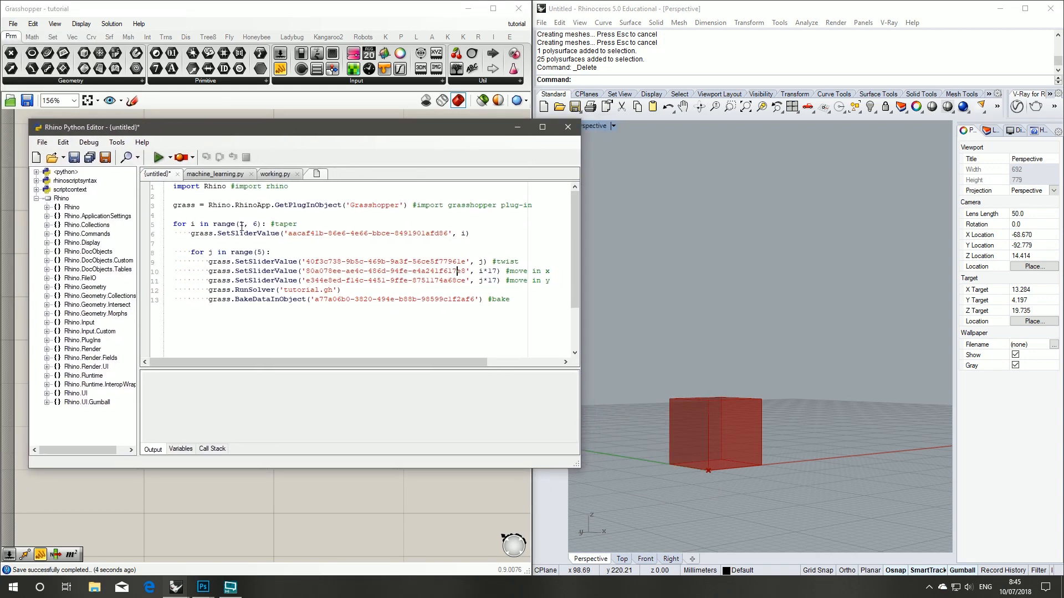
Step: Change the taper loop from range(1, 6) to range(5) and rerun to bake new boxes
drag(239, 224, 259, 224)
text(5)
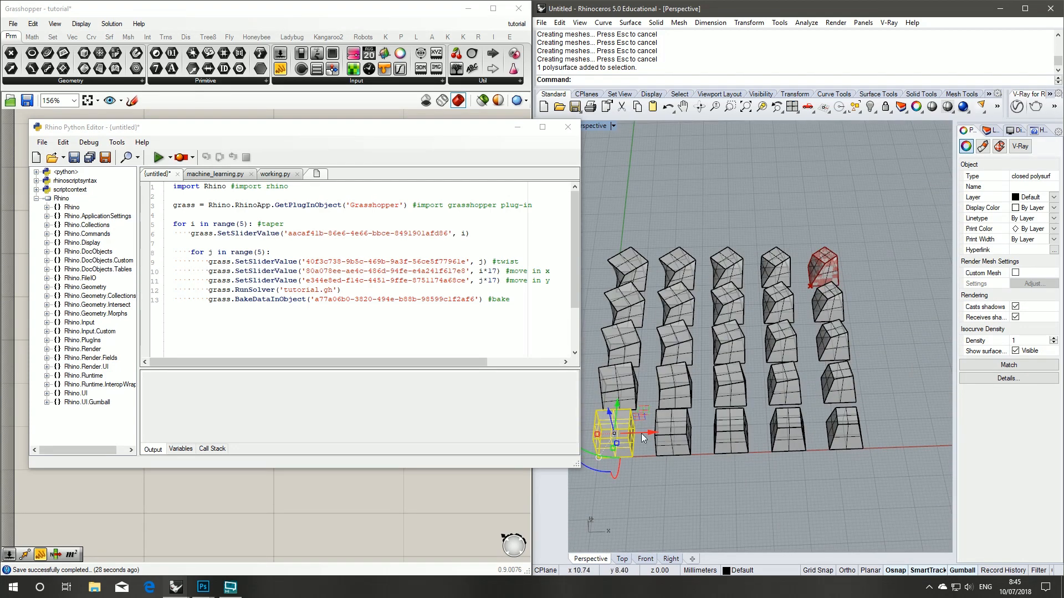
mouse_move(835, 417)
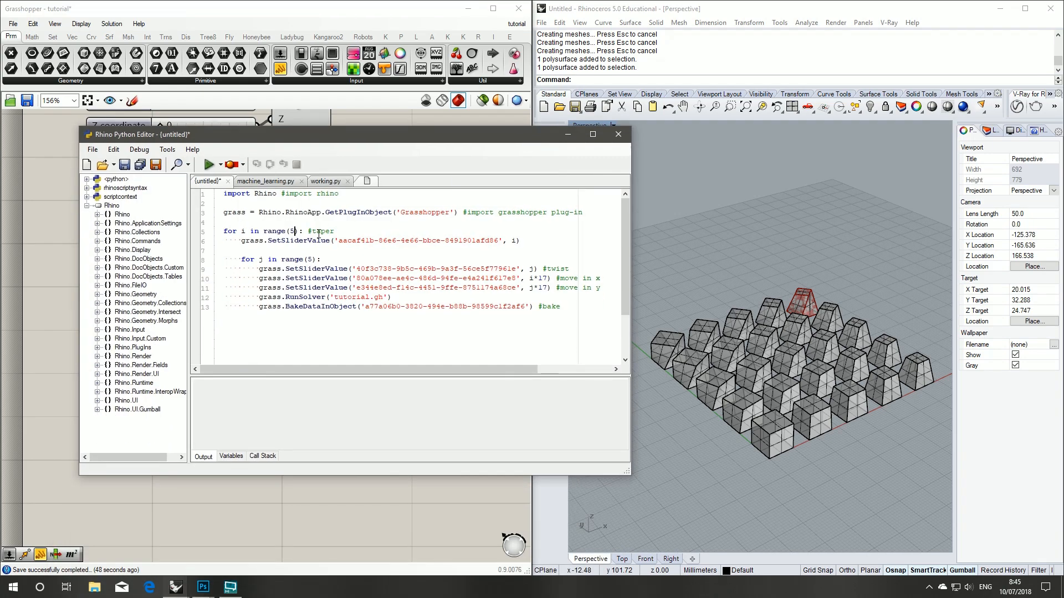
double_click(290, 231)
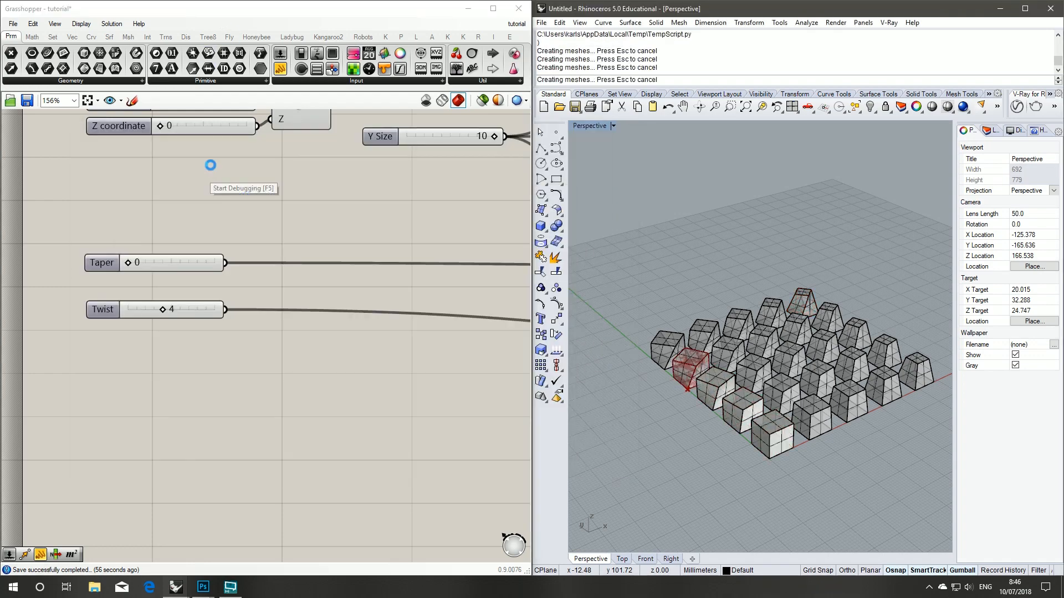
drag(147, 262, 170, 263)
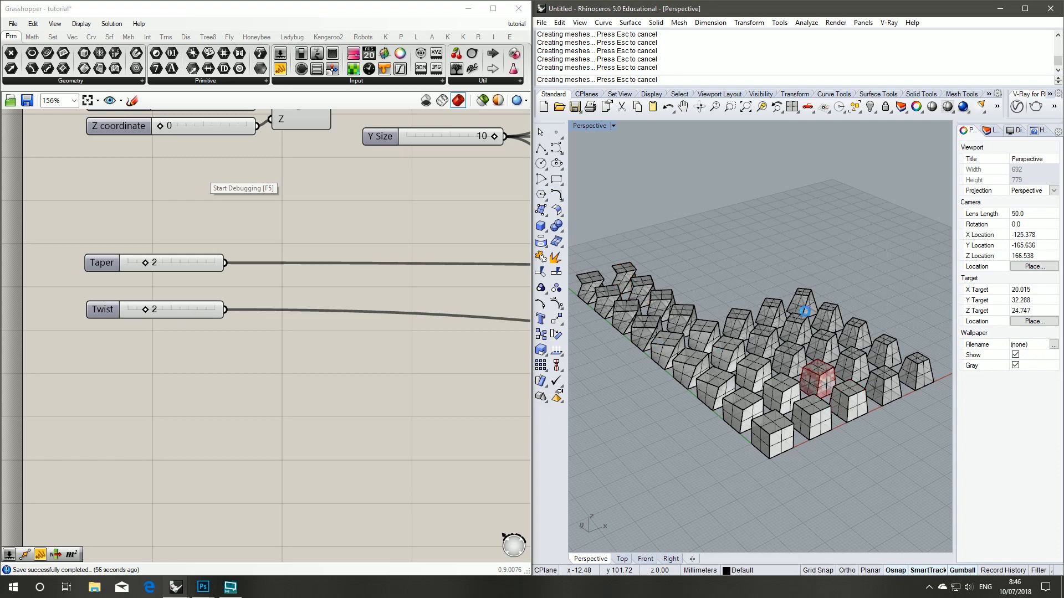